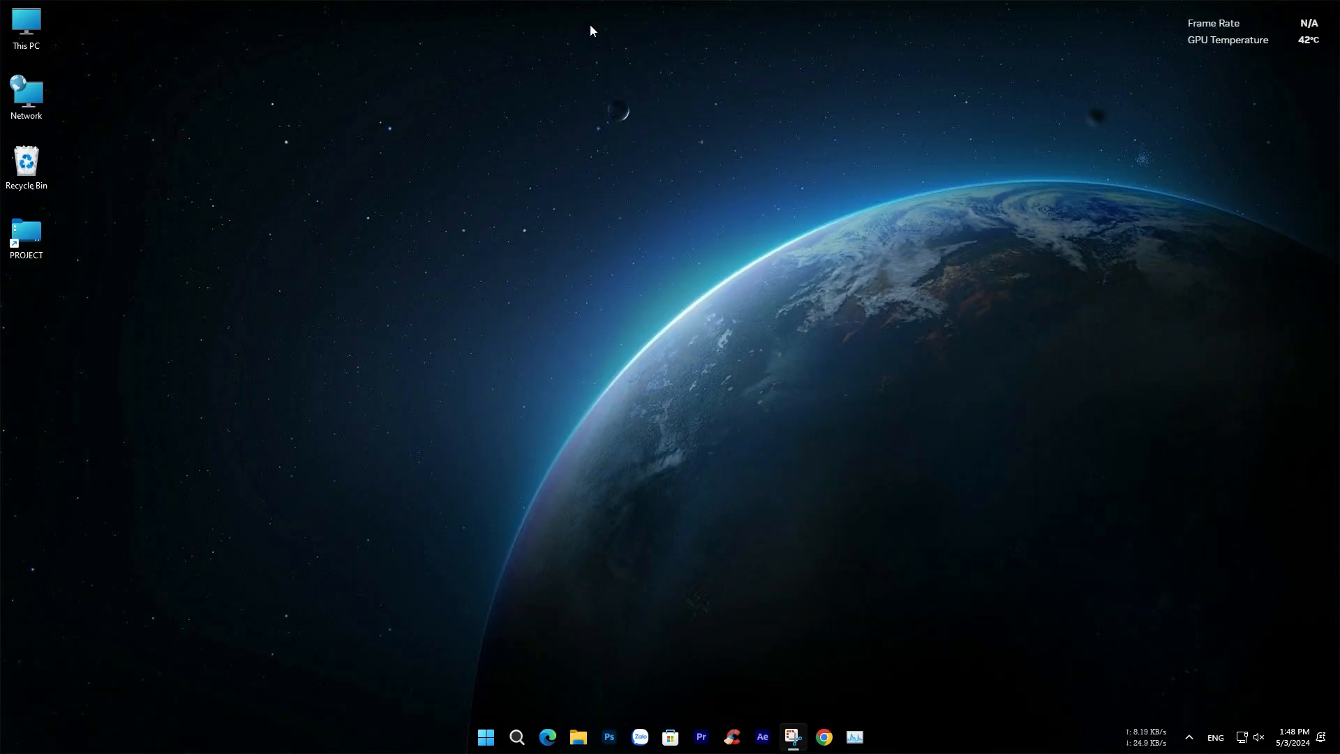
pyautogui.moveTo(633, 382)
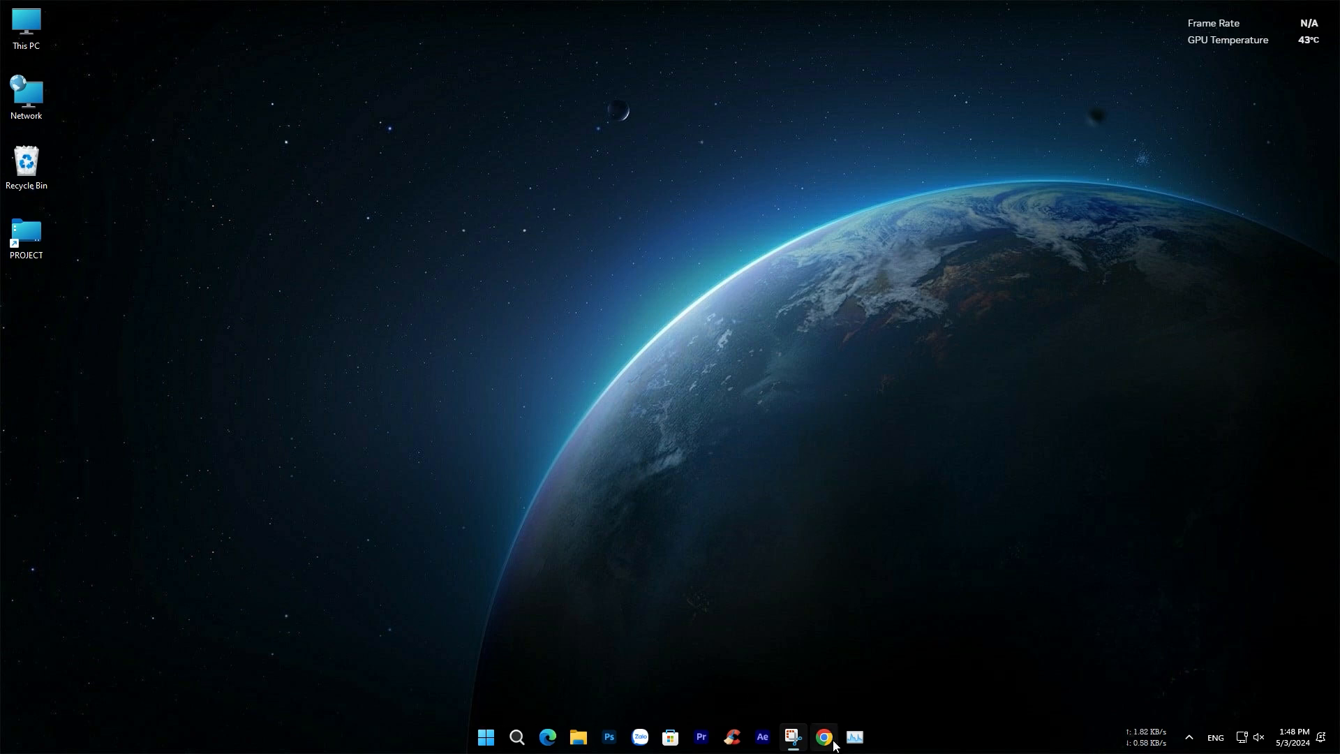
# - Load revi.cc in Chrome and scroll down to the ReviOS download options
pyautogui.click(823, 737)
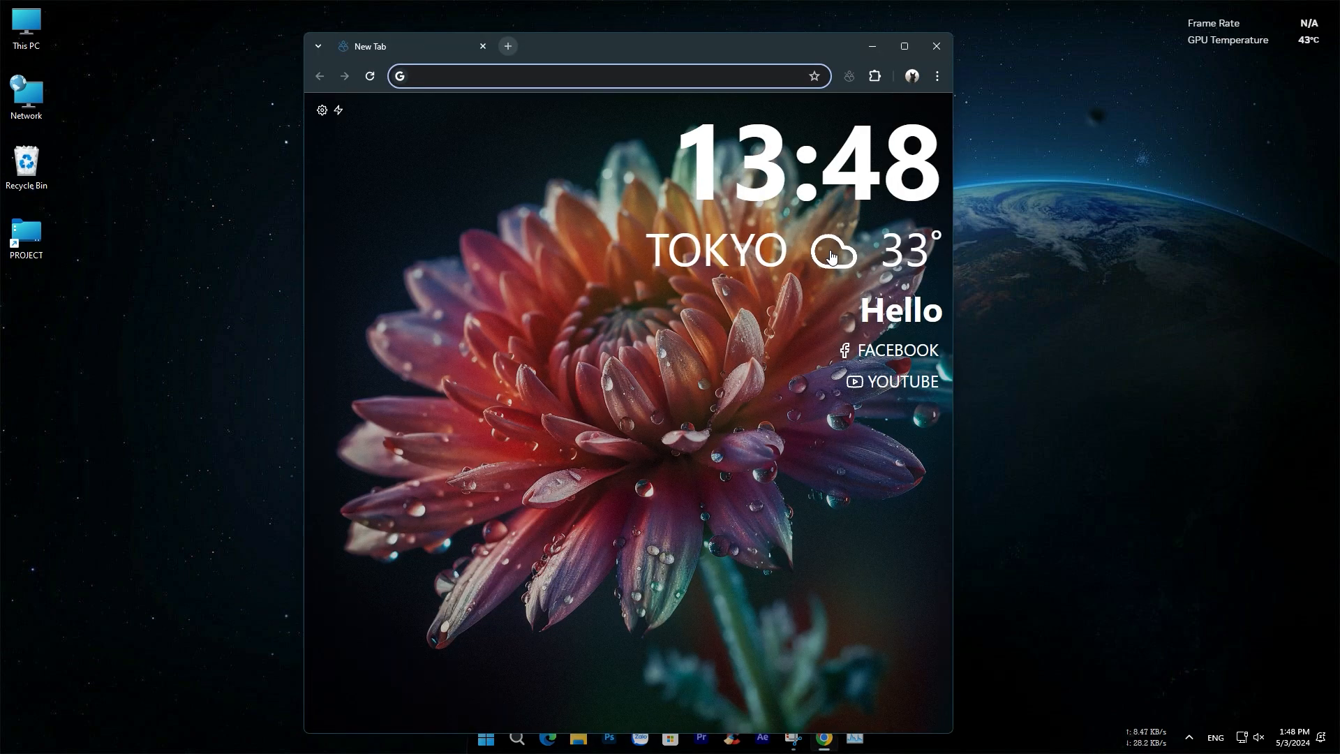
pyautogui.moveTo(833, 255)
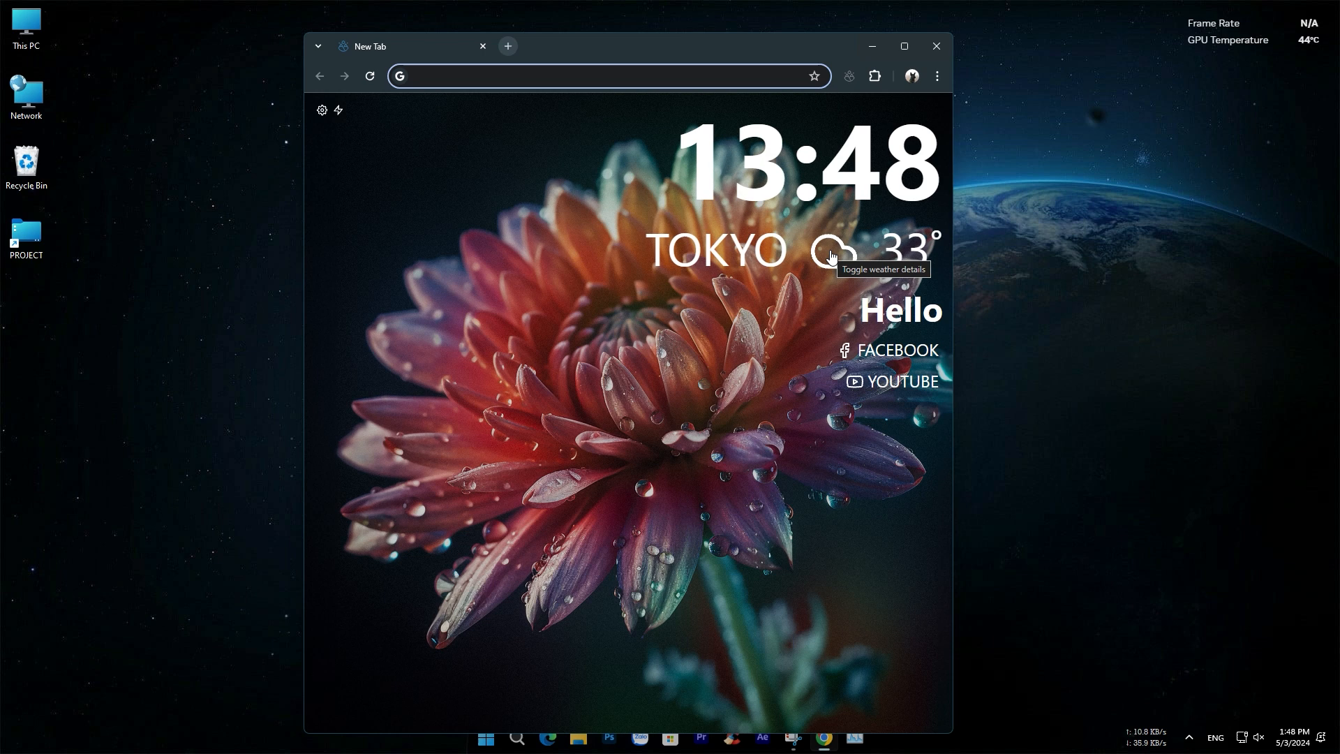
pyautogui.write('revi')
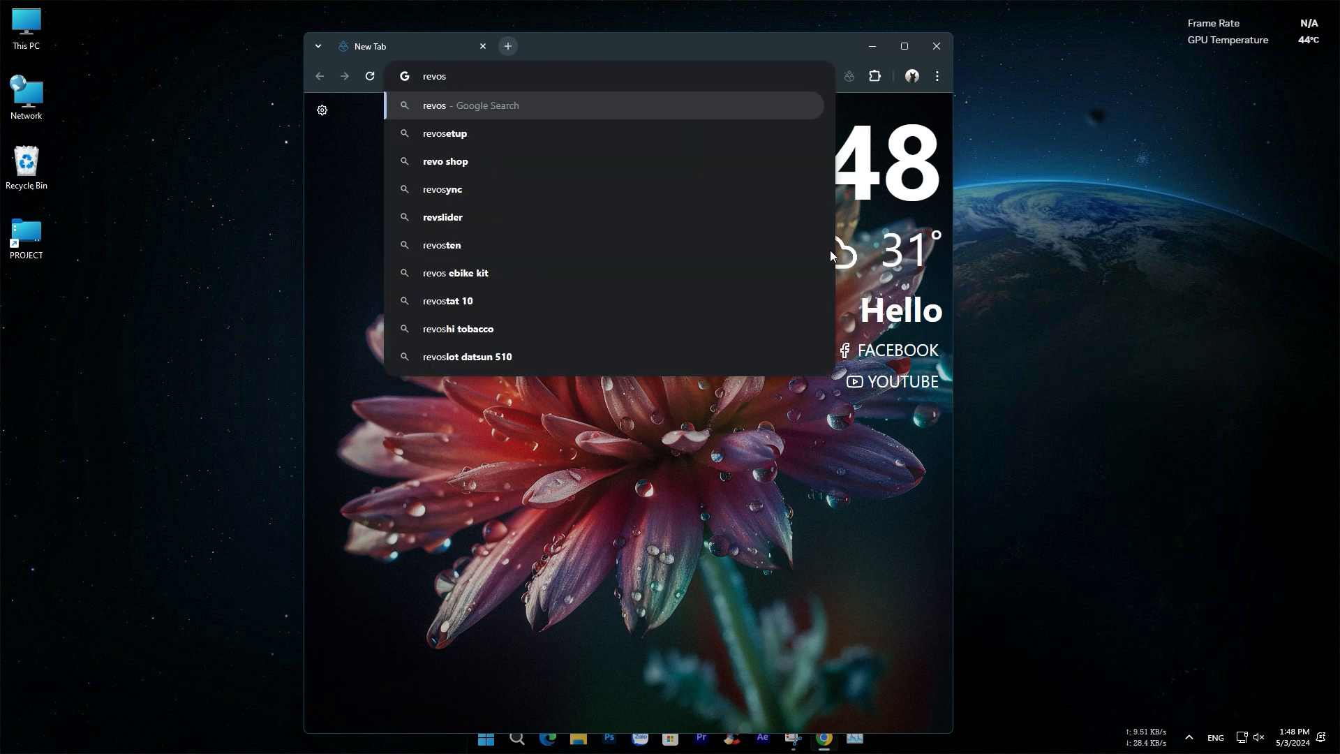
pyautogui.press('Return')
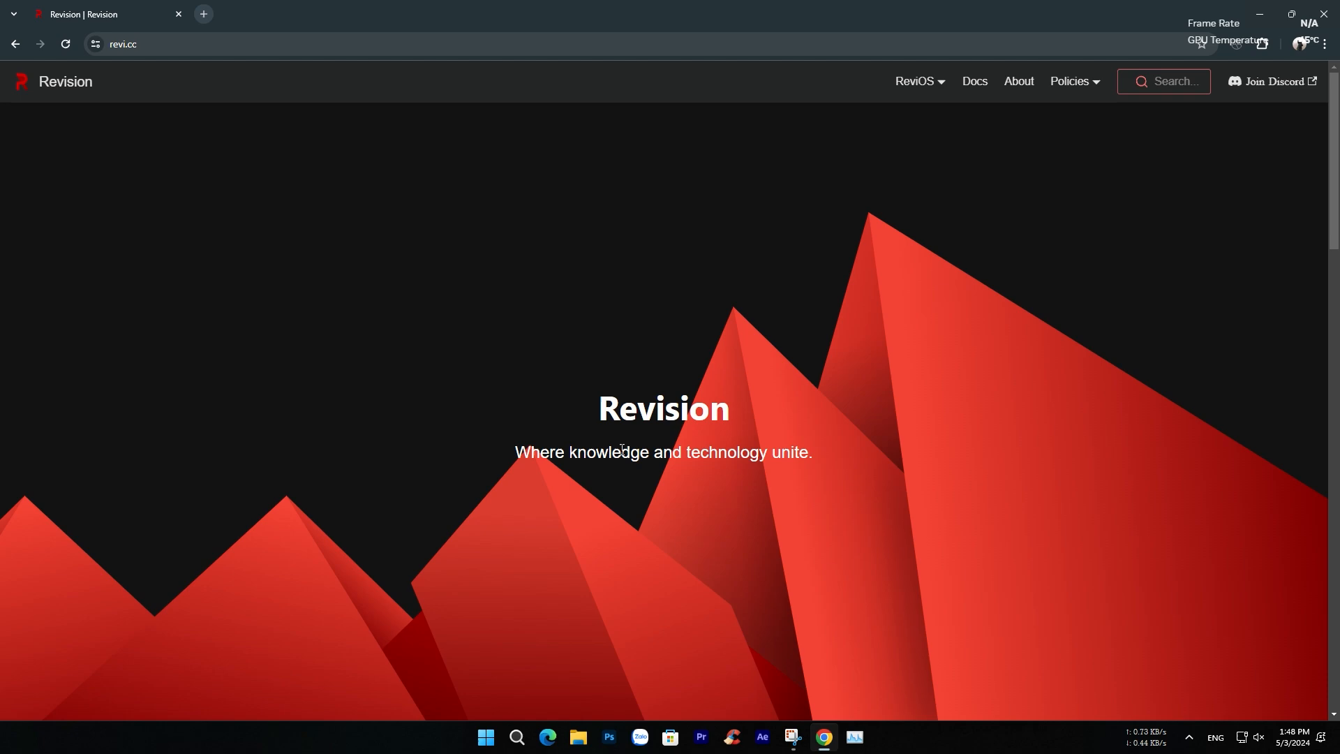
pyautogui.scroll(-3)
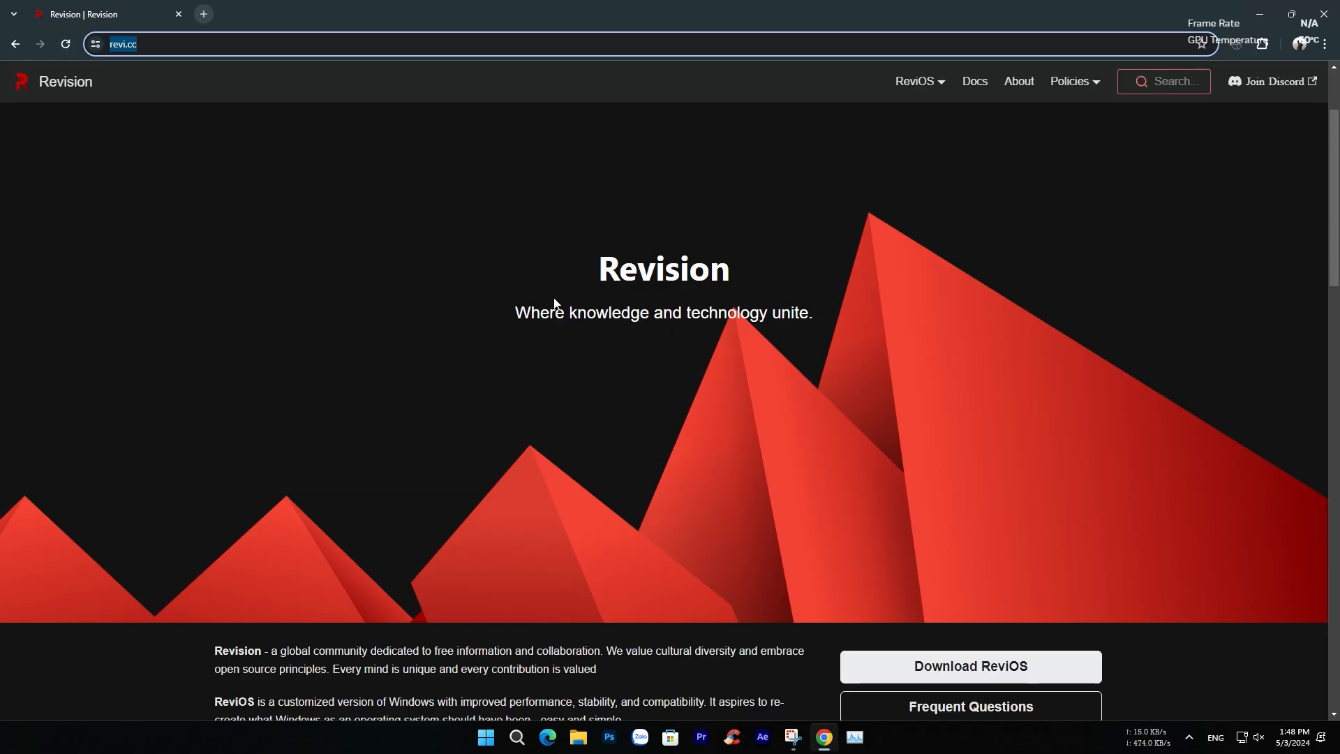
pyautogui.scroll(-3)
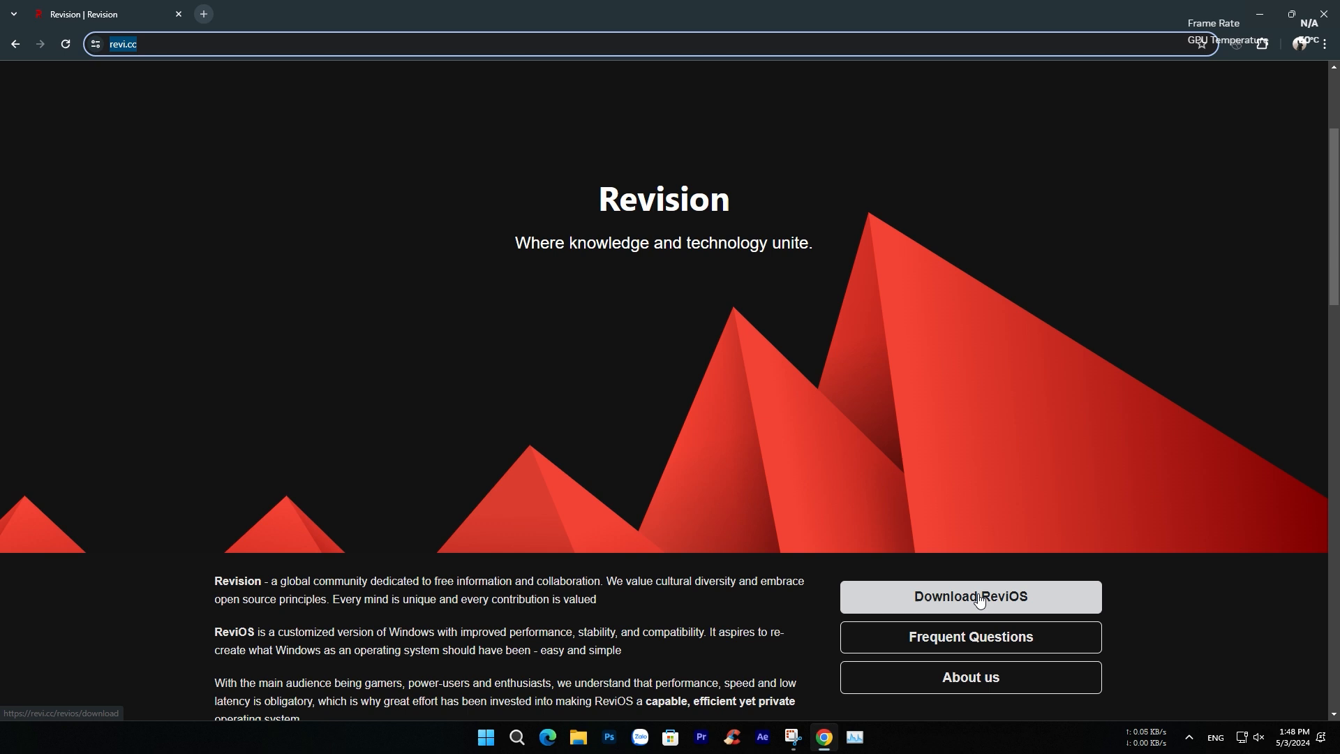
# - Open the Download ReviOS page, browse the Playbook section, and follow Get AME Wizard
pyautogui.click(969, 595)
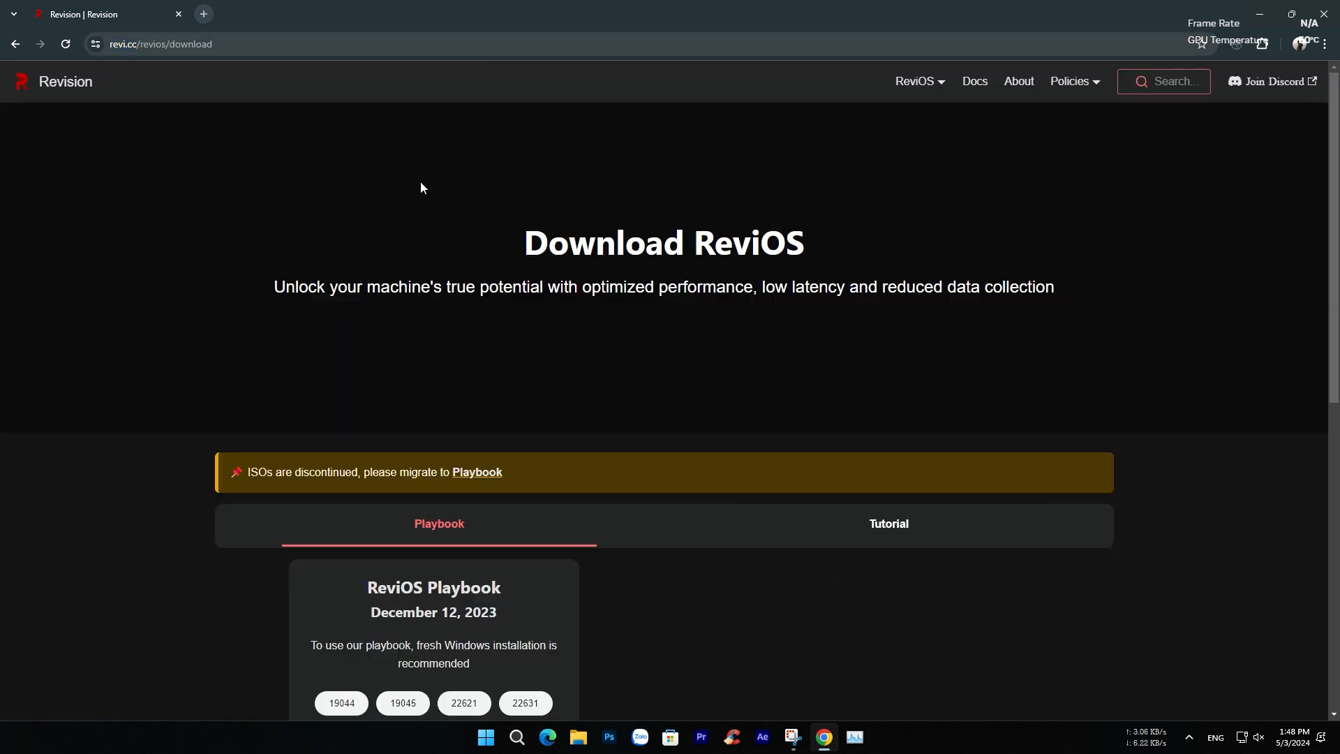
pyautogui.scroll(-3)
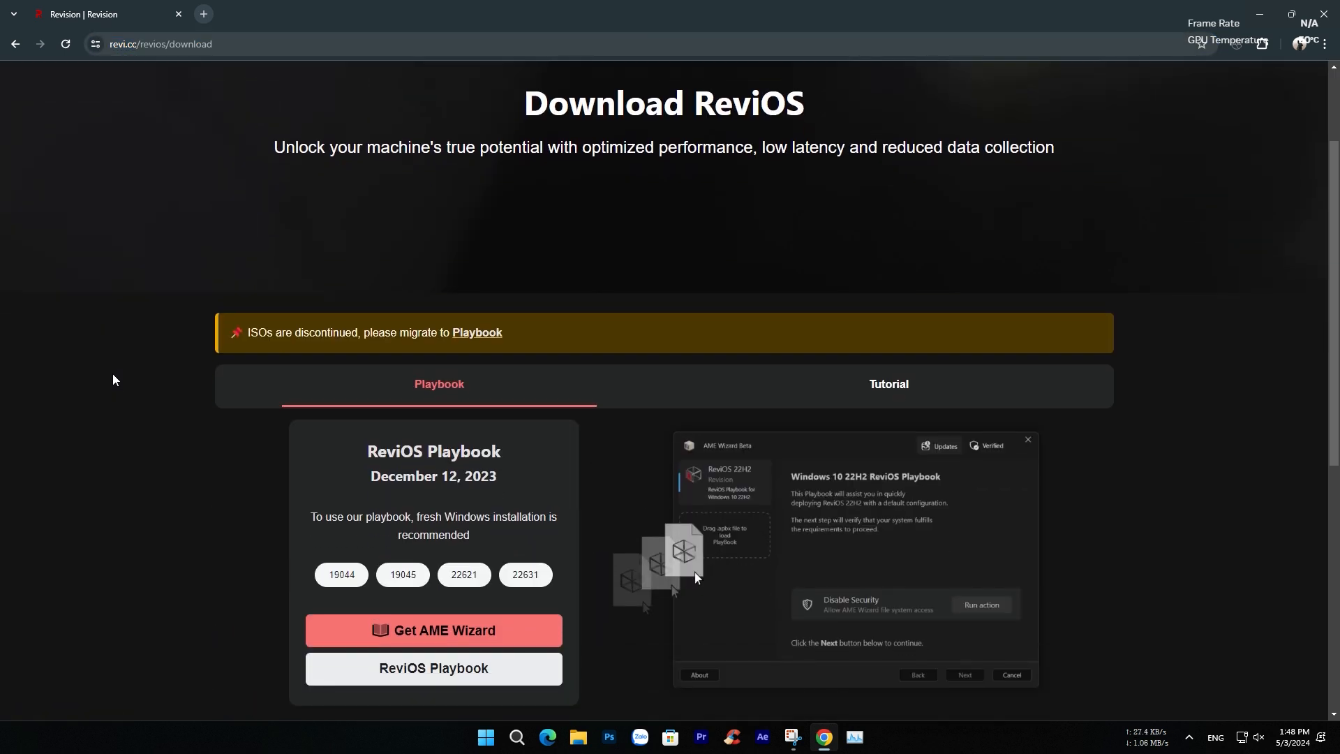
pyautogui.scroll(-3)
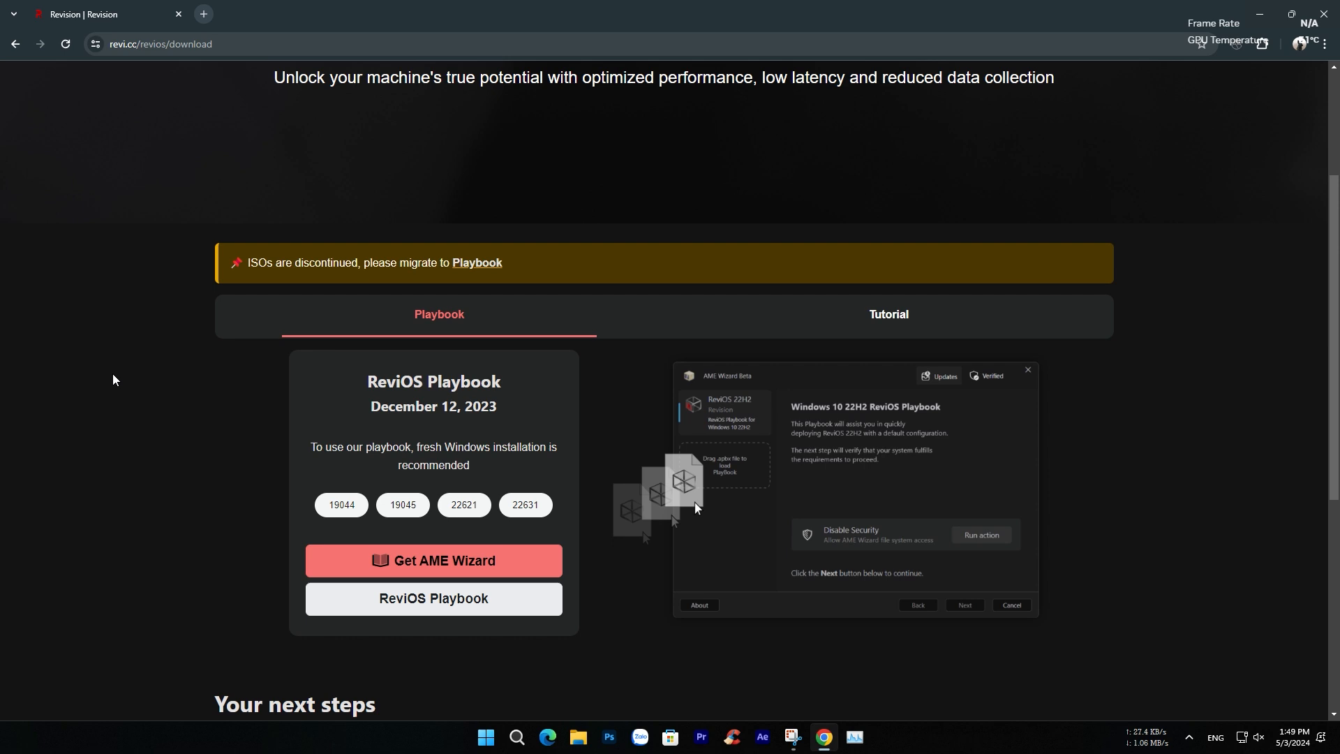
pyautogui.scroll(-3)
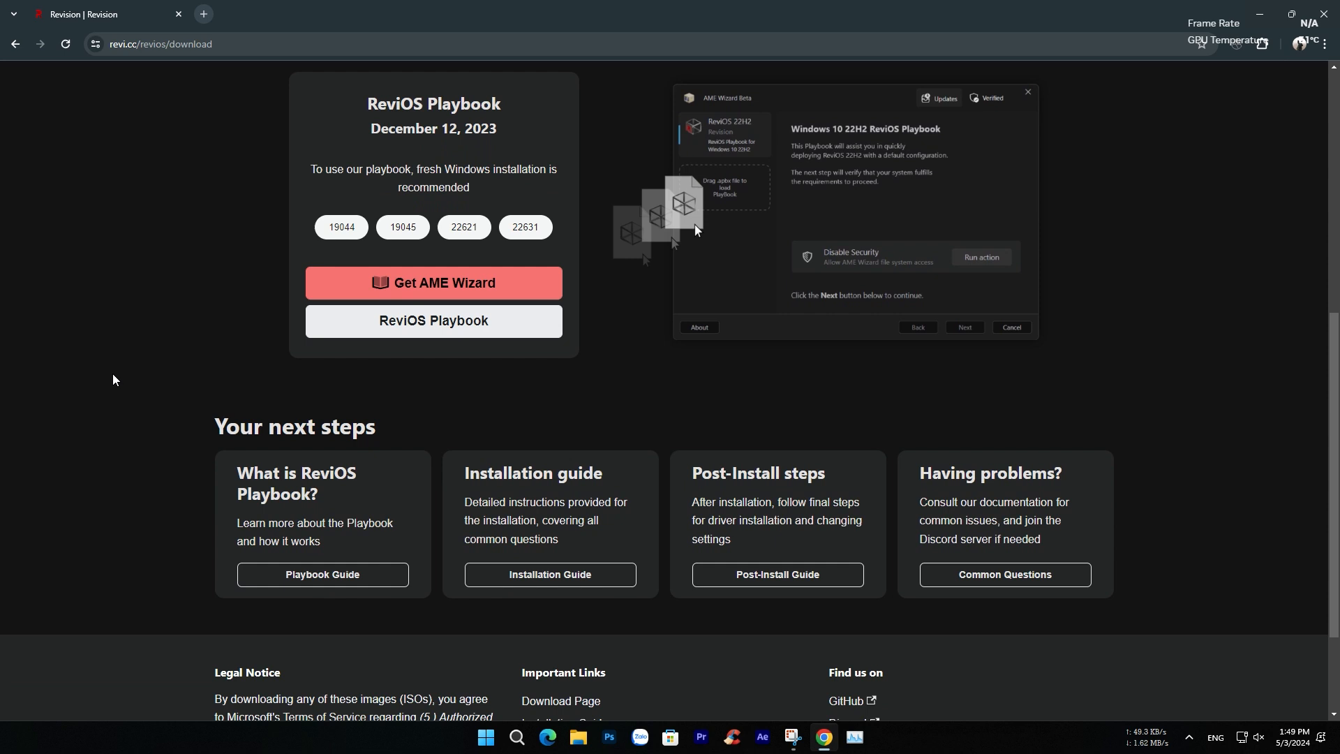
pyautogui.scroll(3)
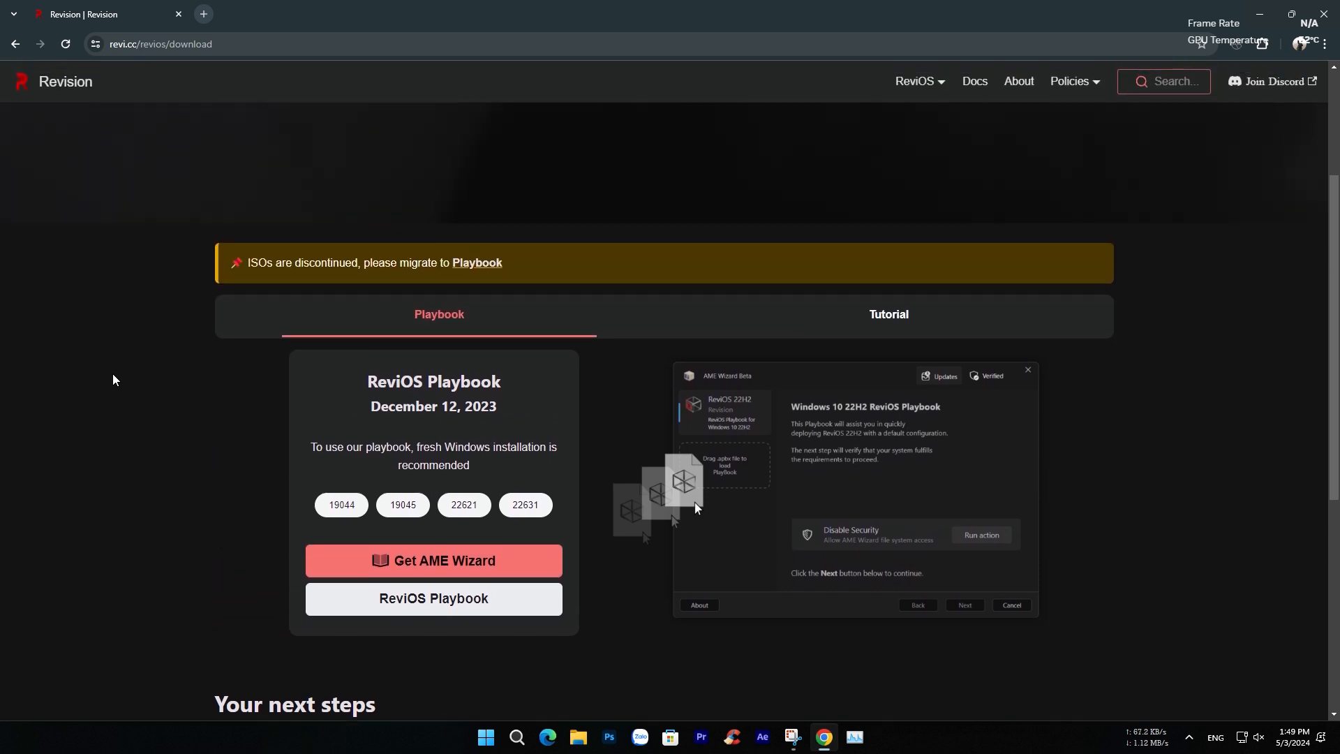
pyautogui.scroll(3)
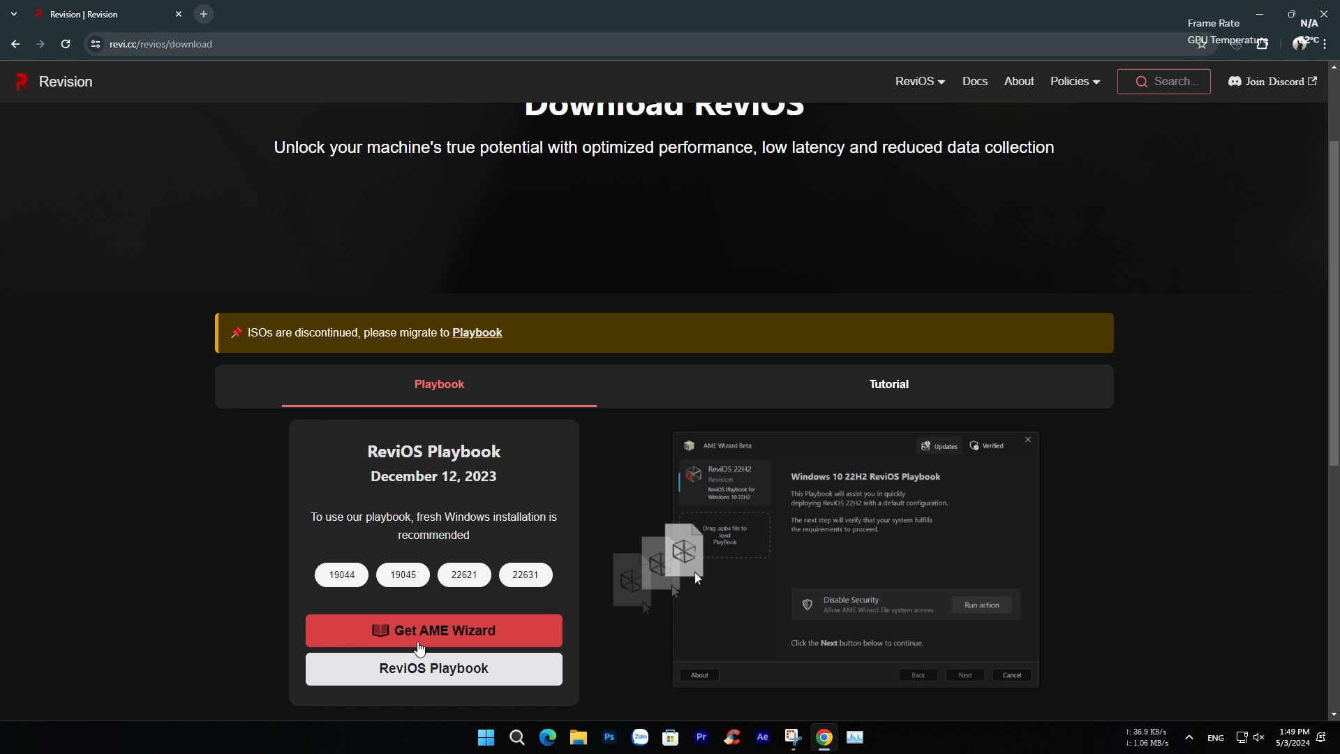
pyautogui.click(432, 630)
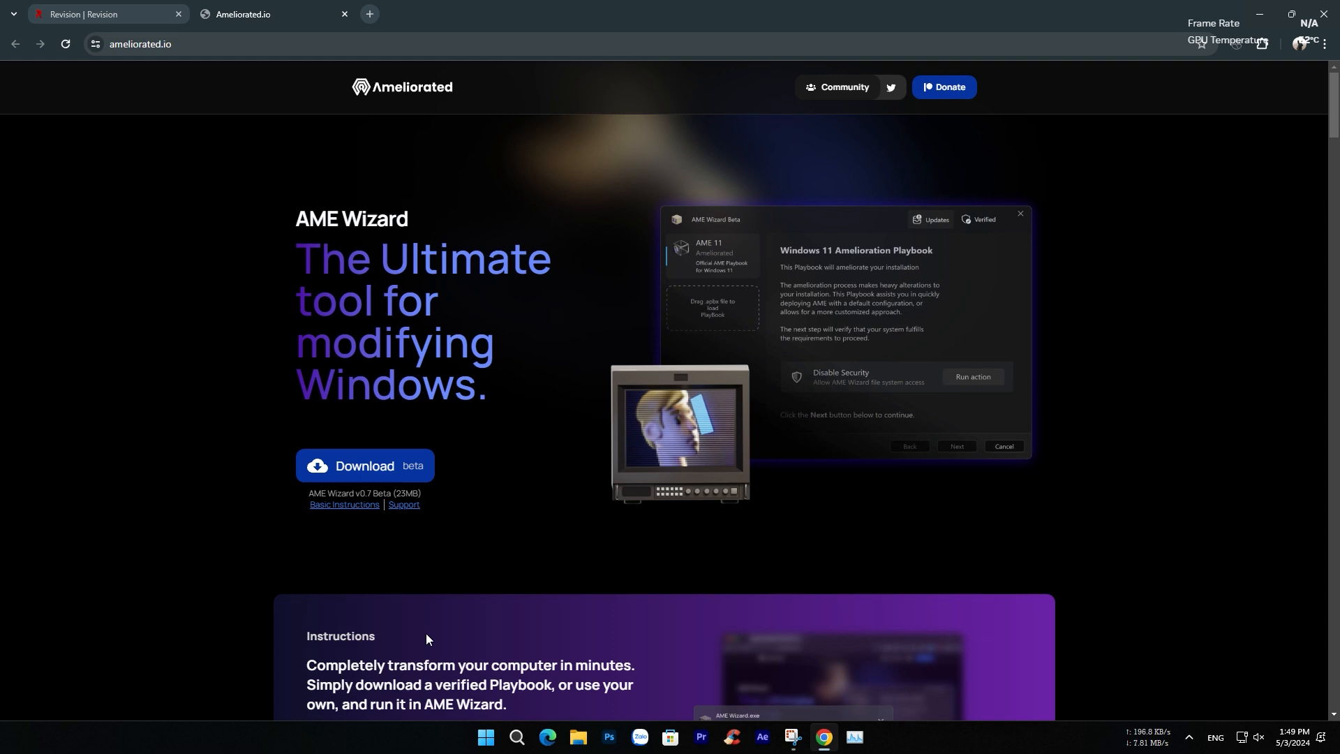
# - Start the AME Wizard beta download from ameliorated.io's Download beta button
pyautogui.scroll(-3)
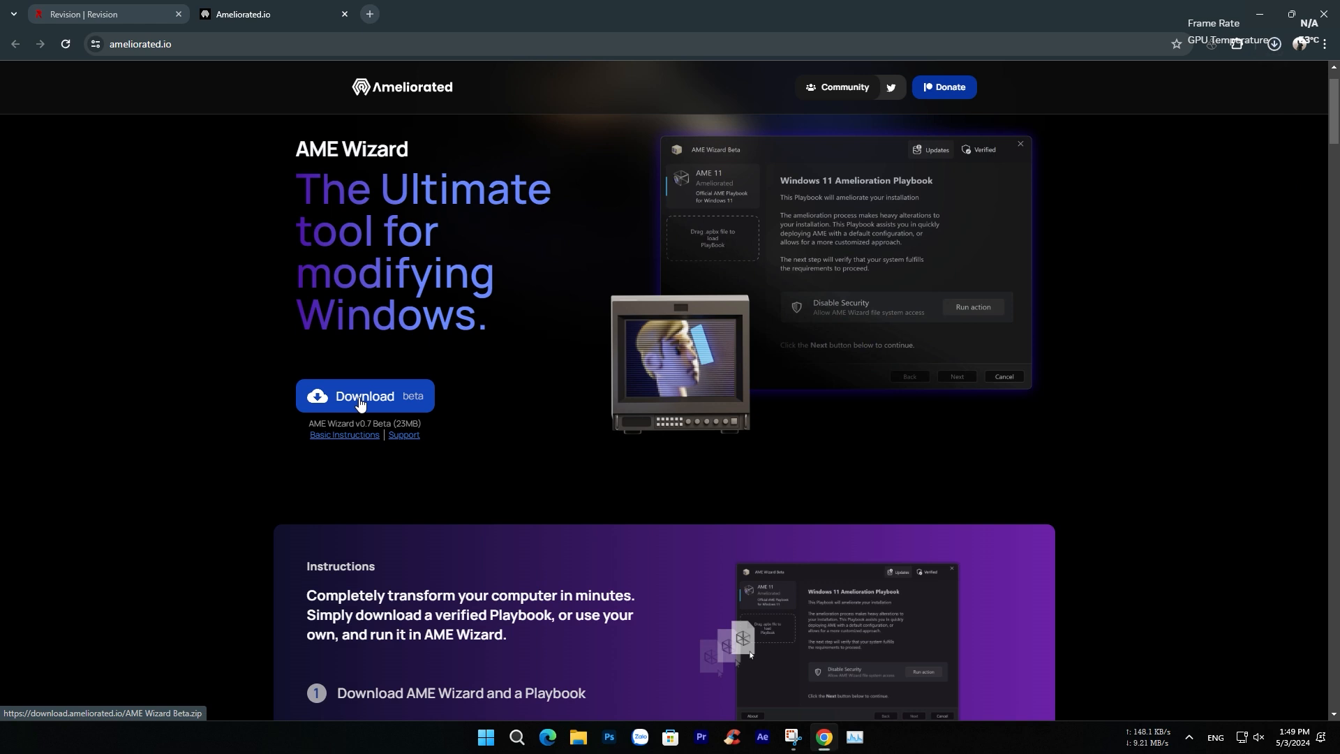
pyautogui.click(359, 400)
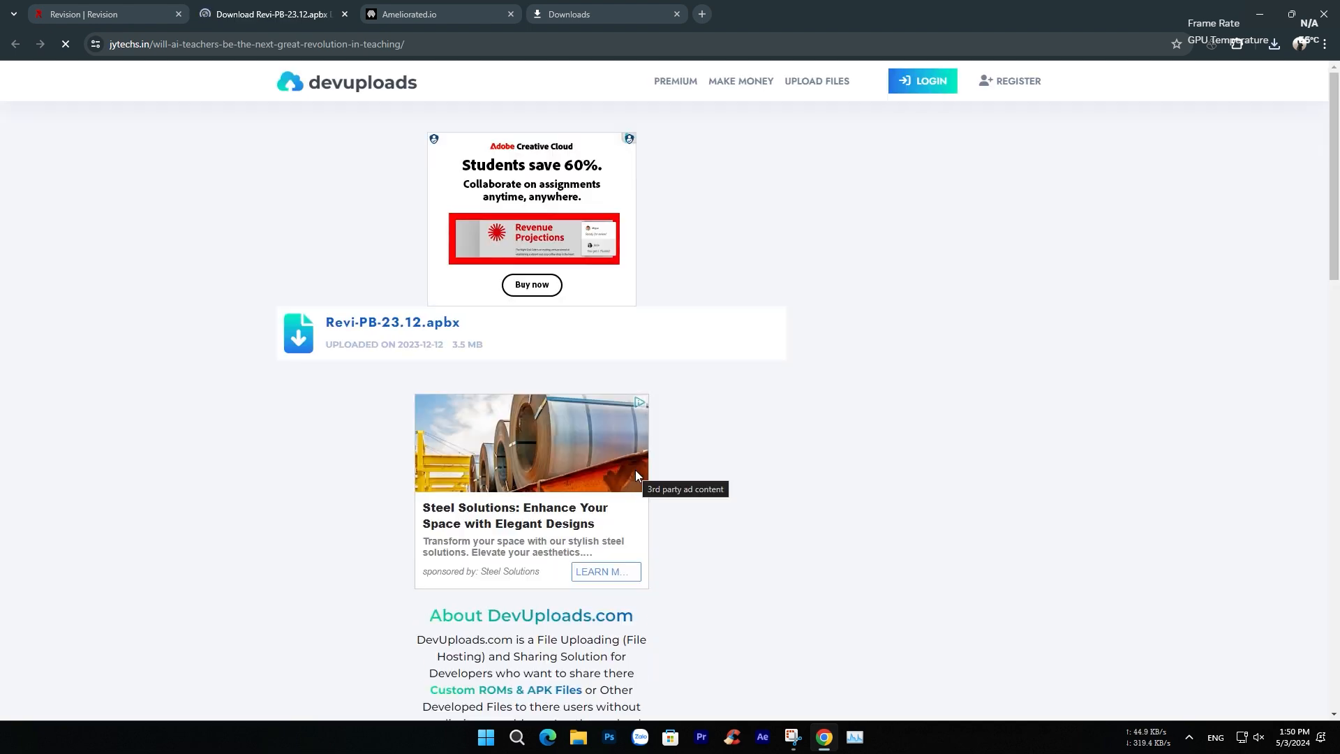
pyautogui.moveTo(300, 534)
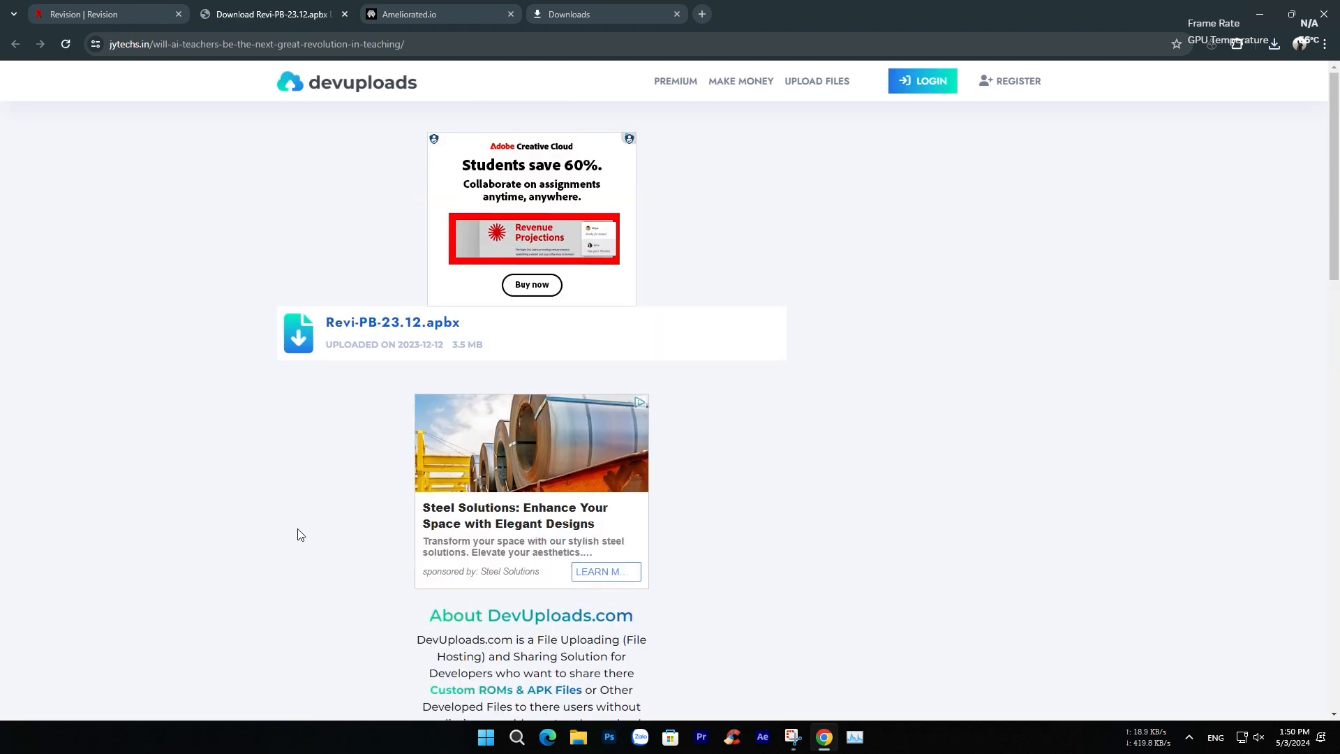
# - Generate the DevUploads link and download Revi-PB-23.12.apbx
pyautogui.scroll(-3)
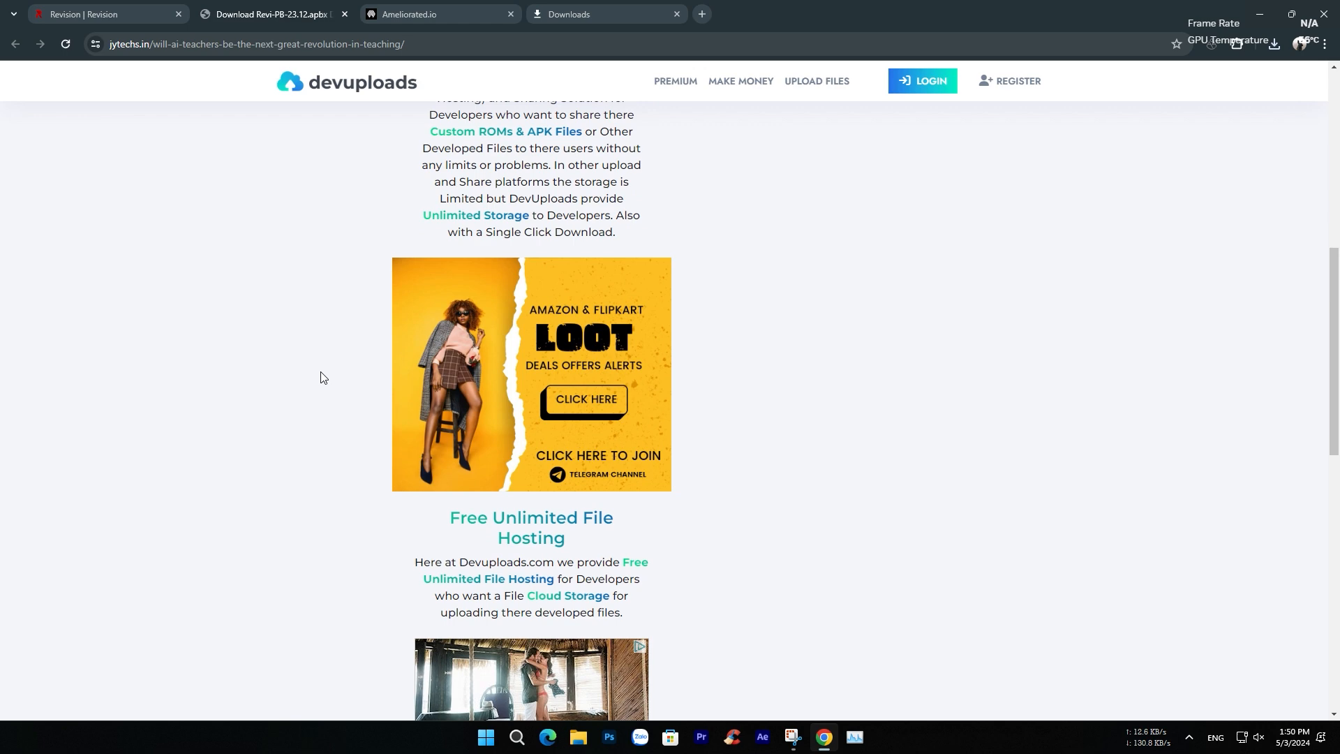
pyautogui.scroll(-3)
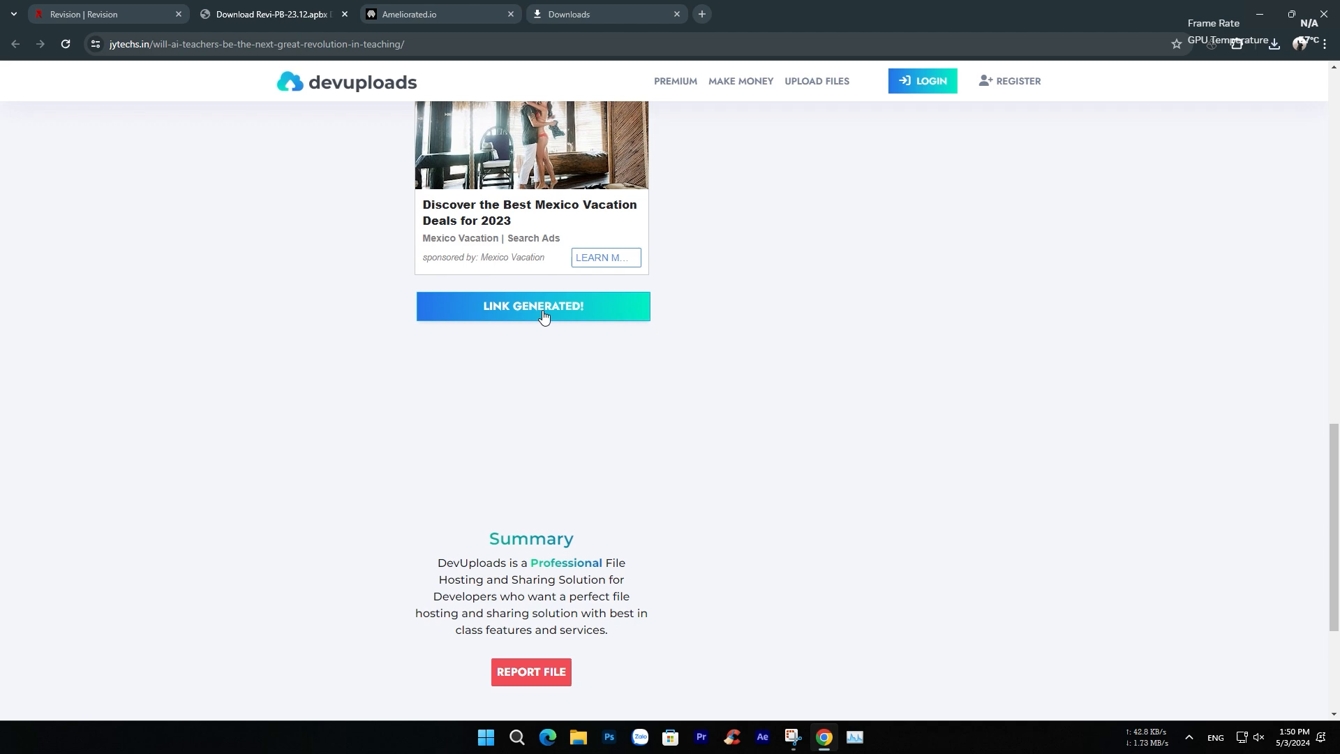
pyautogui.click(532, 306)
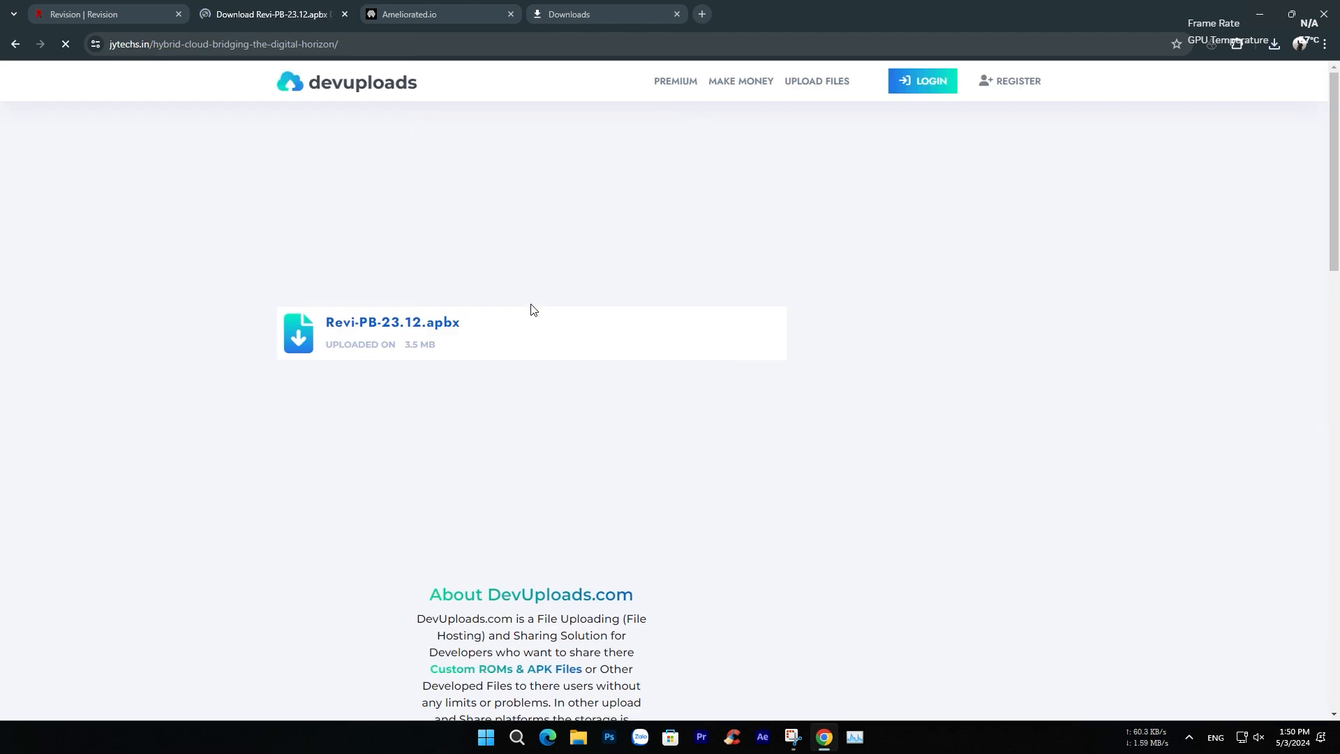
pyautogui.click(392, 331)
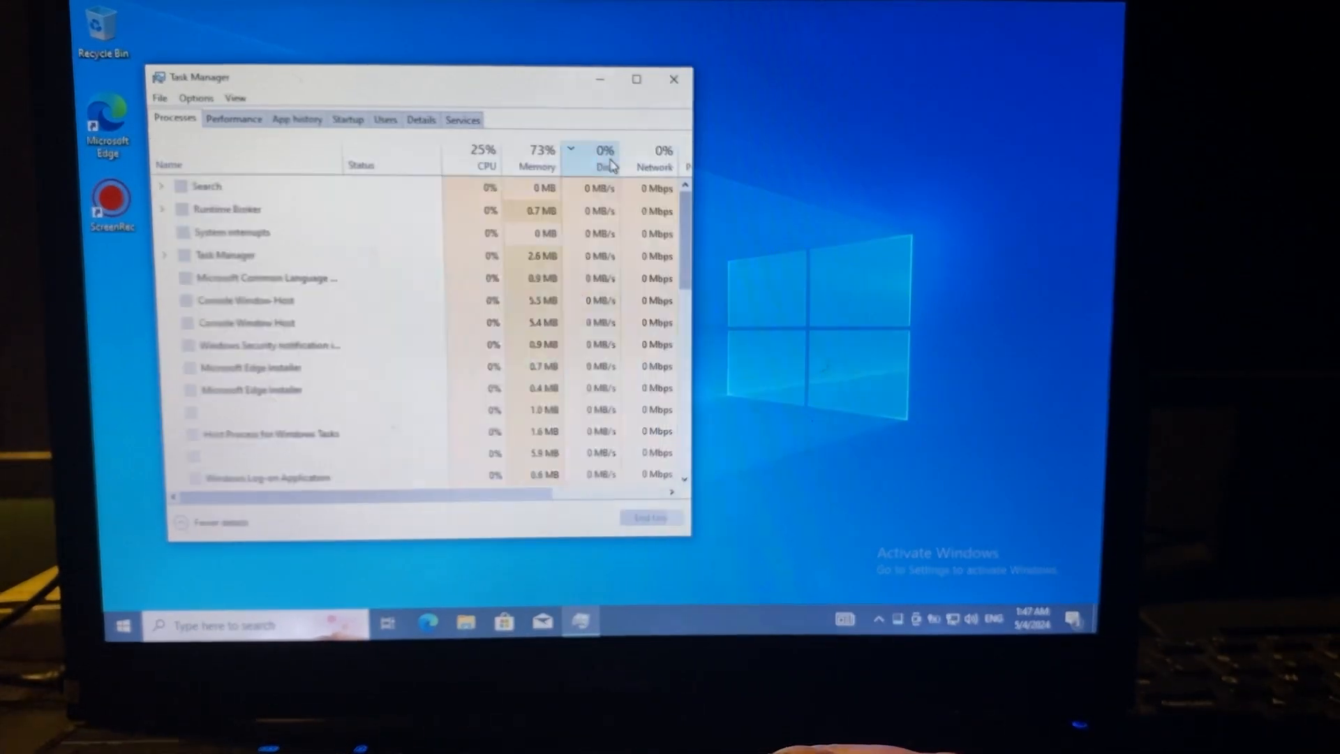
pyautogui.moveTo(543, 152)
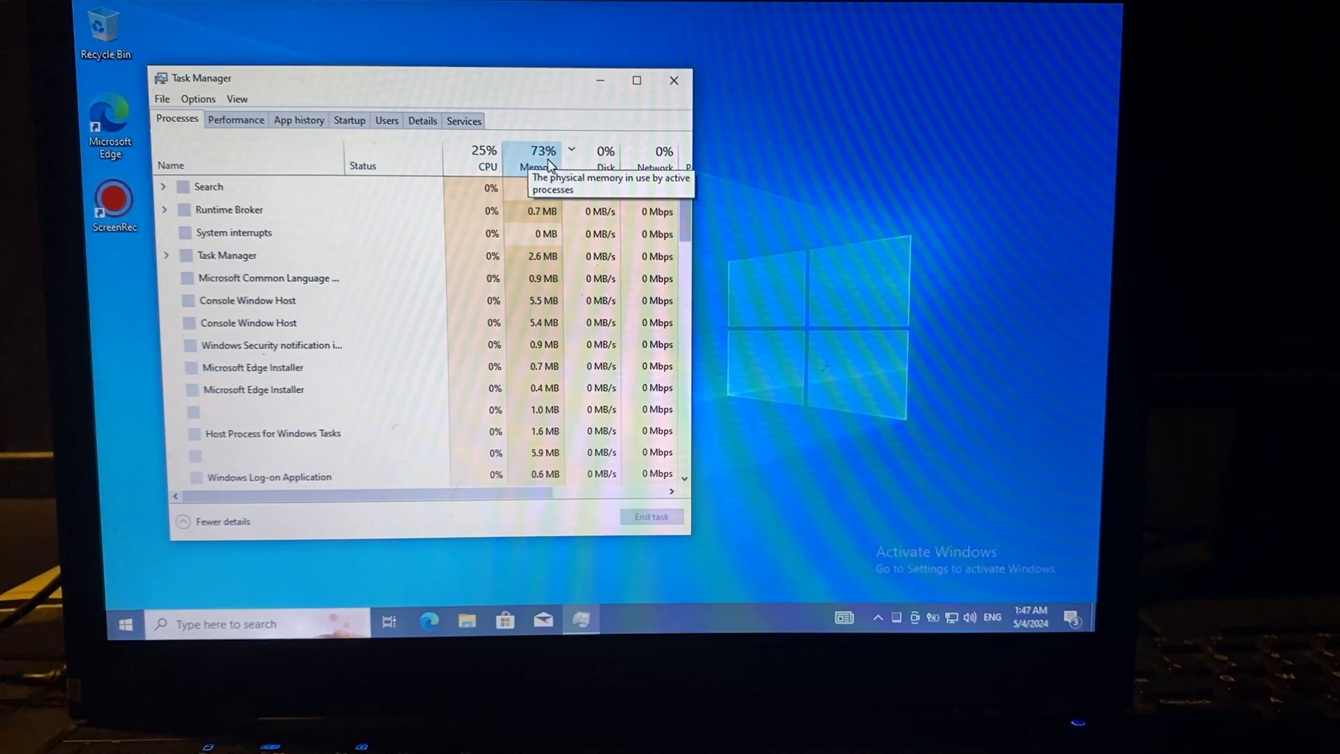
# - Expand Task Manager's Processes view to show CPU, memory, disk and power columns
pyautogui.click(601, 152)
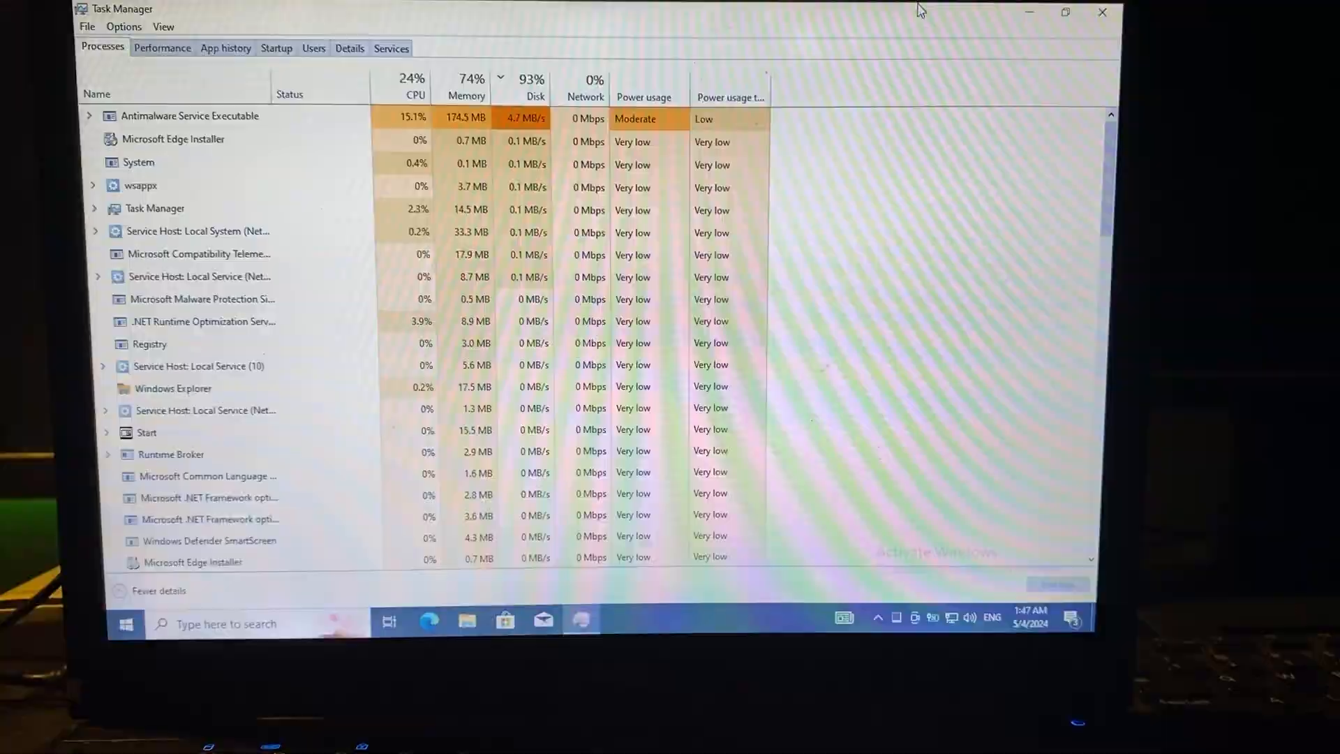
# - Search Windows Start for 'dx' to find the dxdiag command
pyautogui.click(1101, 11)
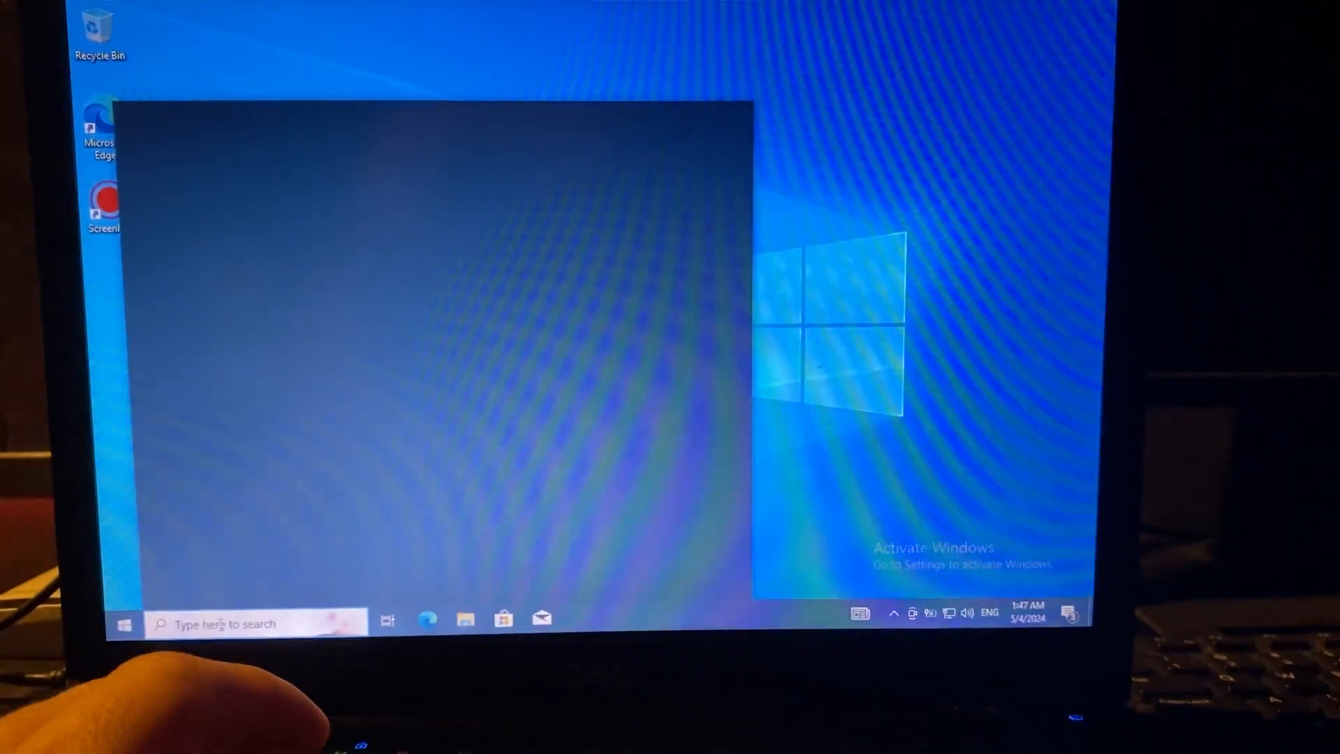
pyautogui.write('dx')
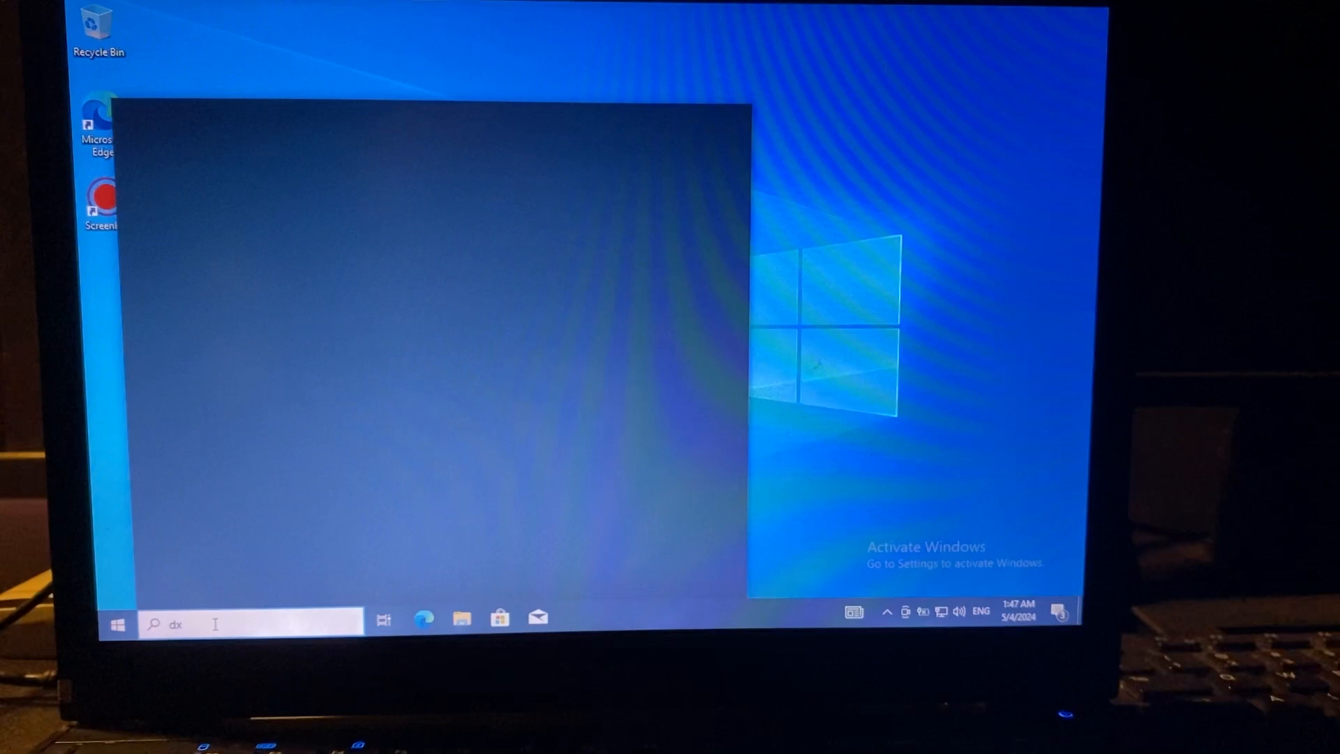
pyautogui.click(248, 624)
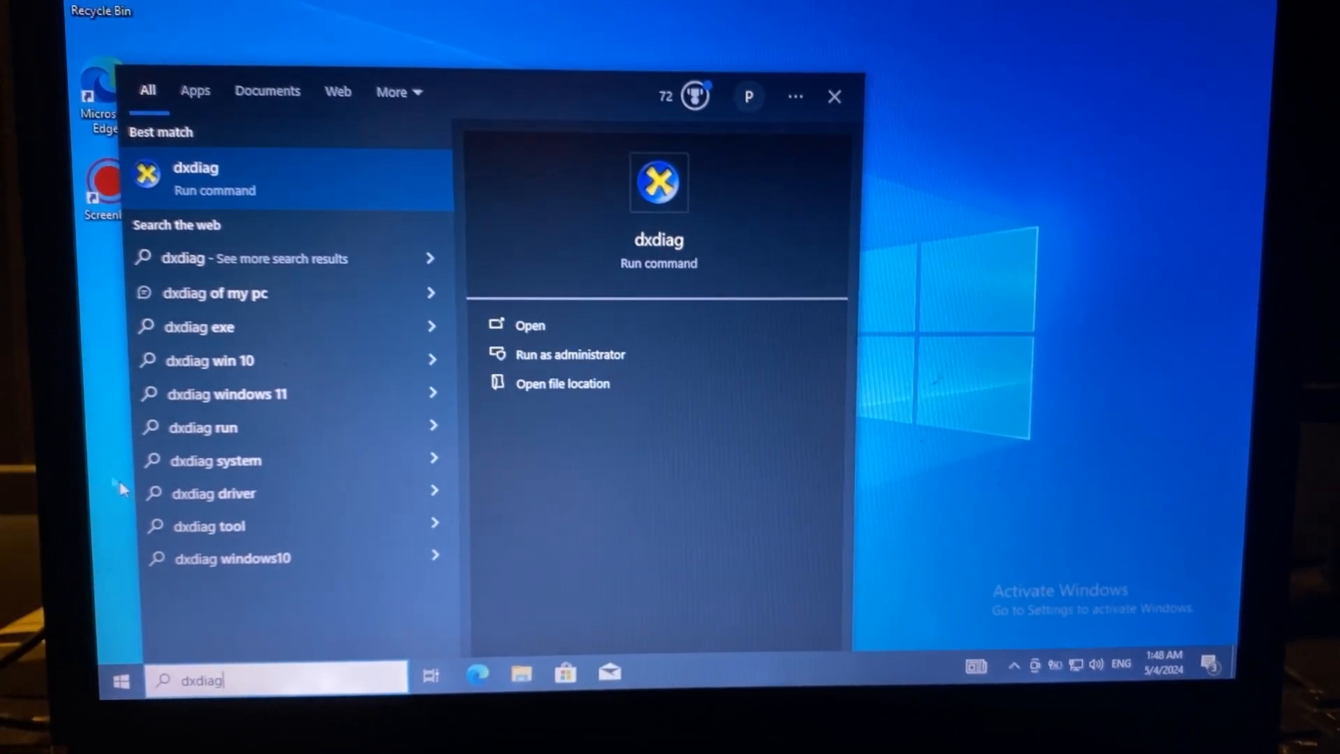
pyautogui.moveTo(197, 180)
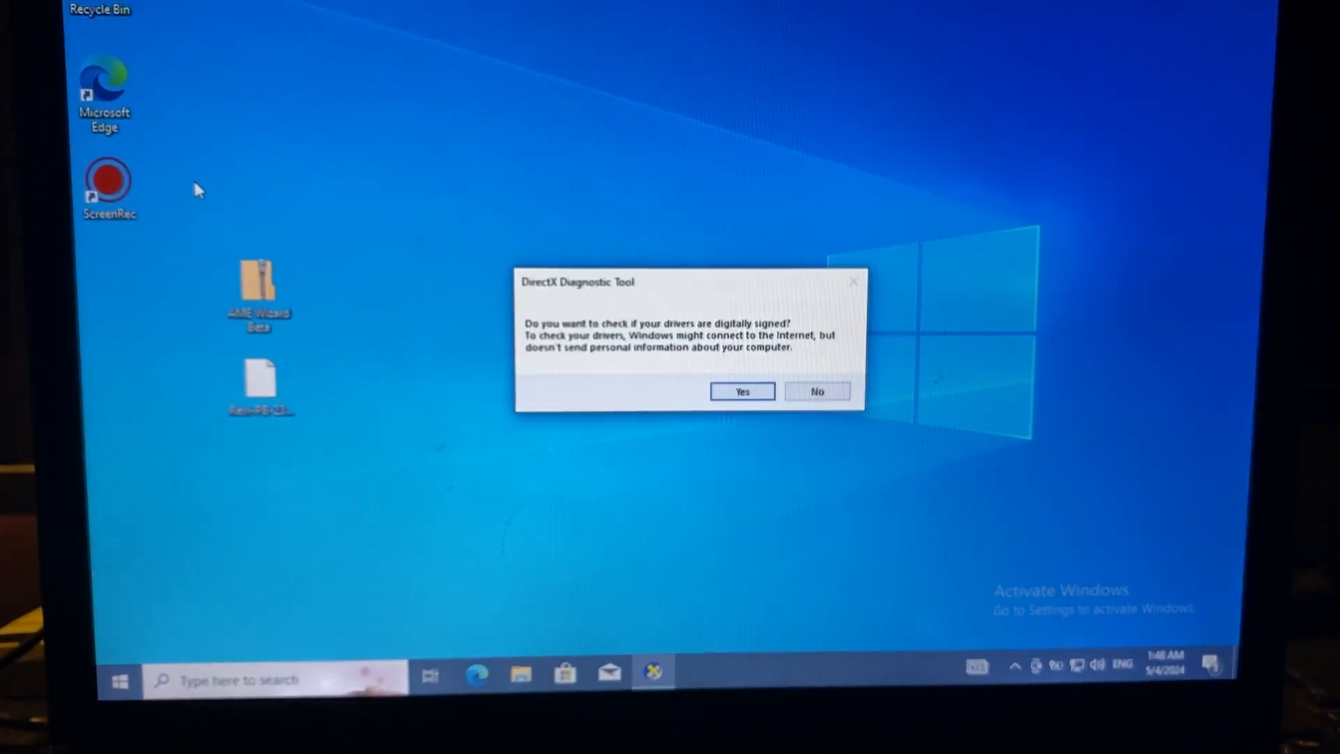
# - Accept the driver signature check, review the Core 2 Duo, 2 GB RAM specs, and exit
pyautogui.click(816, 391)
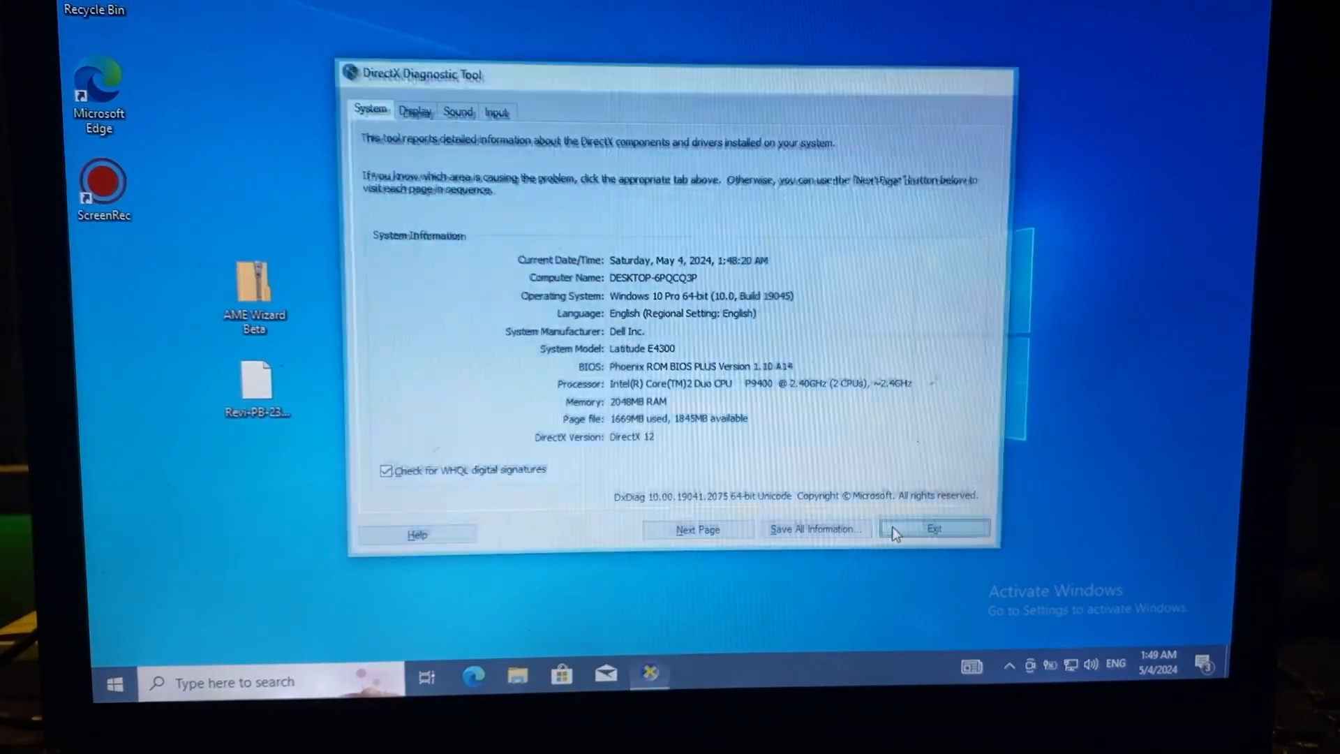
pyautogui.click(933, 529)
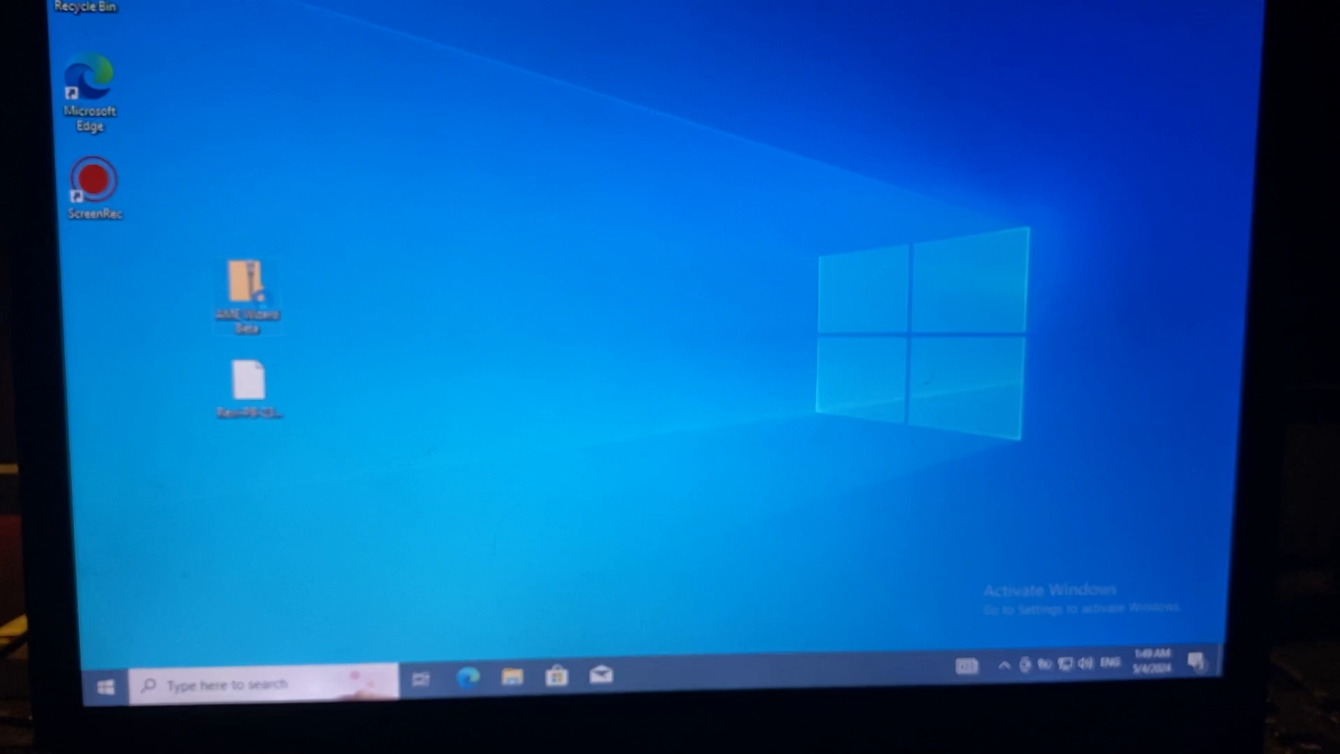
# - Extract the AME Wizard Beta zip into a matching folder on the desktop
pyautogui.rightClick(247, 290)
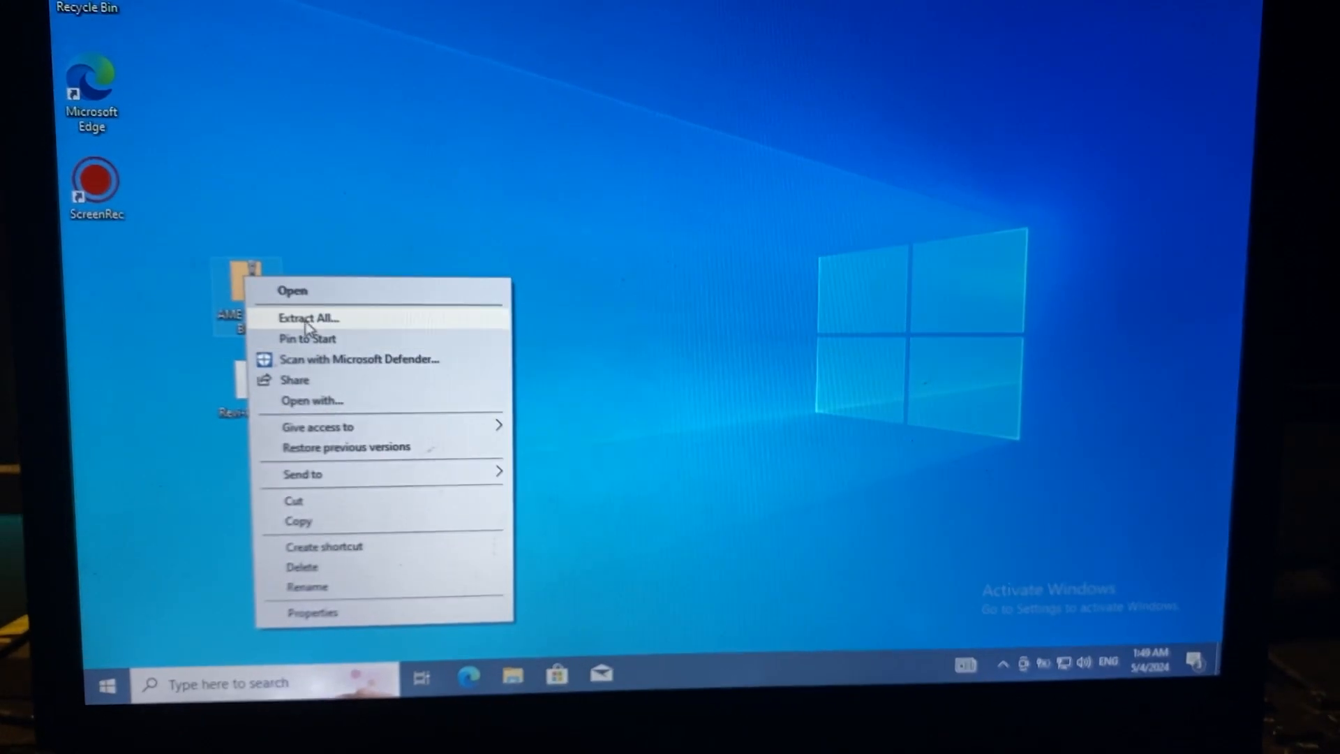
pyautogui.click(308, 316)
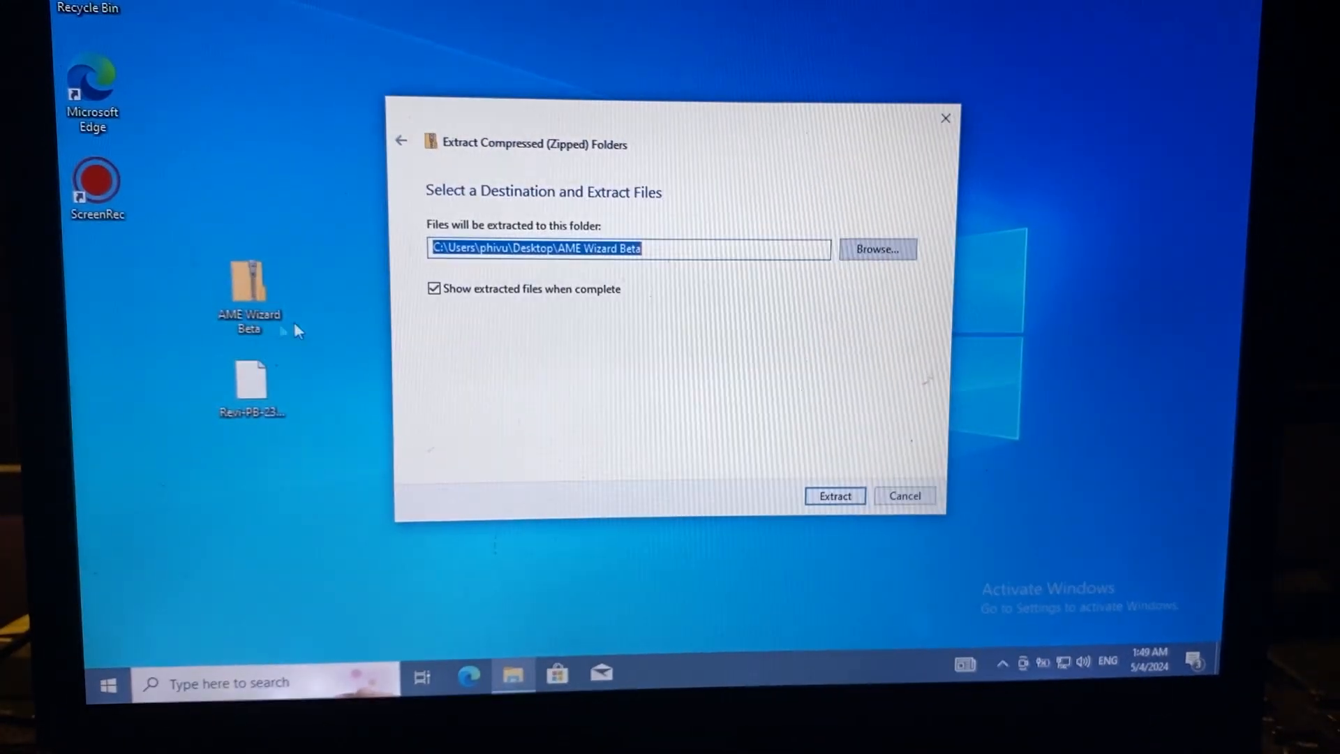
pyautogui.moveTo(705, 445)
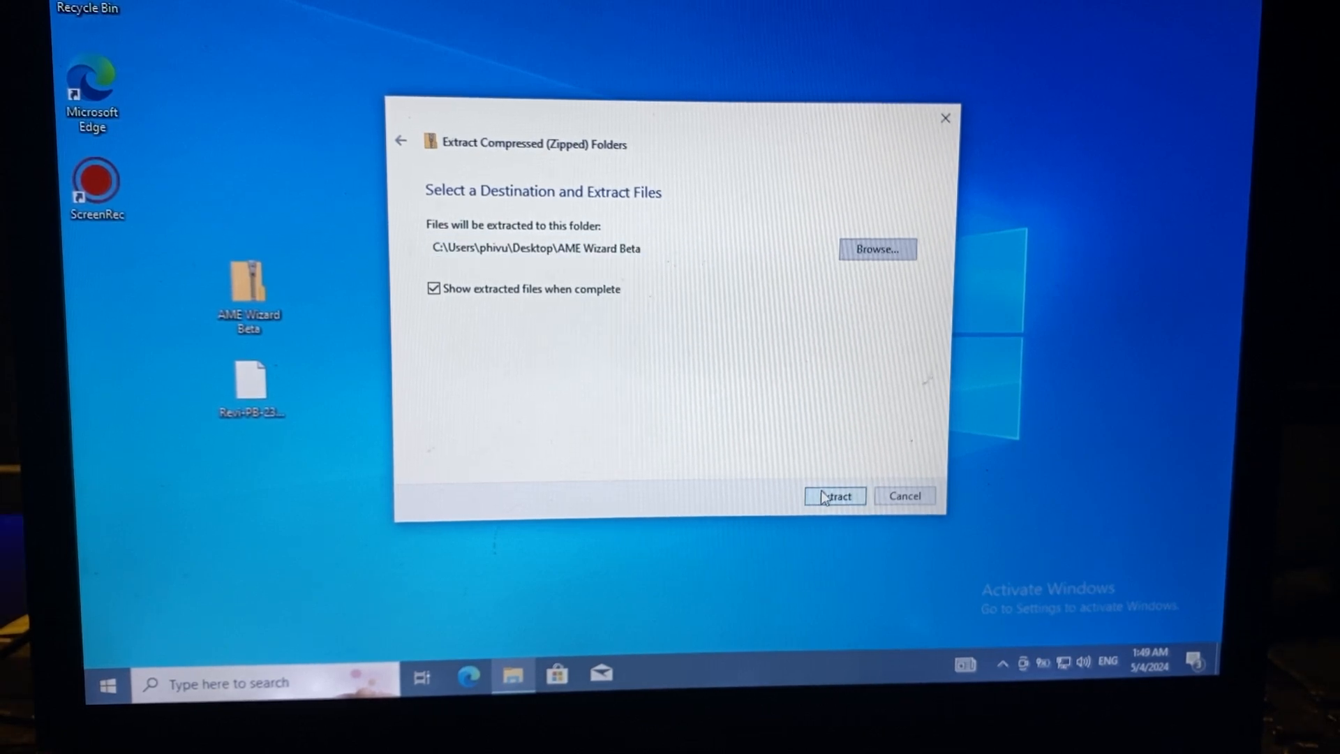
pyautogui.click(833, 496)
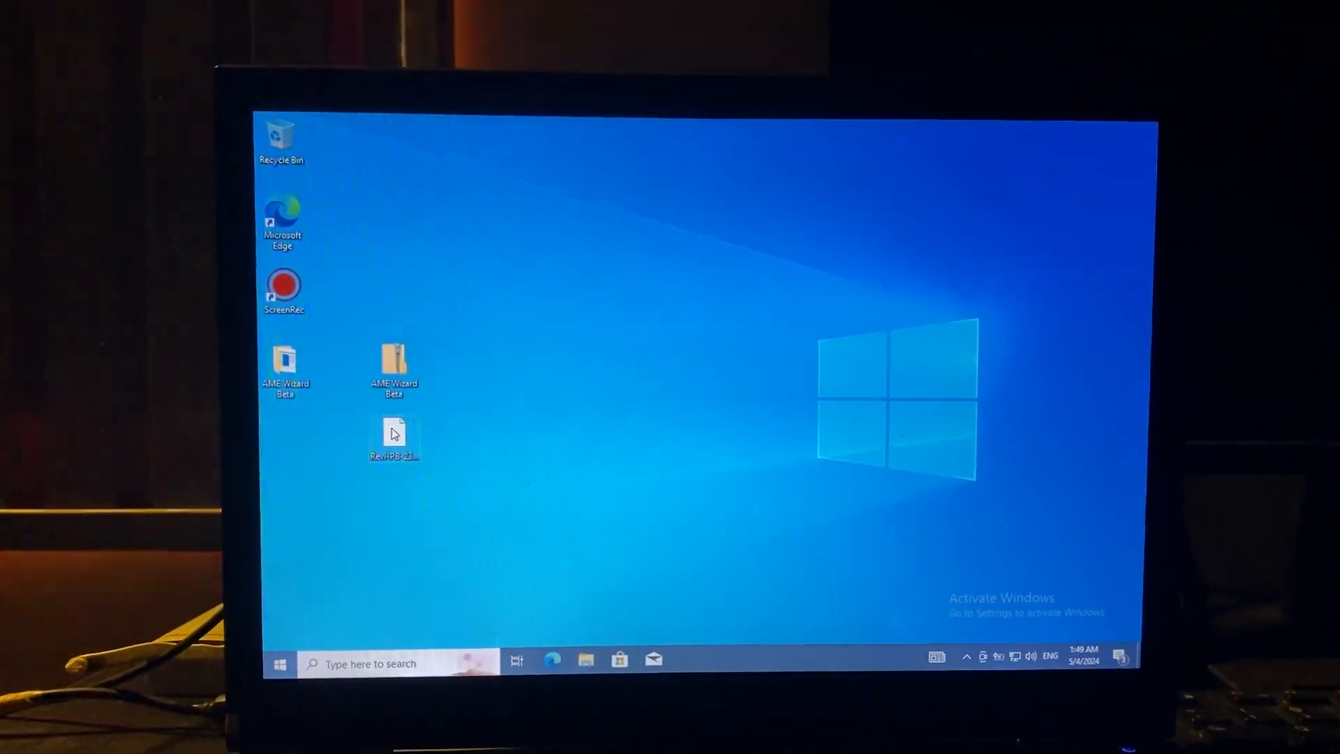
# - Open the extracted AME Wizard Beta folder, maximize it, and run AME Wizard Beta
pyautogui.doubleClick(394, 363)
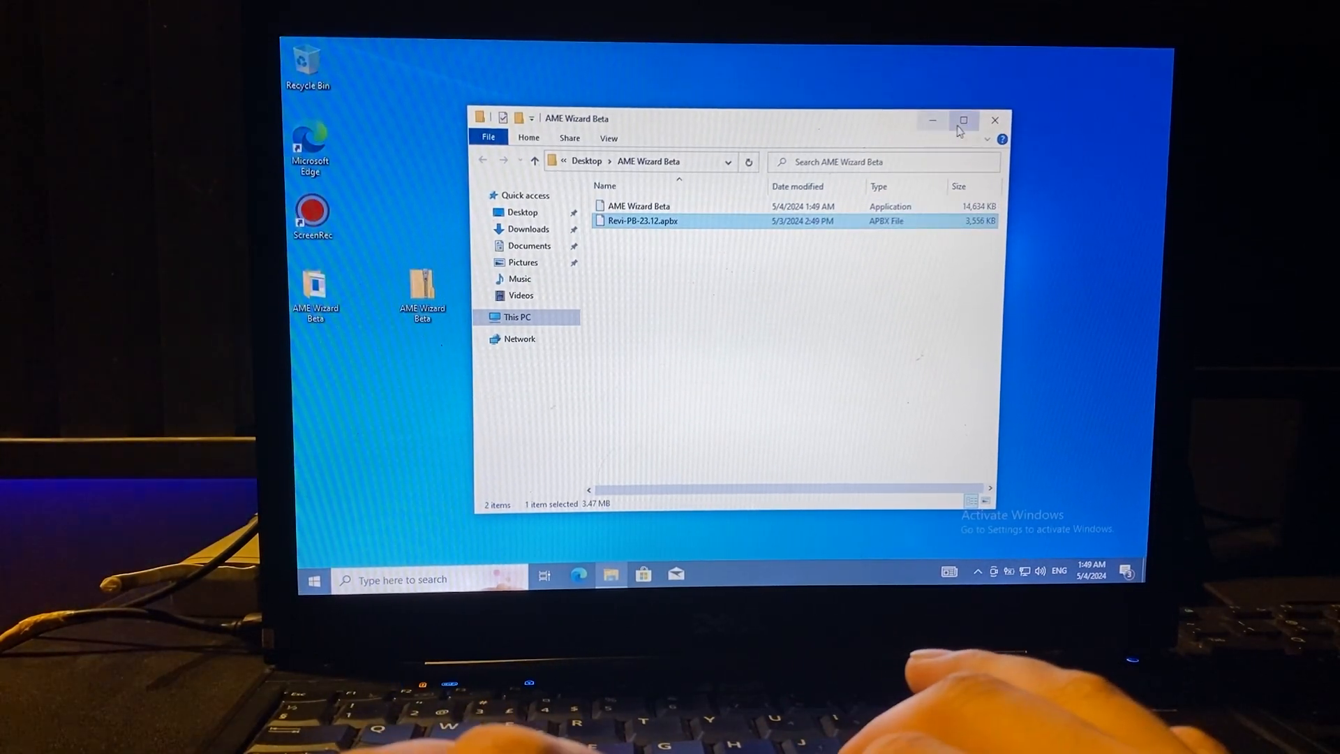
pyautogui.click(962, 120)
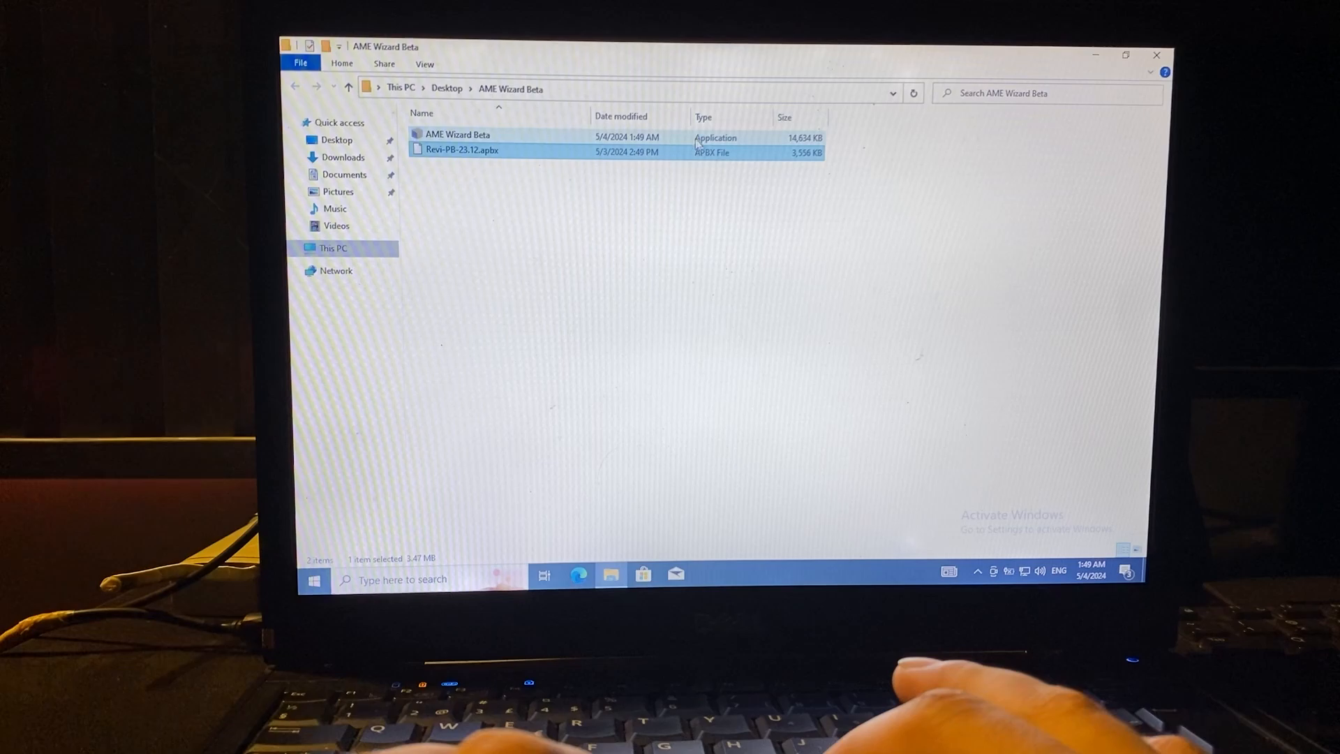
pyautogui.doubleClick(457, 134)
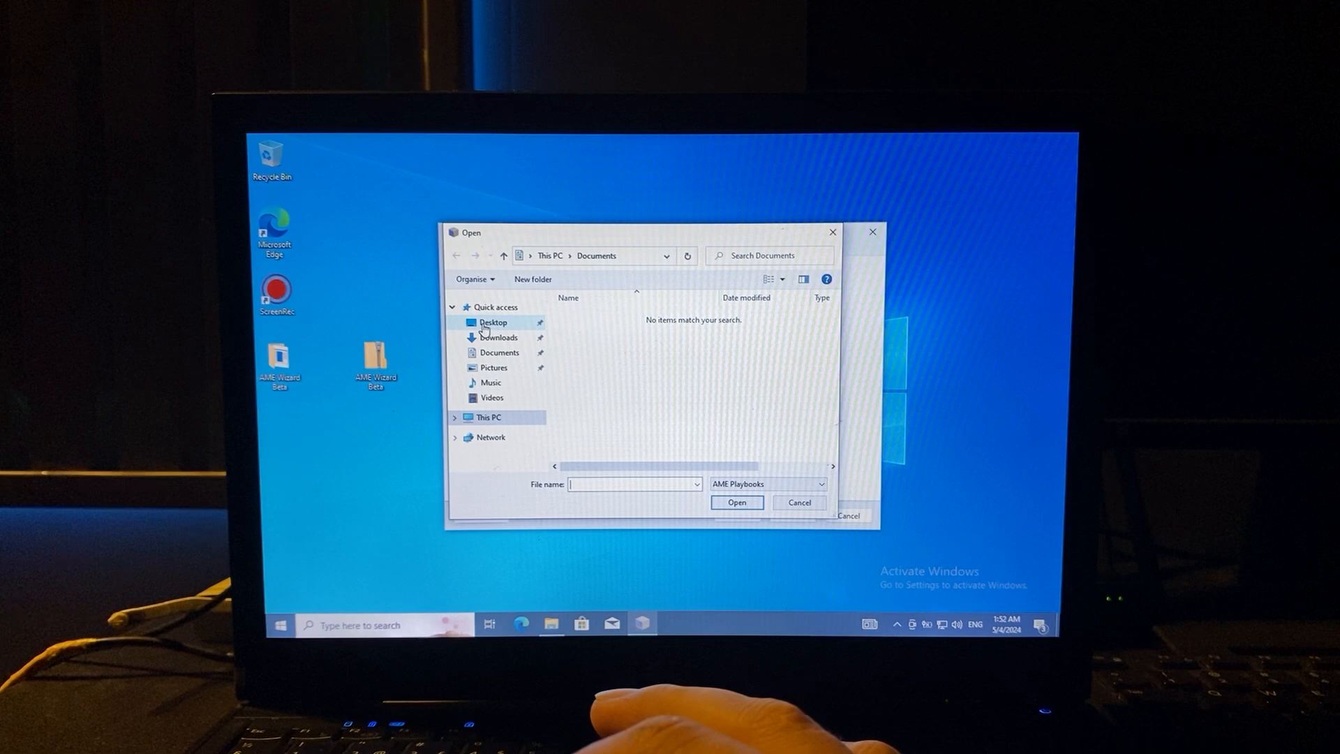
# - In the file picker, go to Desktop and open the AME Wizard Beta folder
pyautogui.click(493, 322)
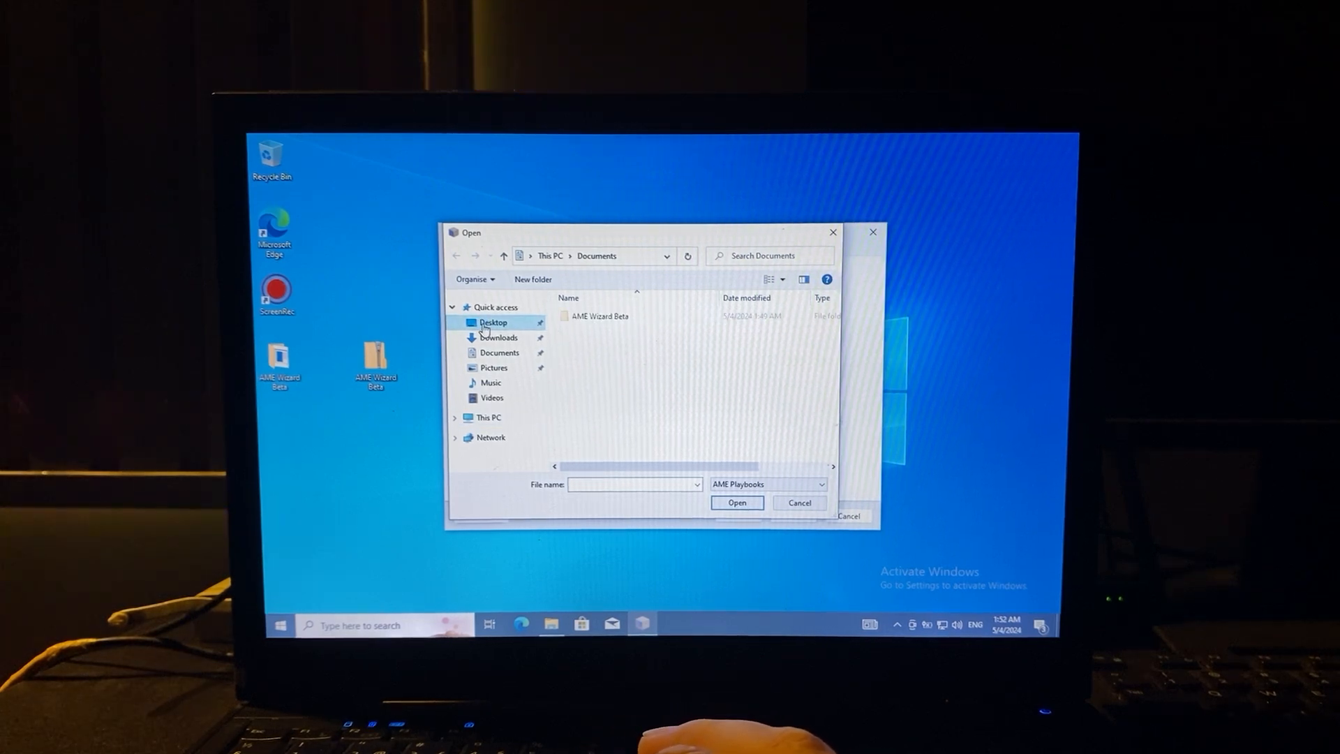
pyautogui.click(494, 323)
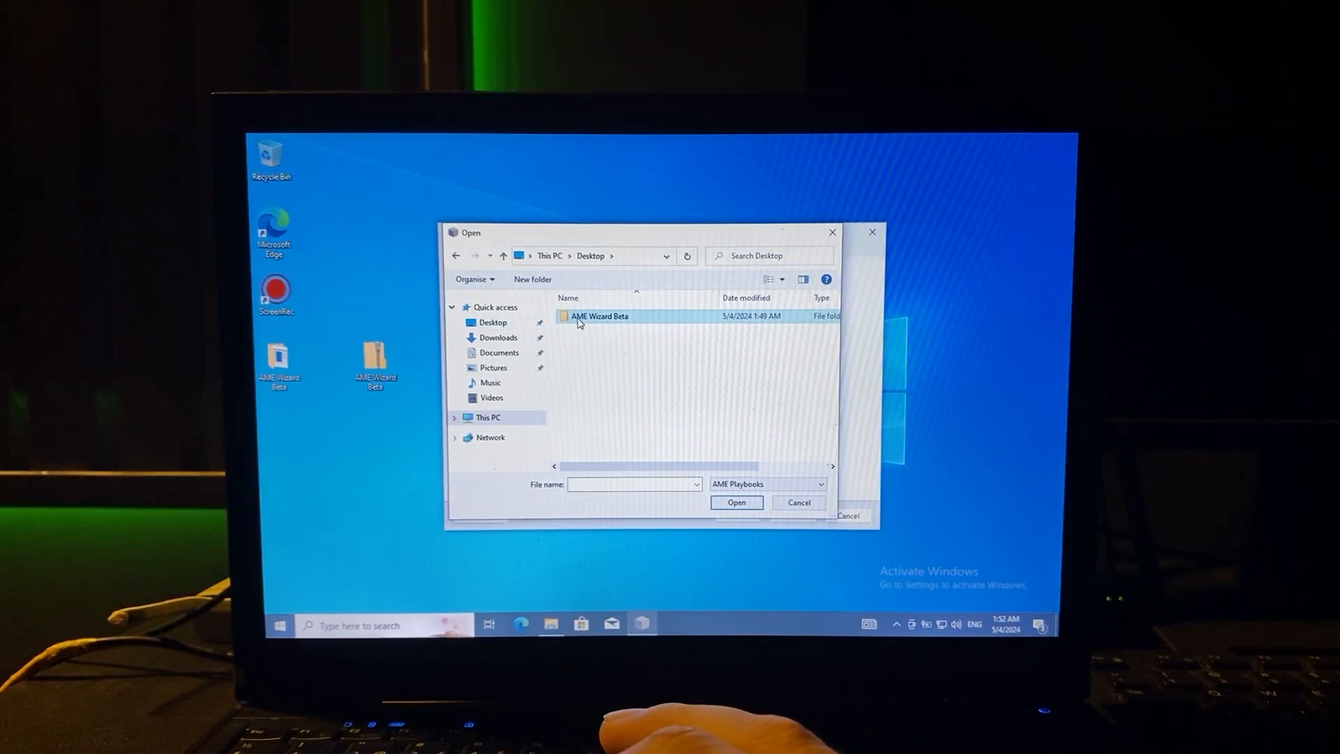
pyautogui.doubleClick(598, 315)
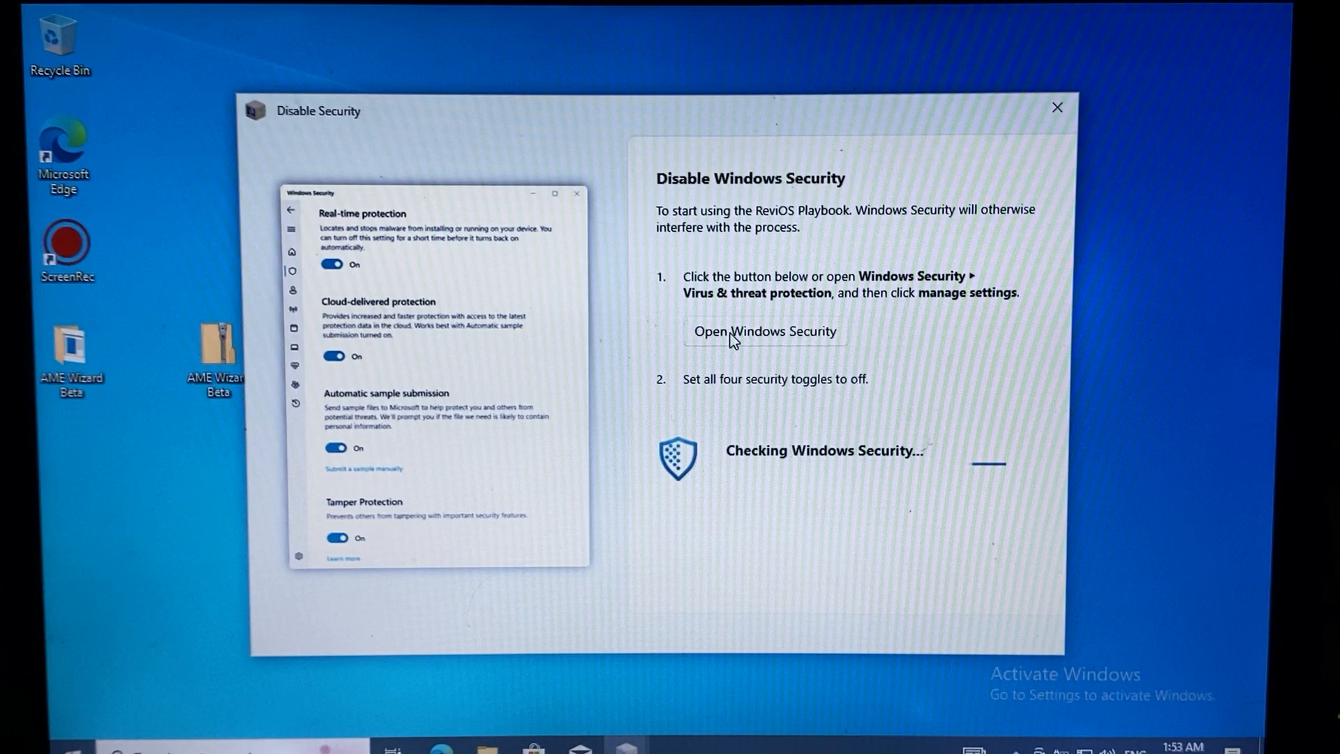
# - Launch Windows Security from AME Wizard's Disable Security page
pyautogui.click(763, 332)
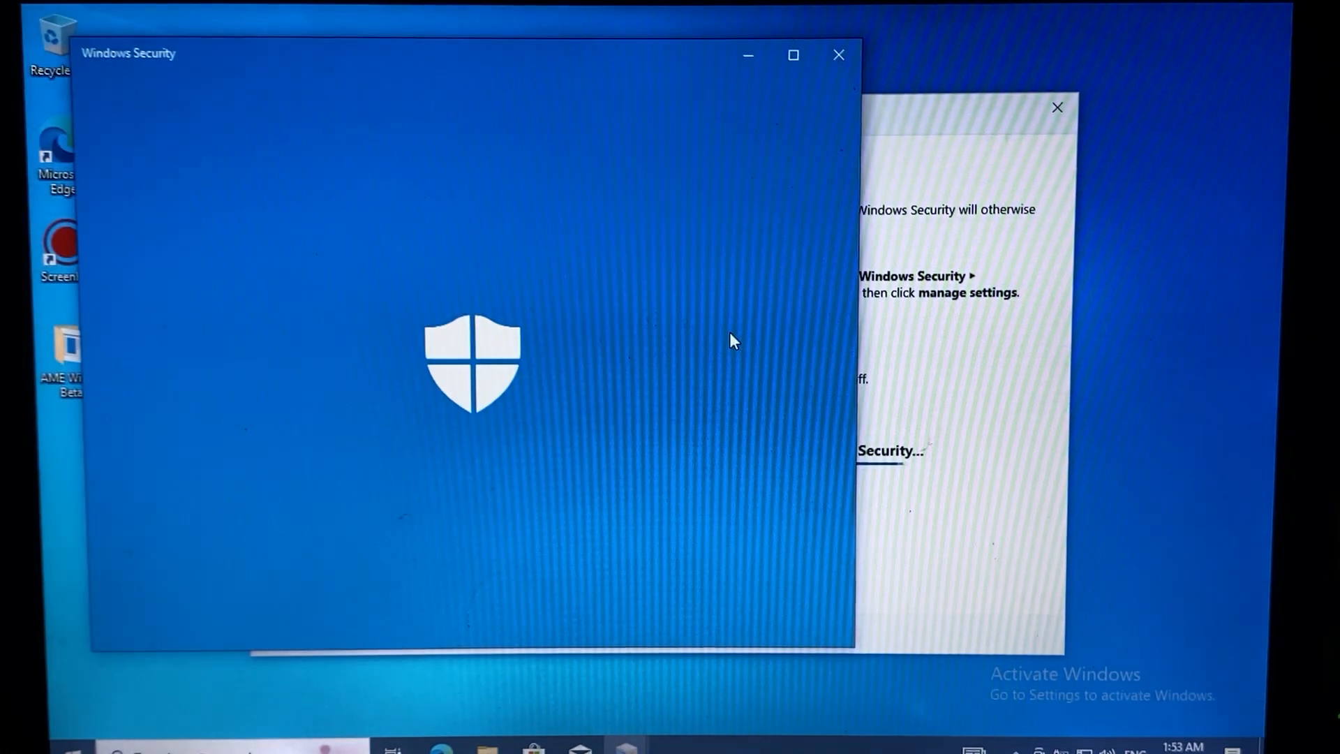
pyautogui.moveTo(598, 327)
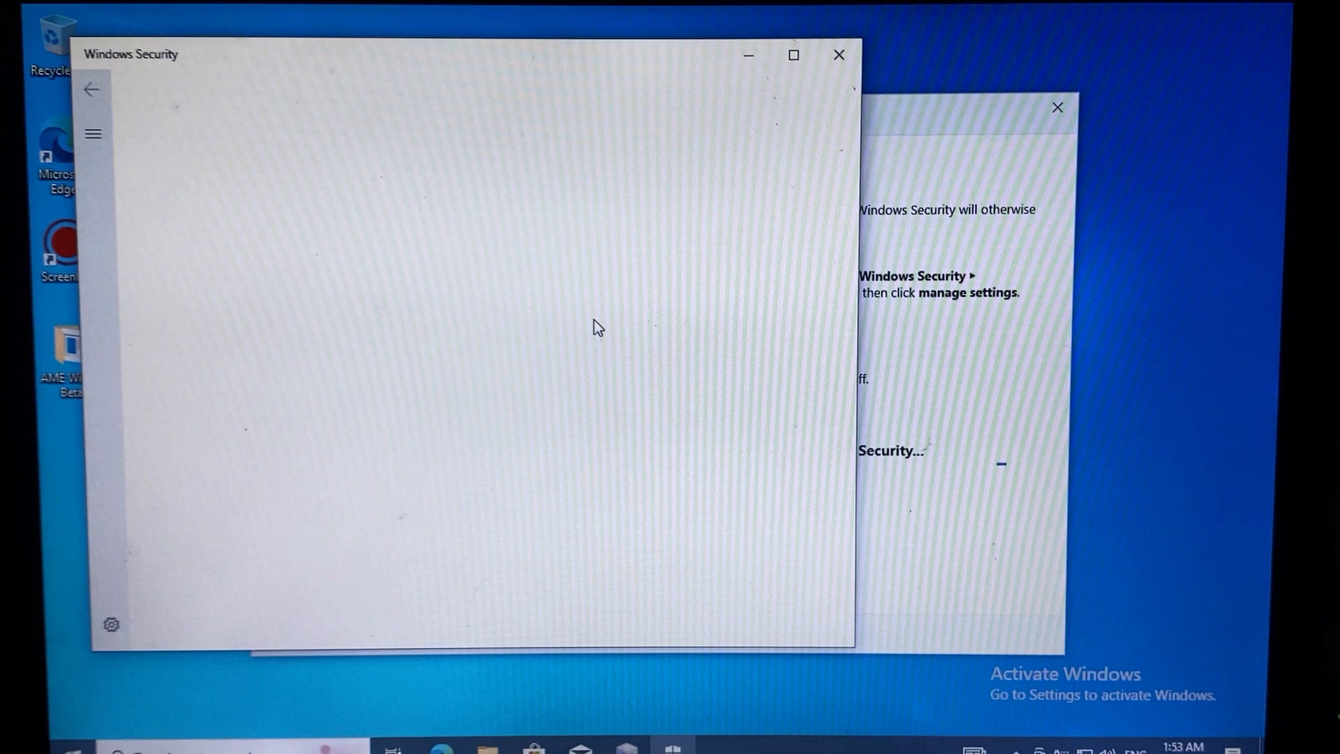
pyautogui.moveTo(534, 299)
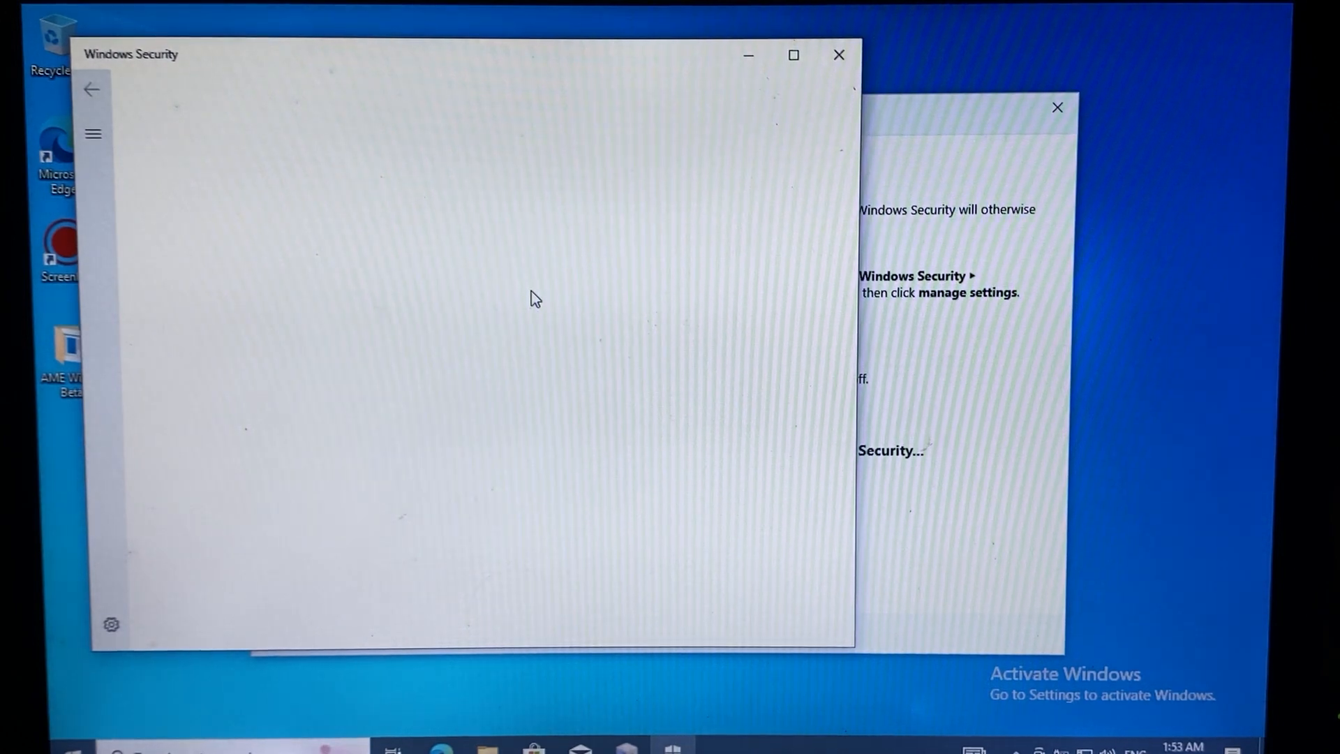
# - Switch off real-time, cloud-delivered, sample submission and tamper protection, approving the UAC prompt
pyautogui.click(93, 134)
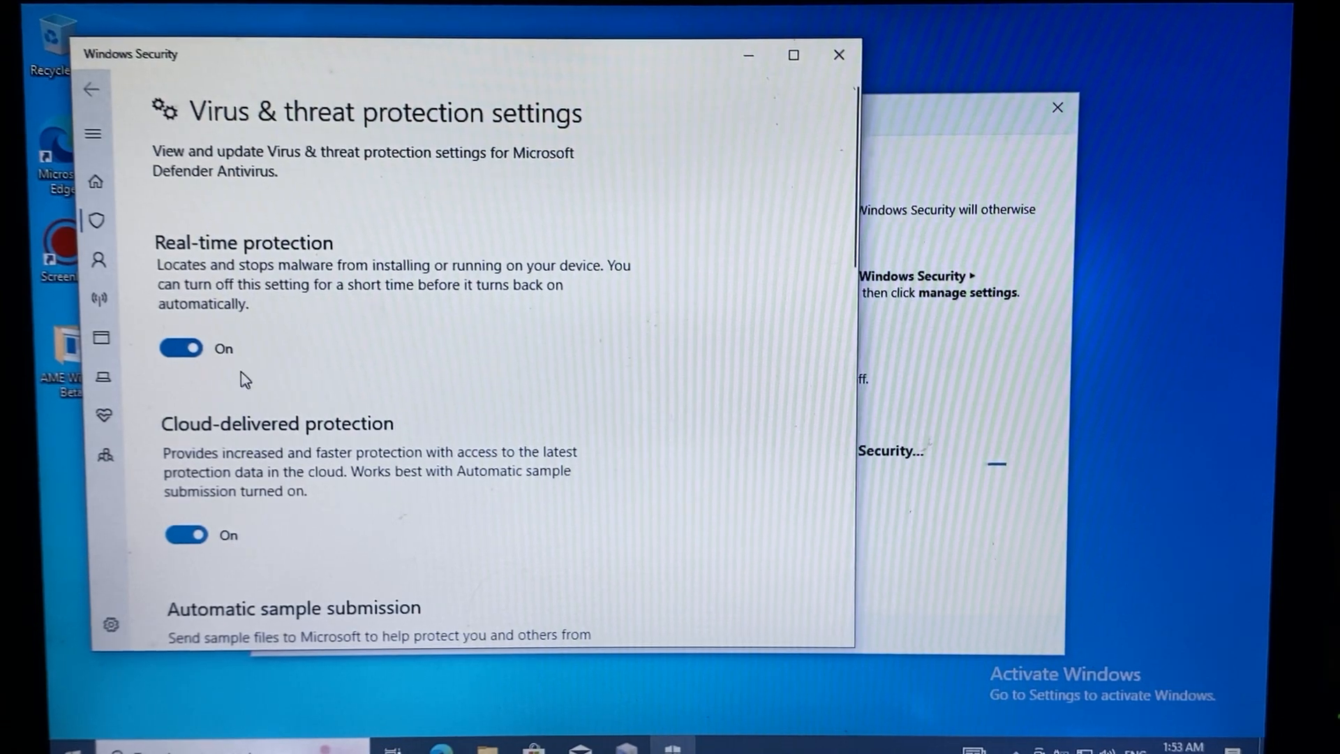
pyautogui.click(180, 347)
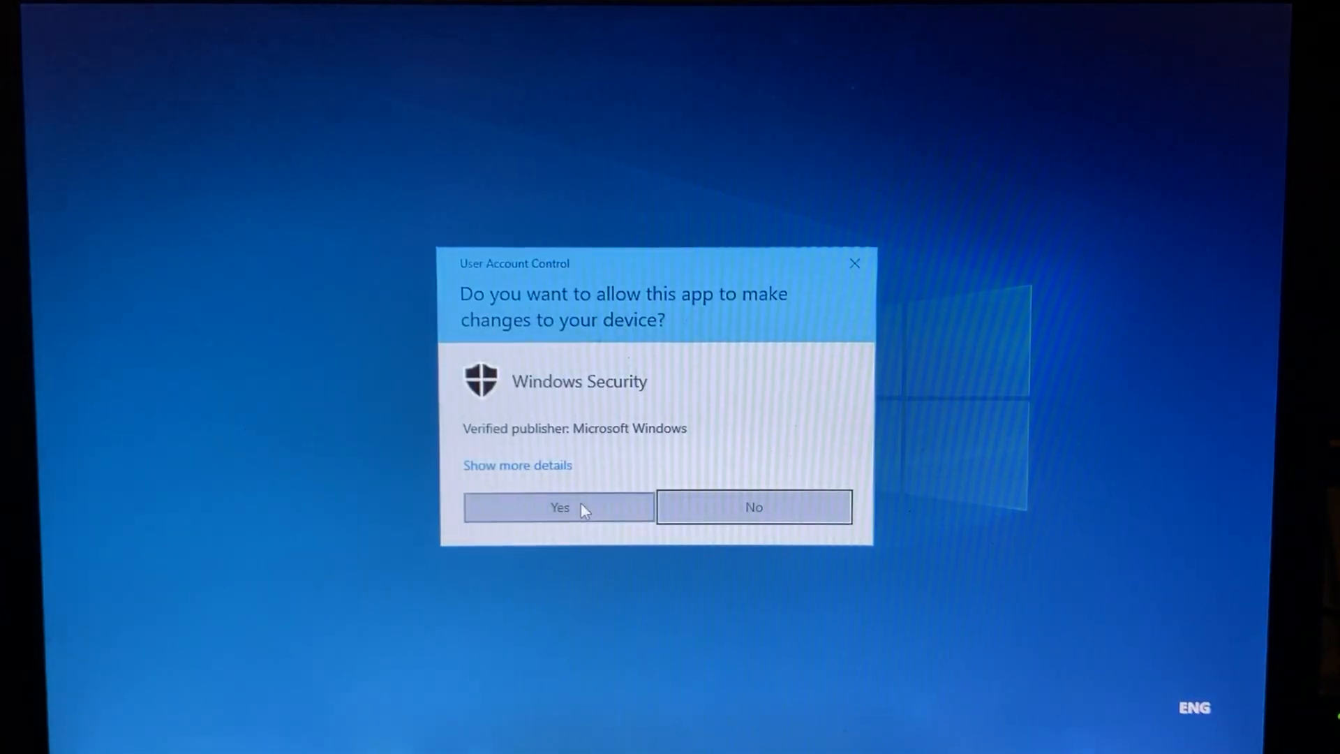
pyautogui.click(559, 506)
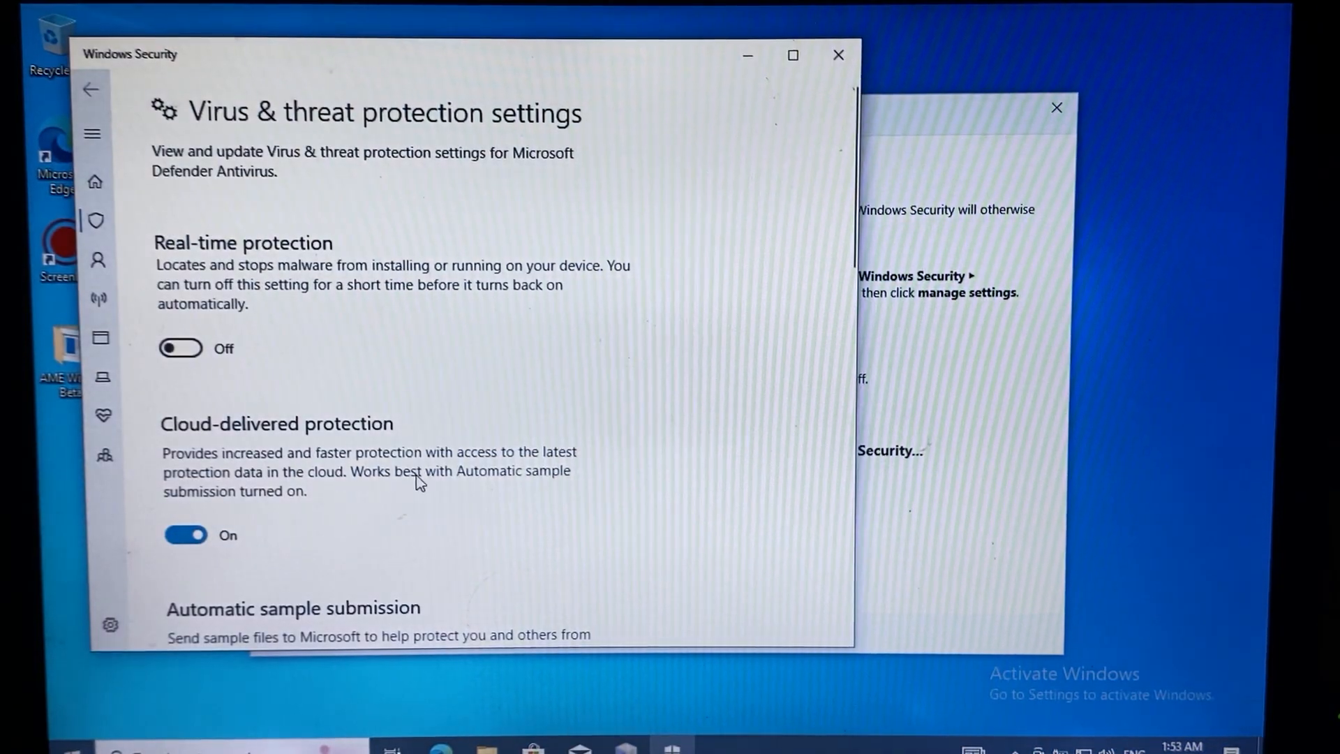
pyautogui.click(185, 534)
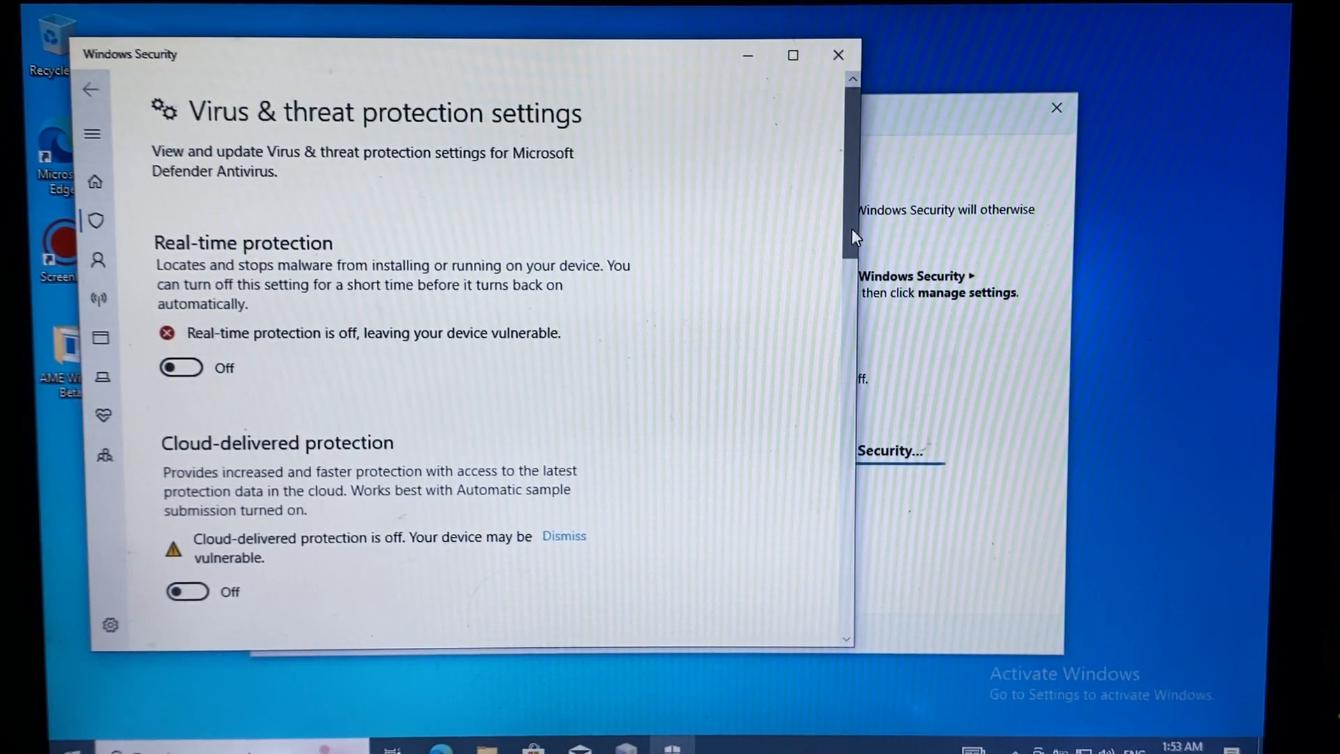
pyautogui.scroll(-3)
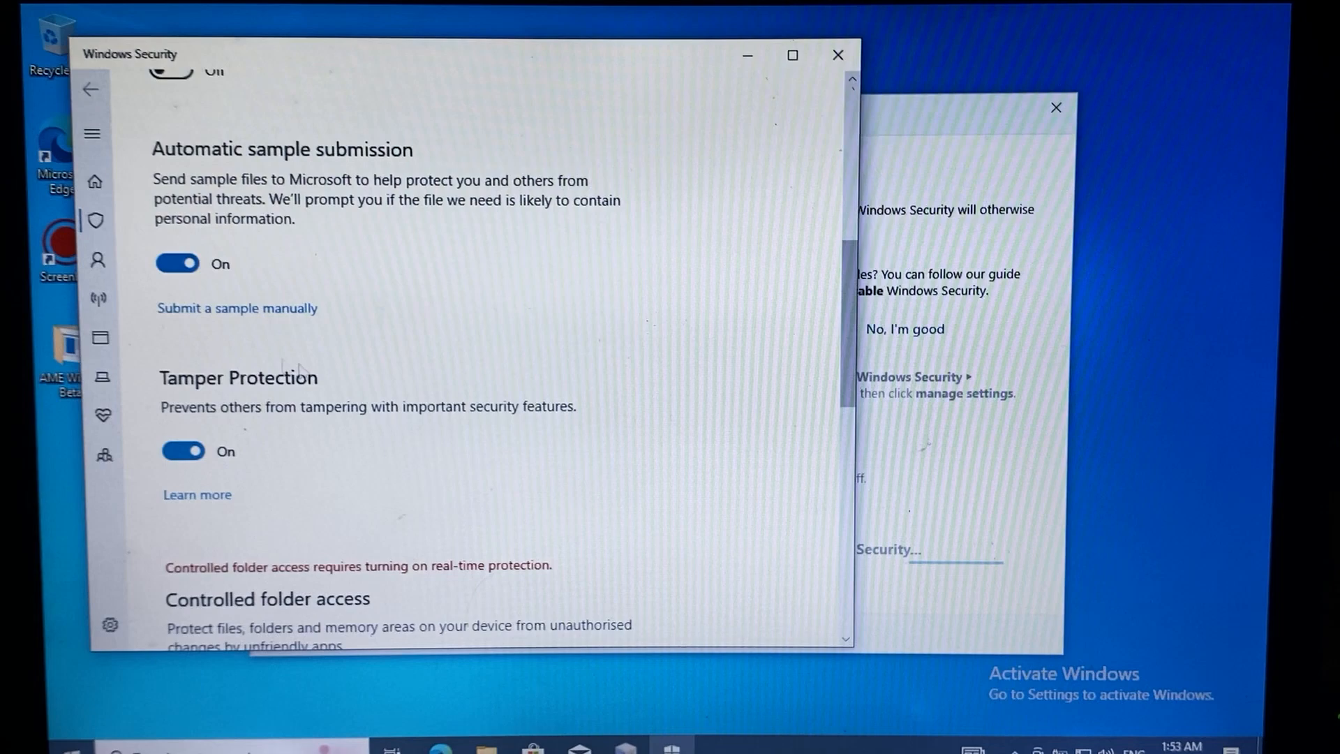
pyautogui.click(176, 262)
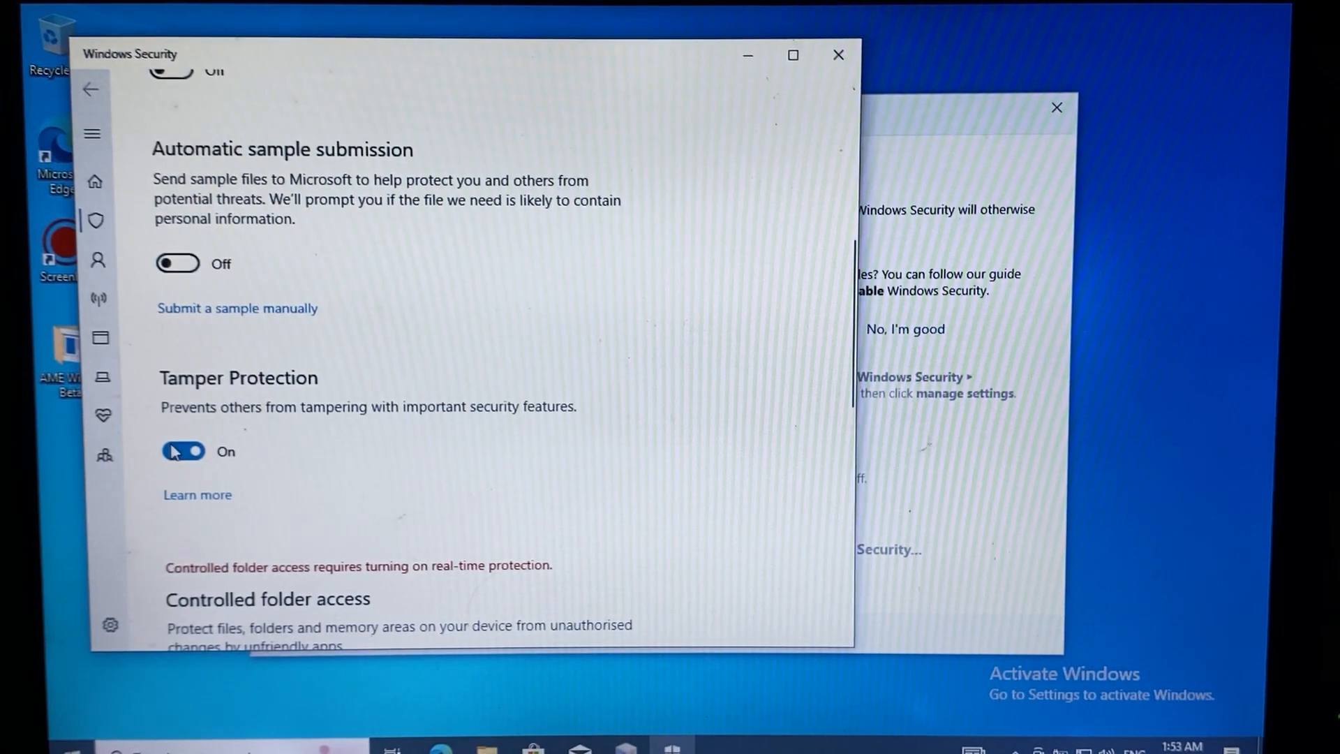
pyautogui.click(183, 452)
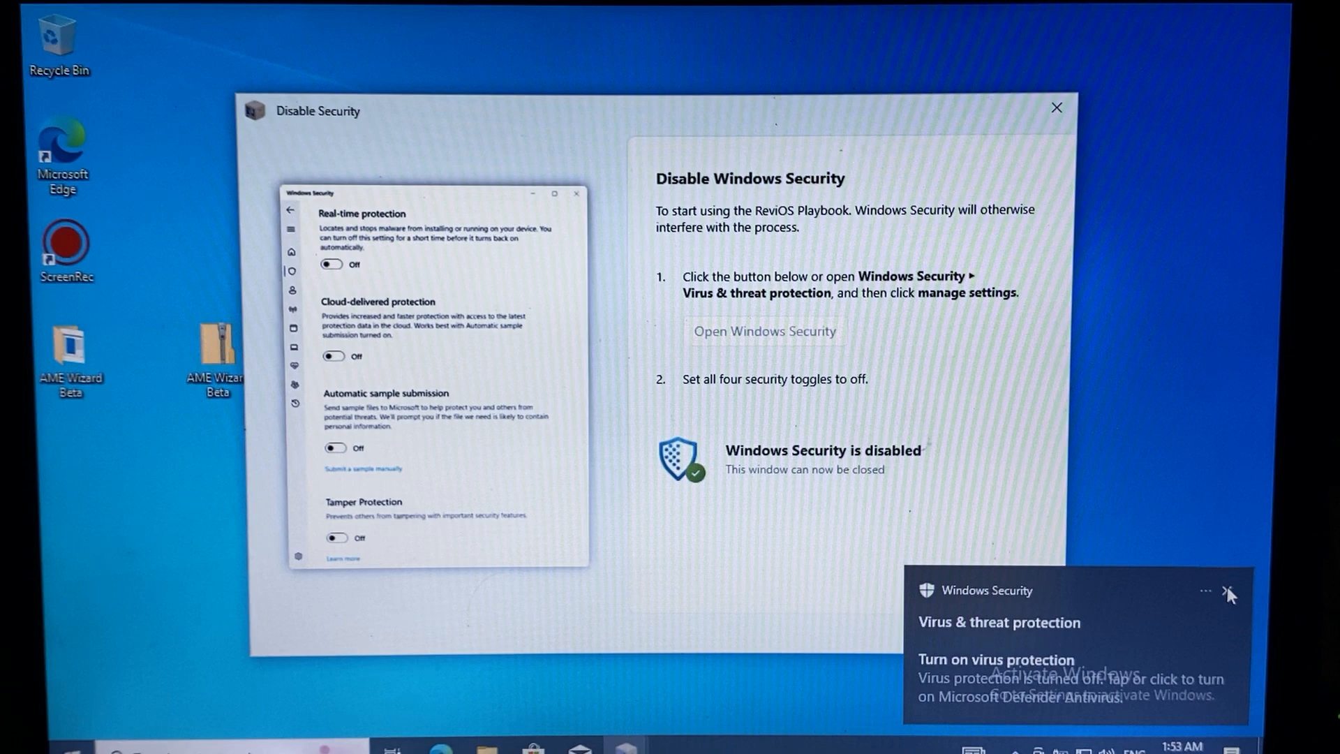
# - Dismiss the virus notification, close the Disable Security window, and pass the requirements check
pyautogui.click(1229, 591)
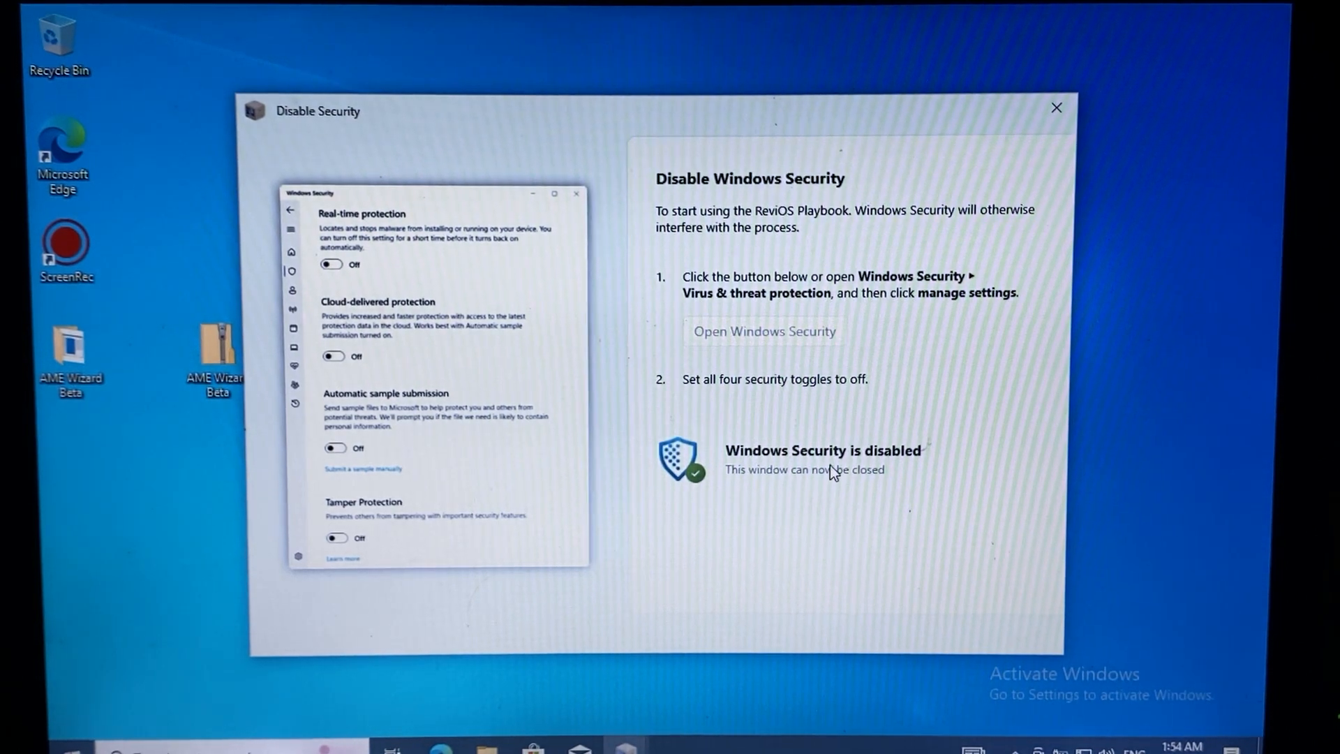
pyautogui.moveTo(1056, 107)
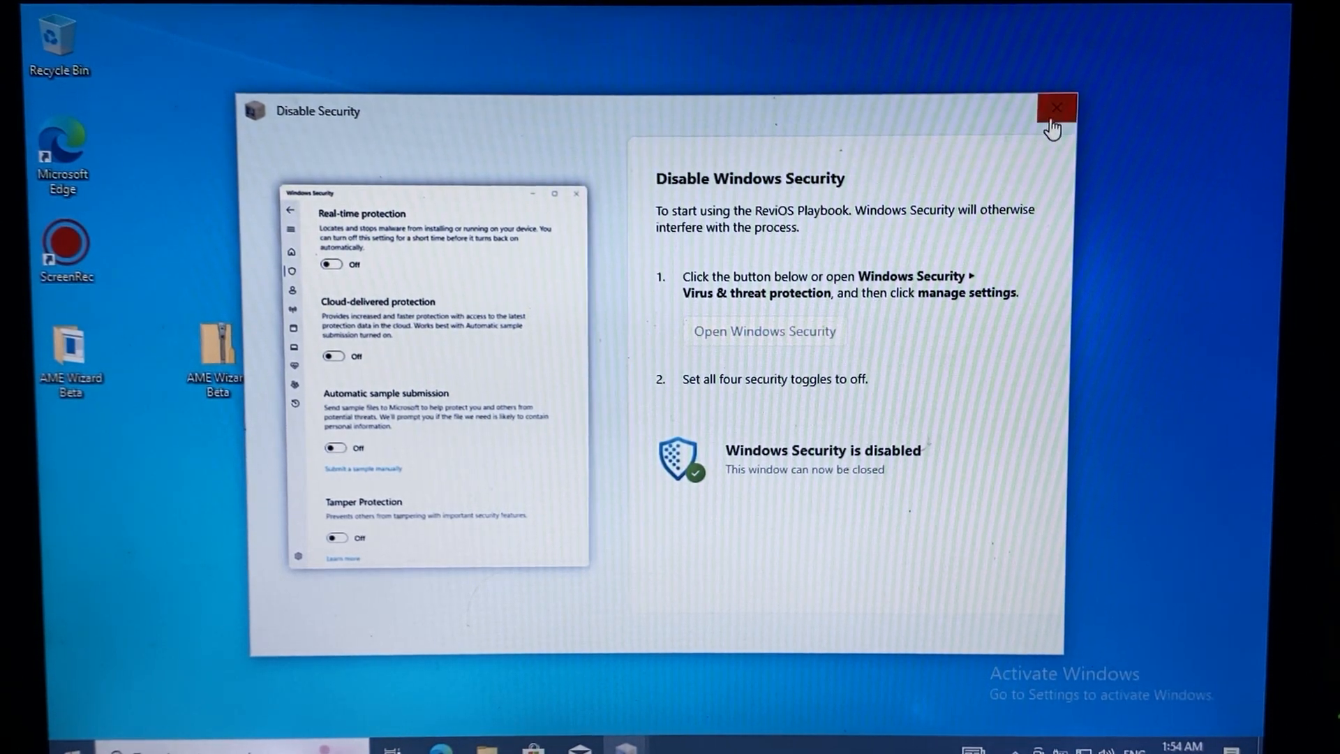
pyautogui.click(1056, 109)
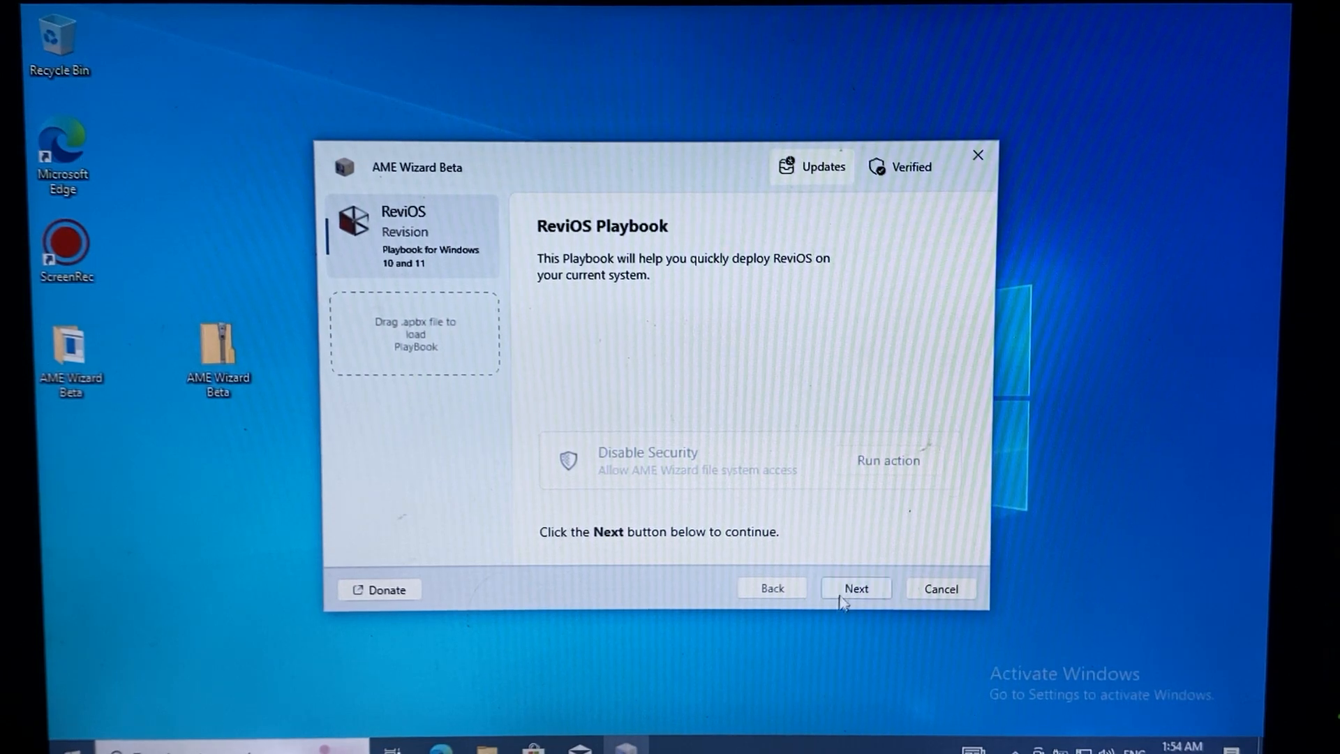
pyautogui.click(854, 588)
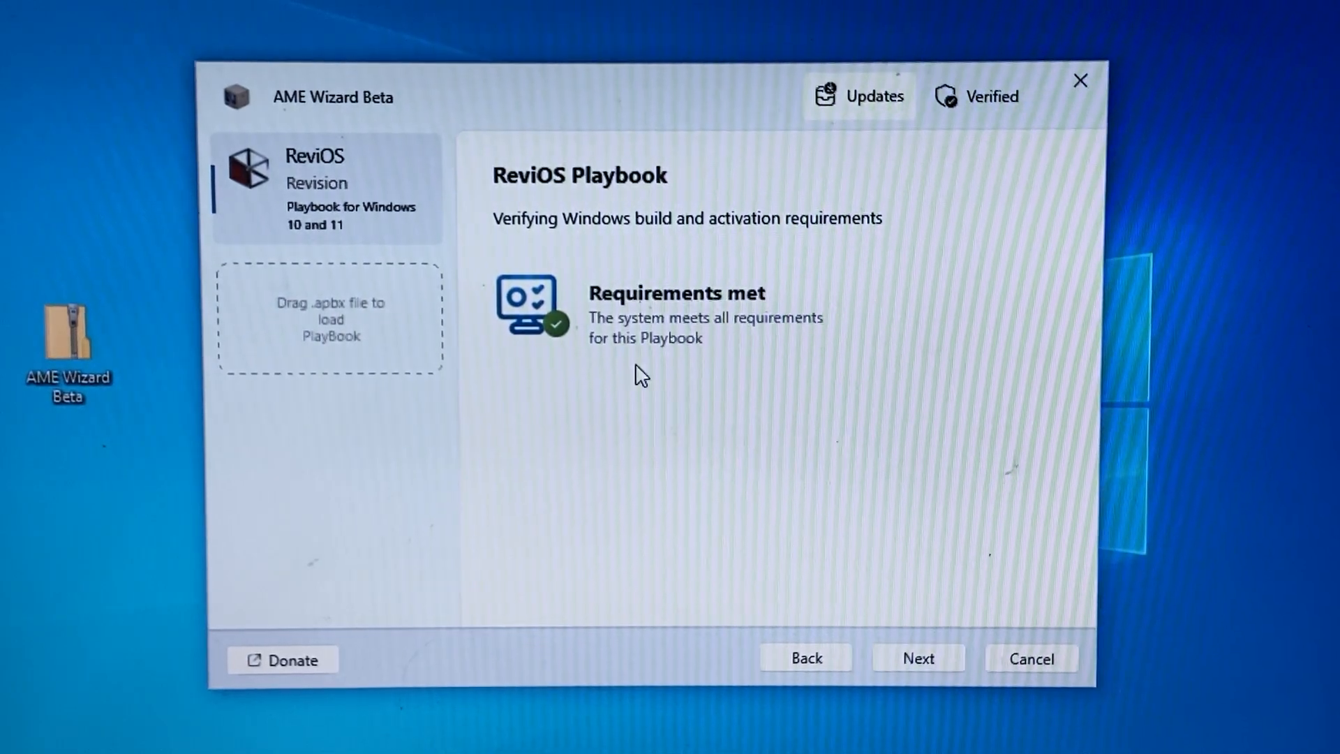
pyautogui.click(917, 659)
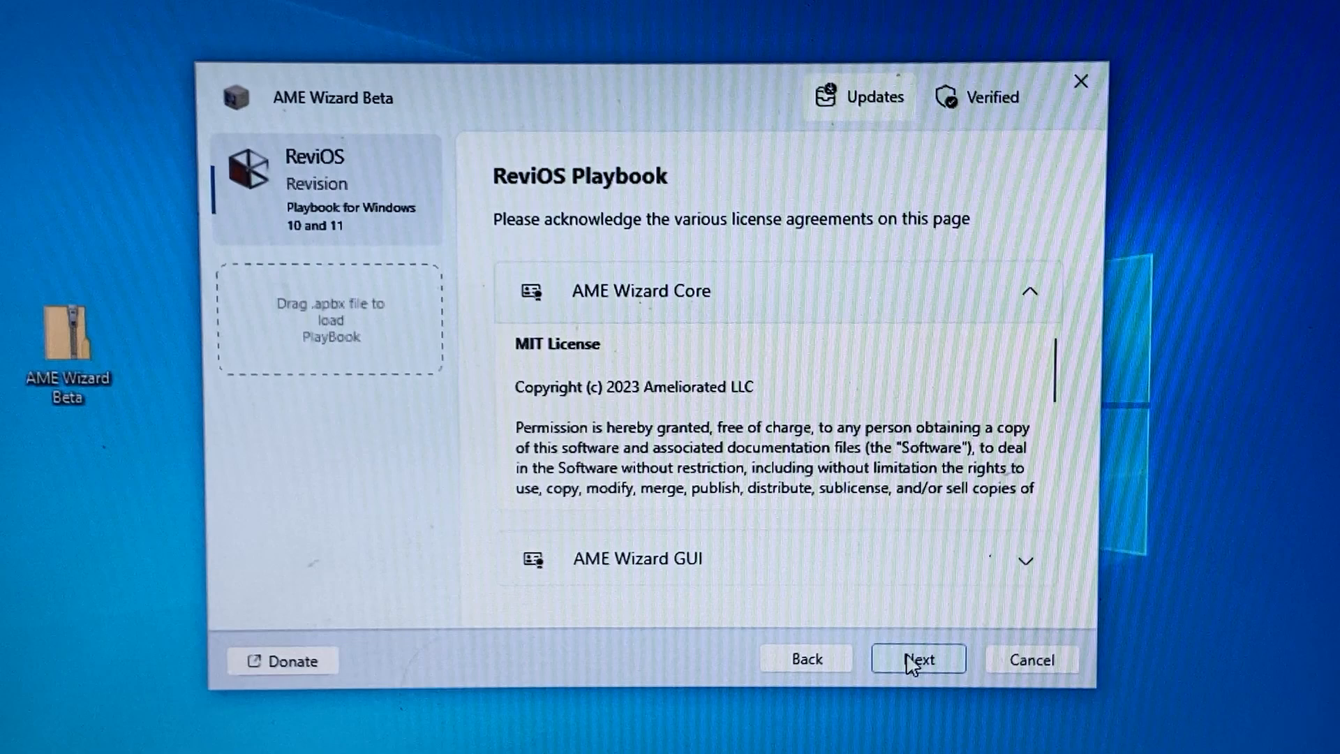
# - Agree to the license, pick Firefox, and keep default Edge, OneDrive, Photos and Dev Home removals
pyautogui.click(917, 658)
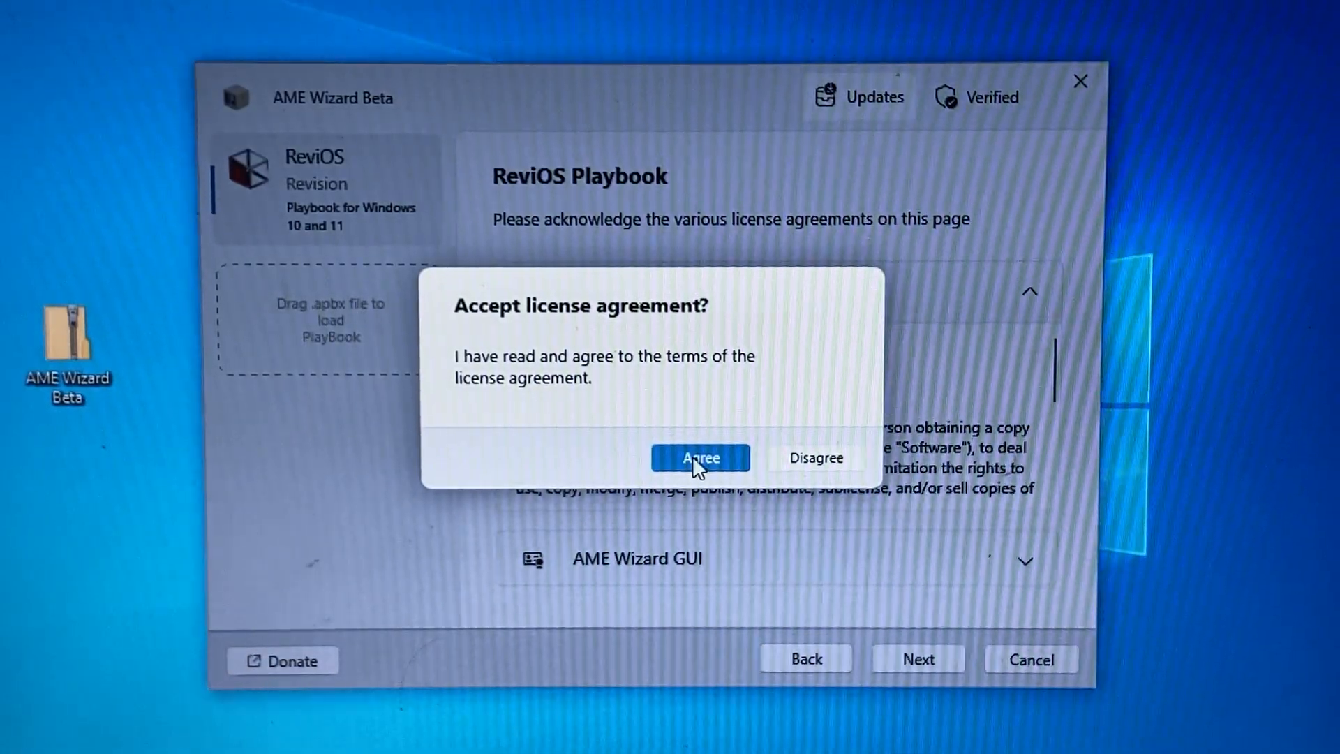
pyautogui.click(699, 458)
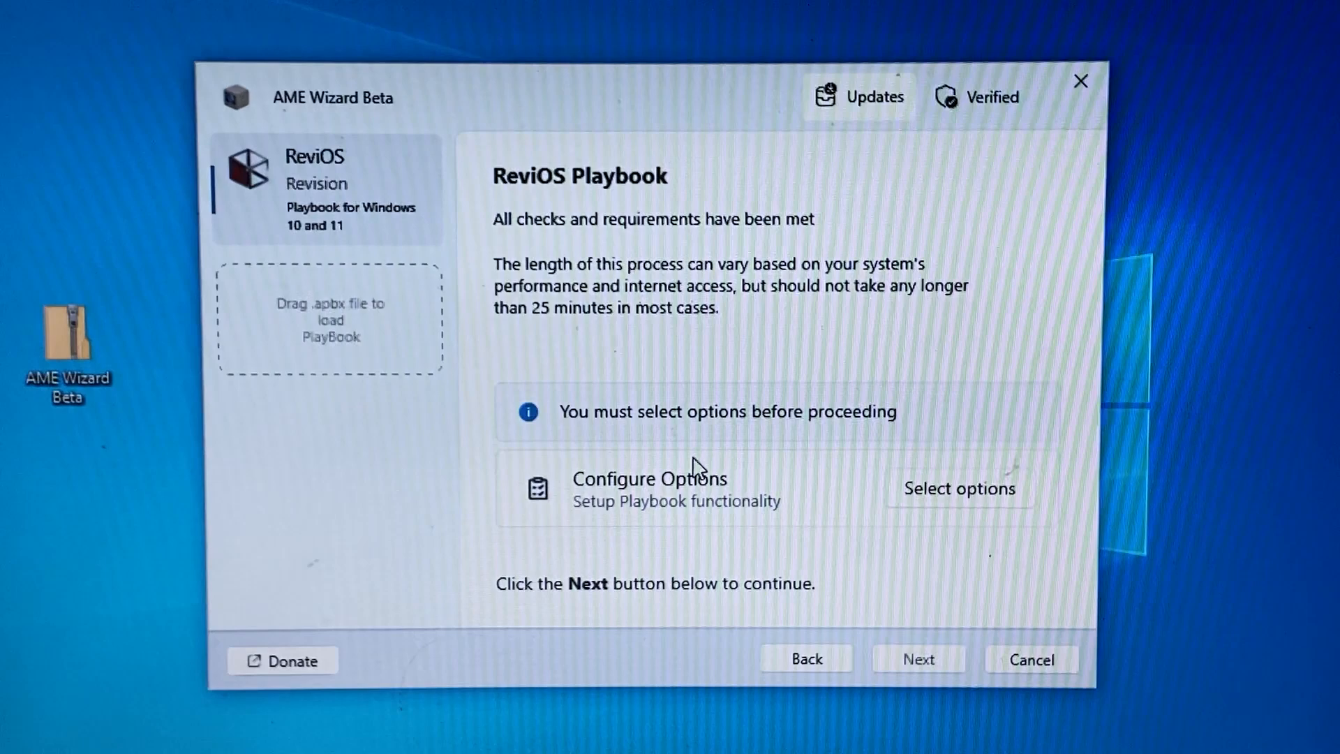
pyautogui.moveTo(906, 590)
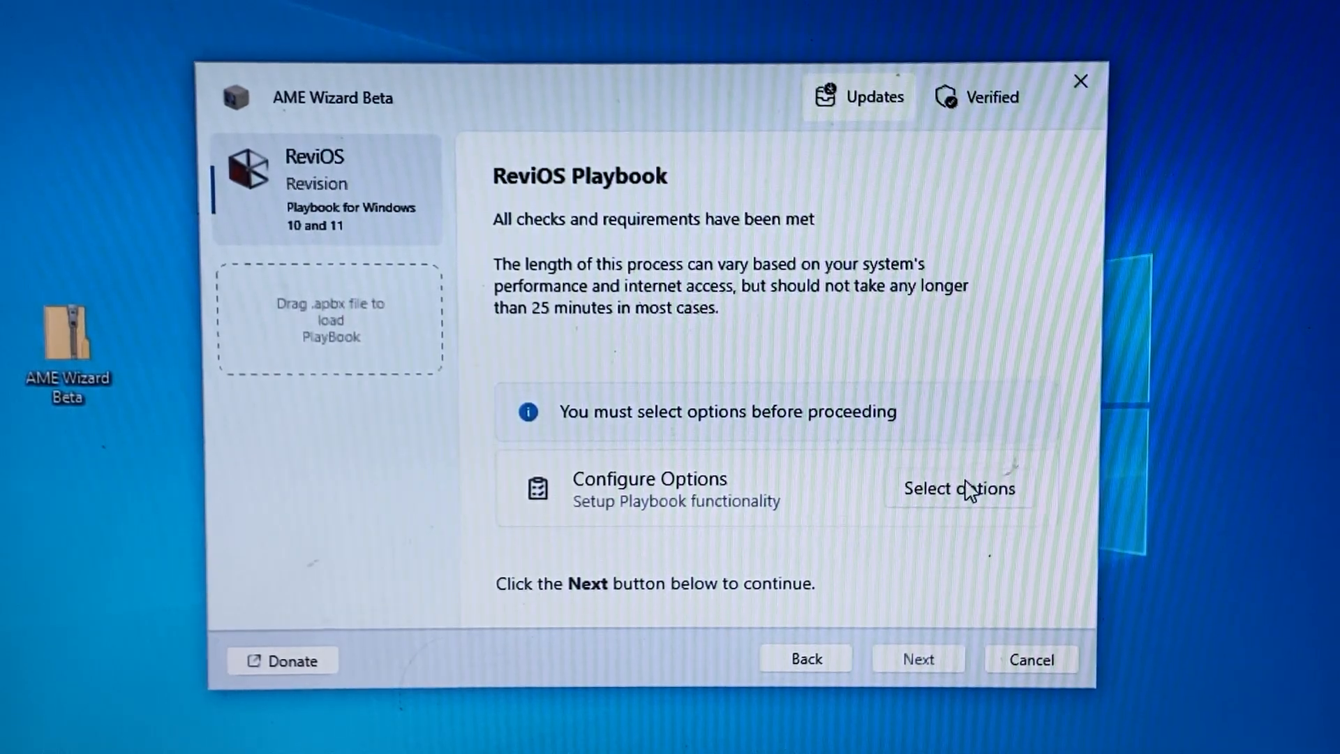
pyautogui.click(960, 488)
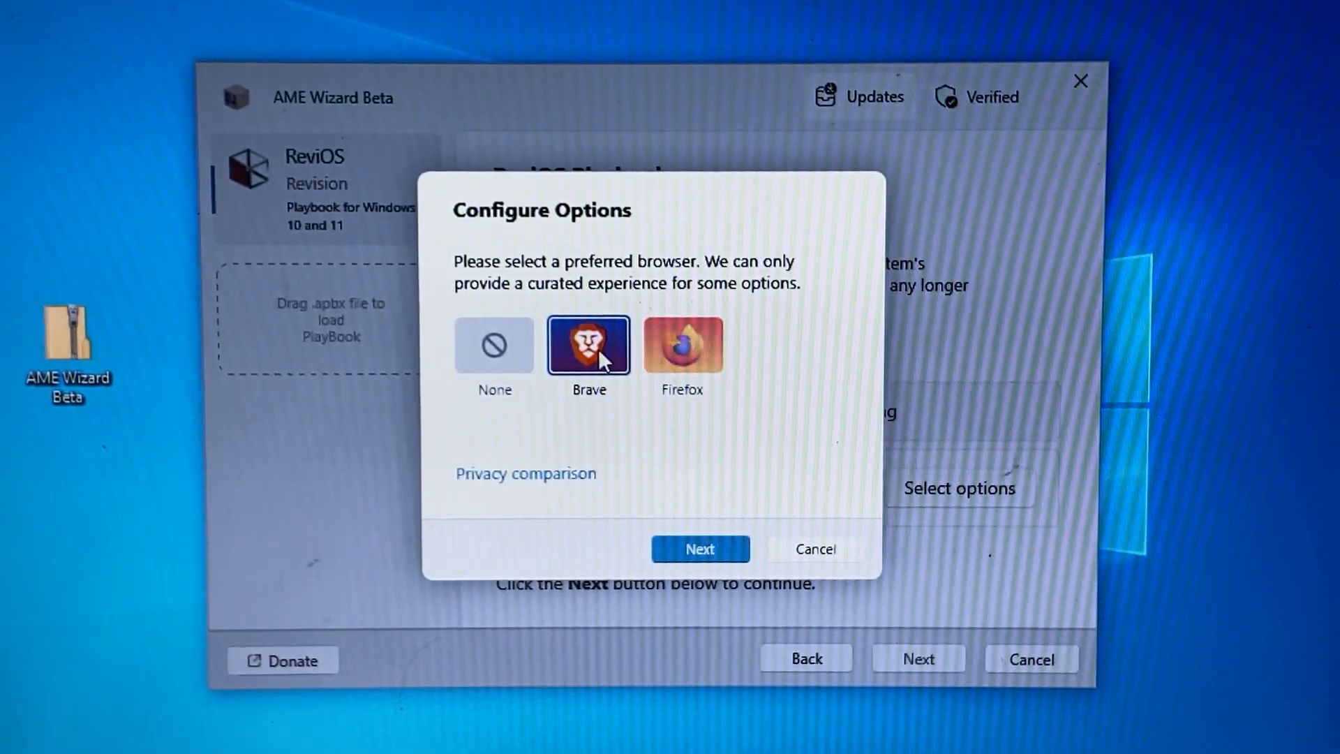
pyautogui.moveTo(684, 359)
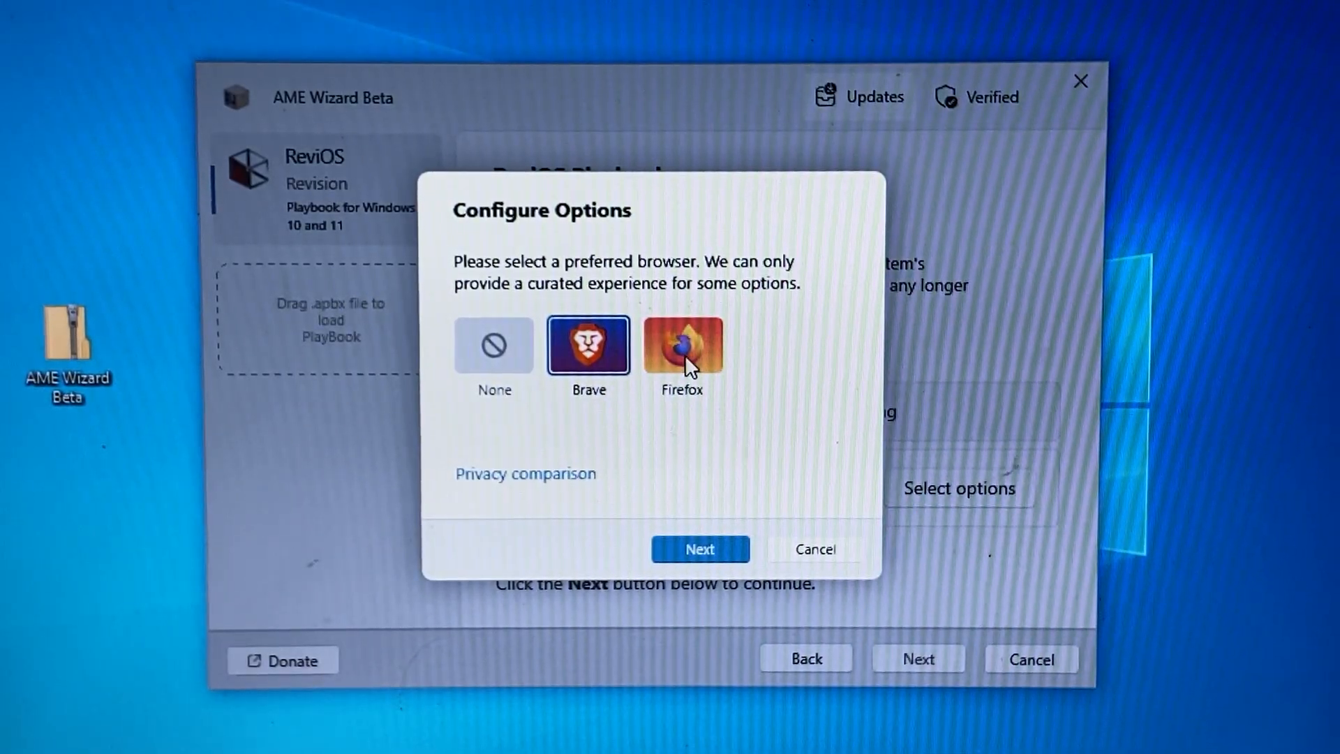
pyautogui.click(682, 348)
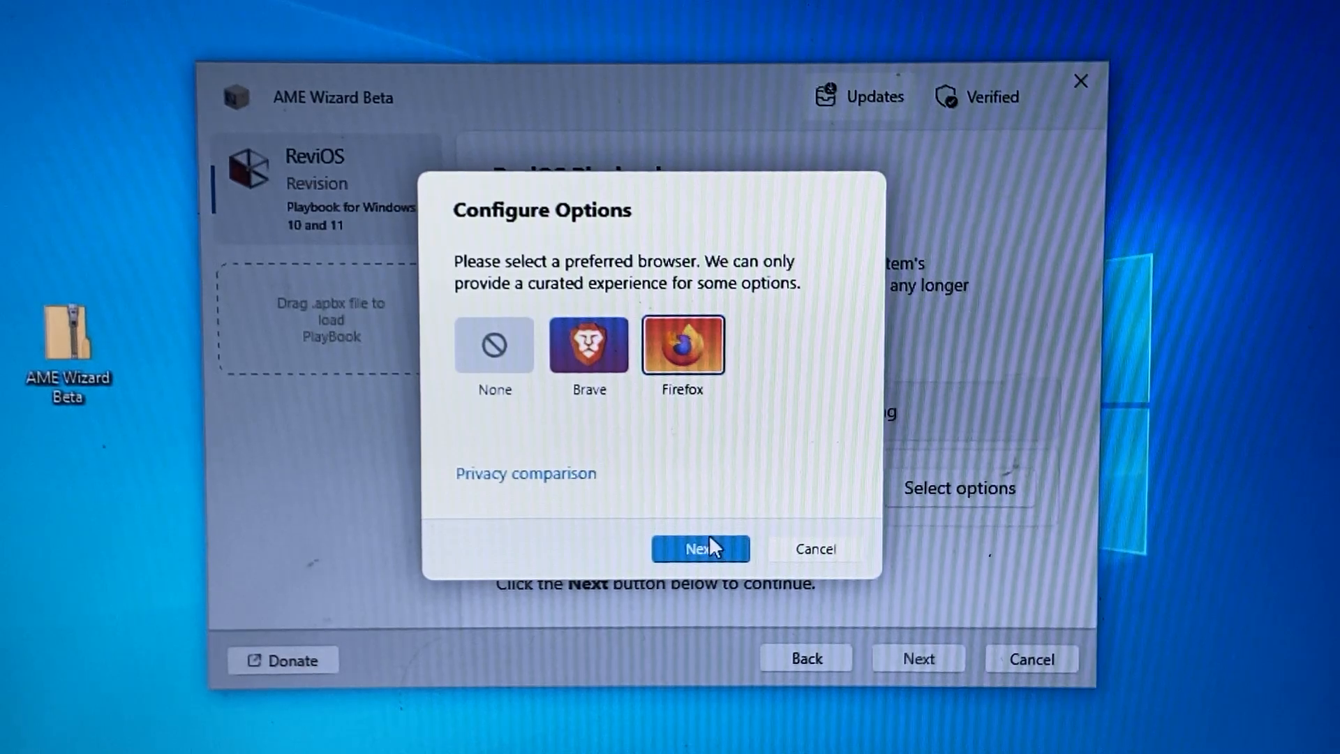
pyautogui.click(699, 548)
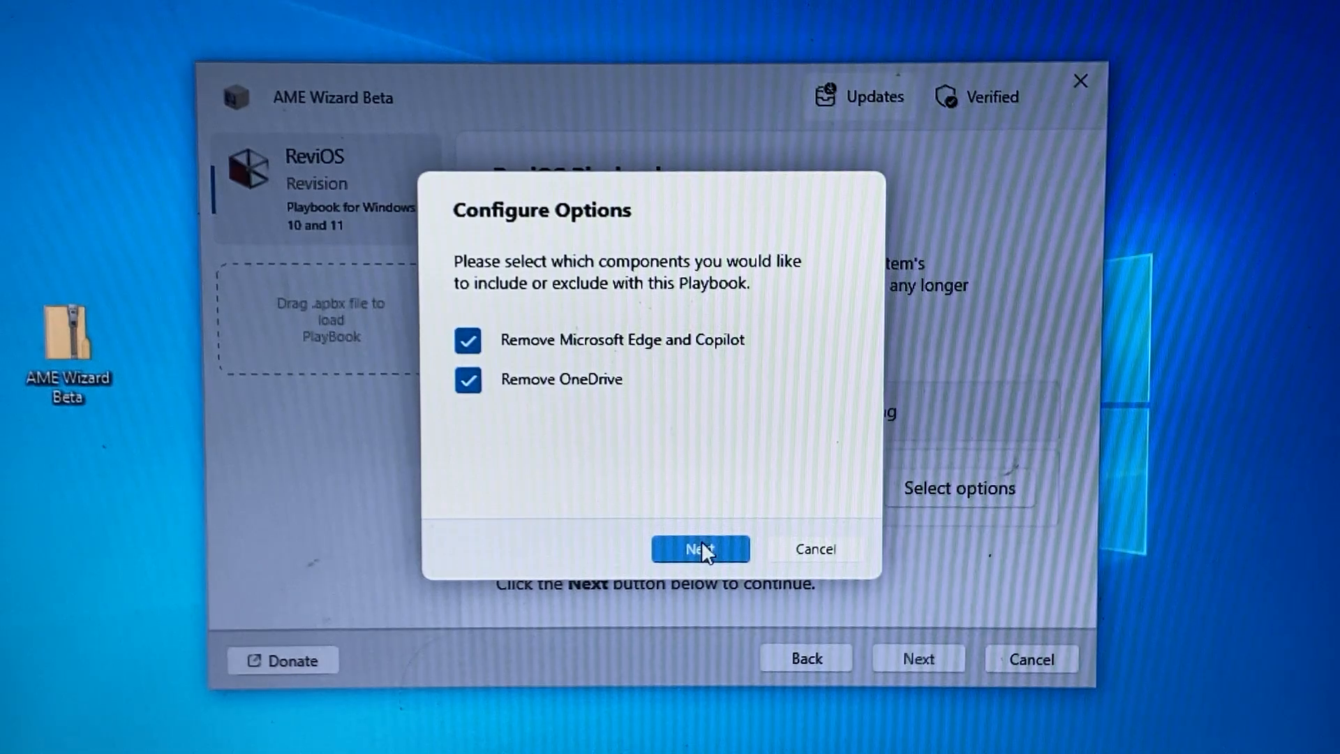
pyautogui.click(699, 548)
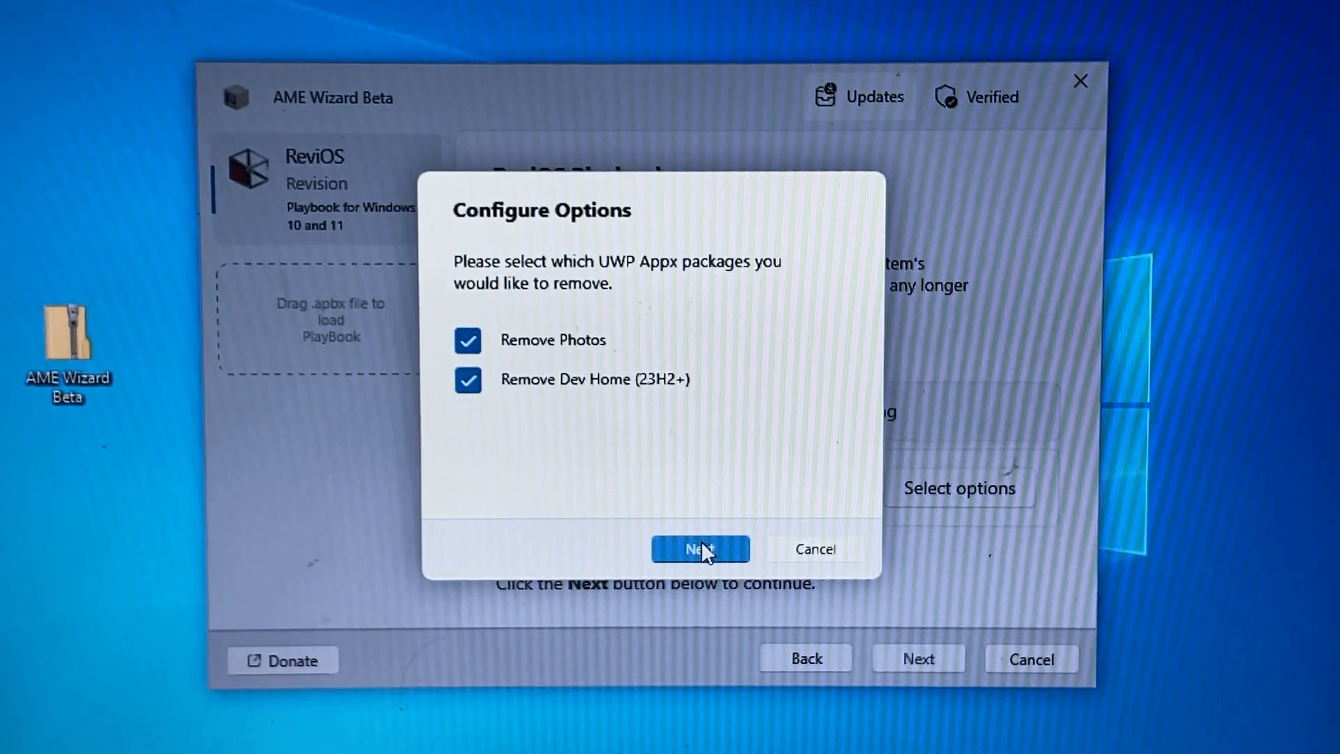
pyautogui.click(700, 548)
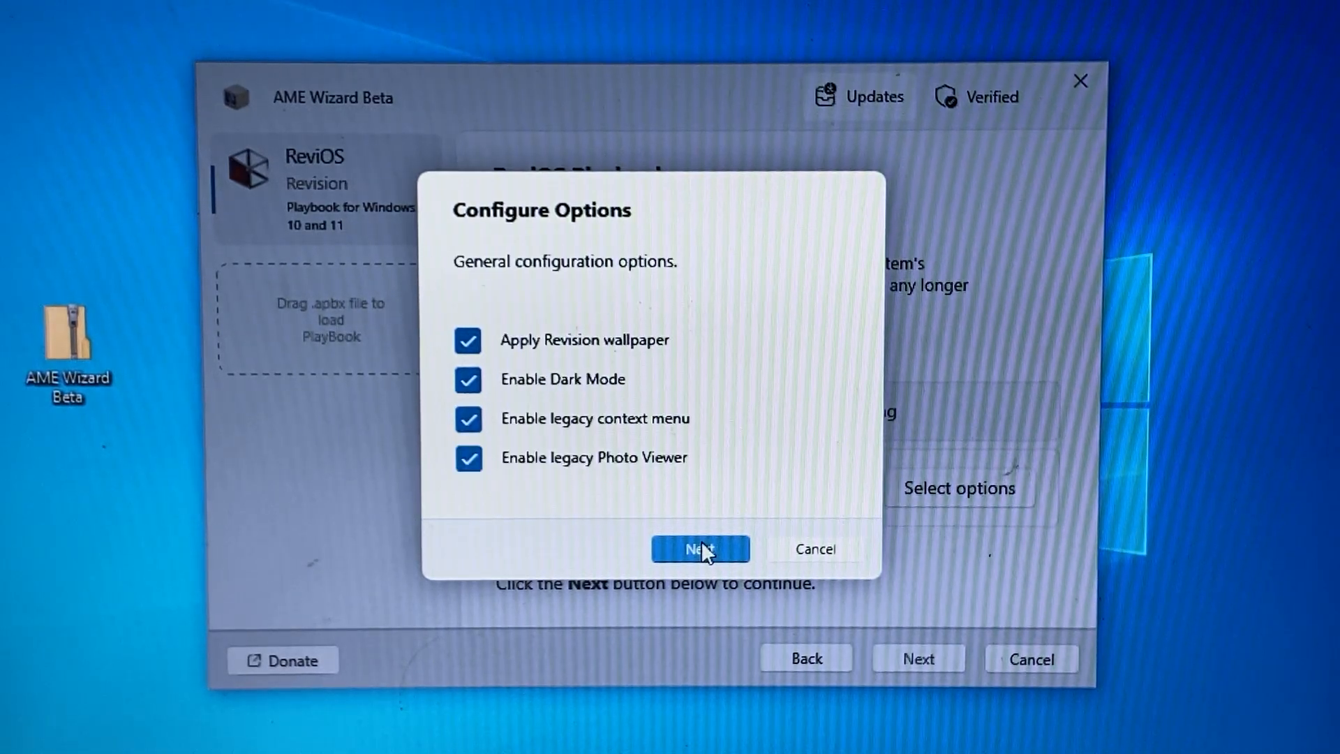
pyautogui.click(699, 549)
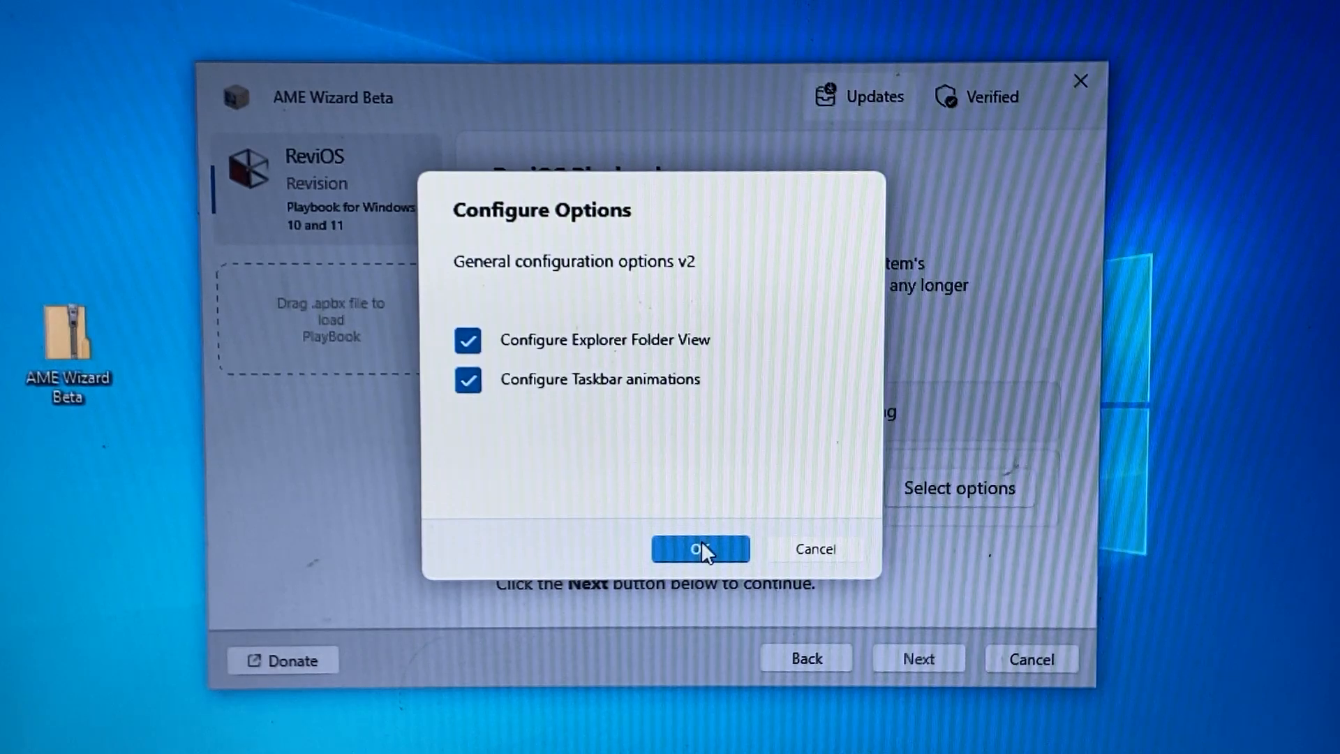
pyautogui.click(699, 549)
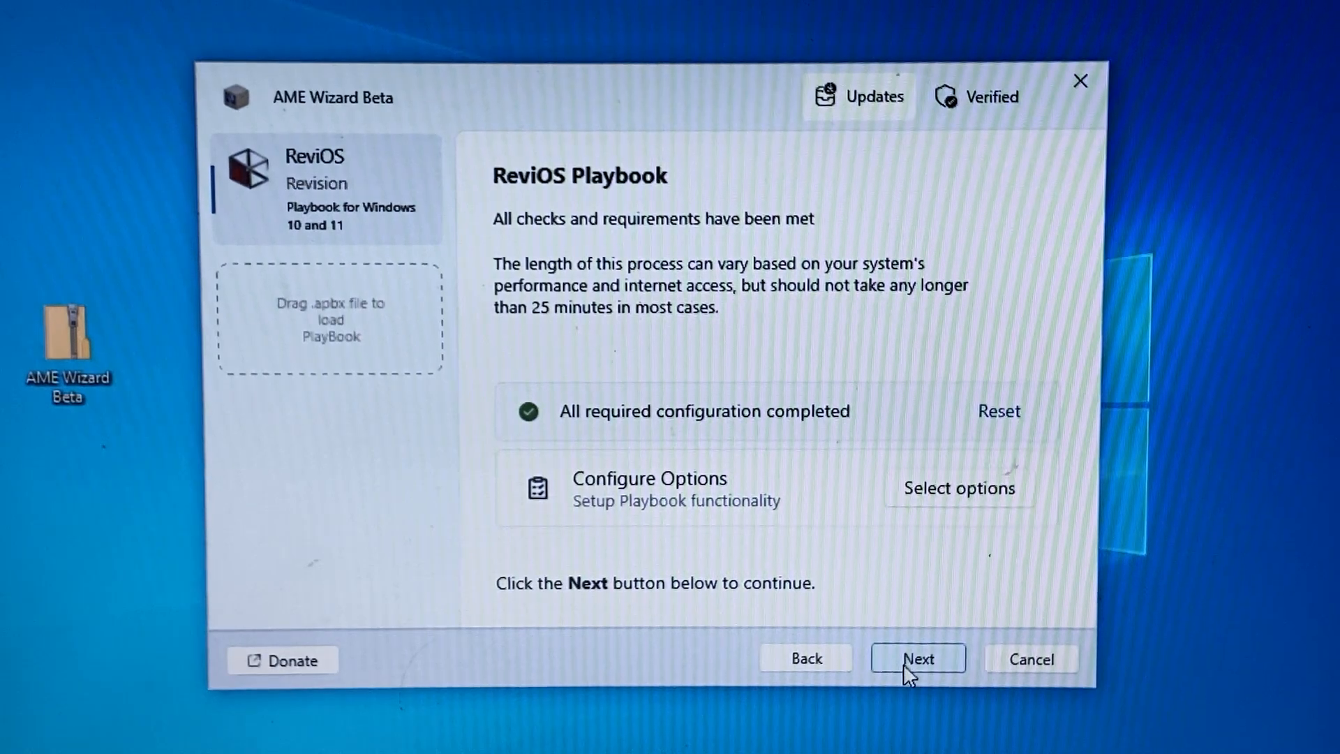
pyautogui.click(918, 659)
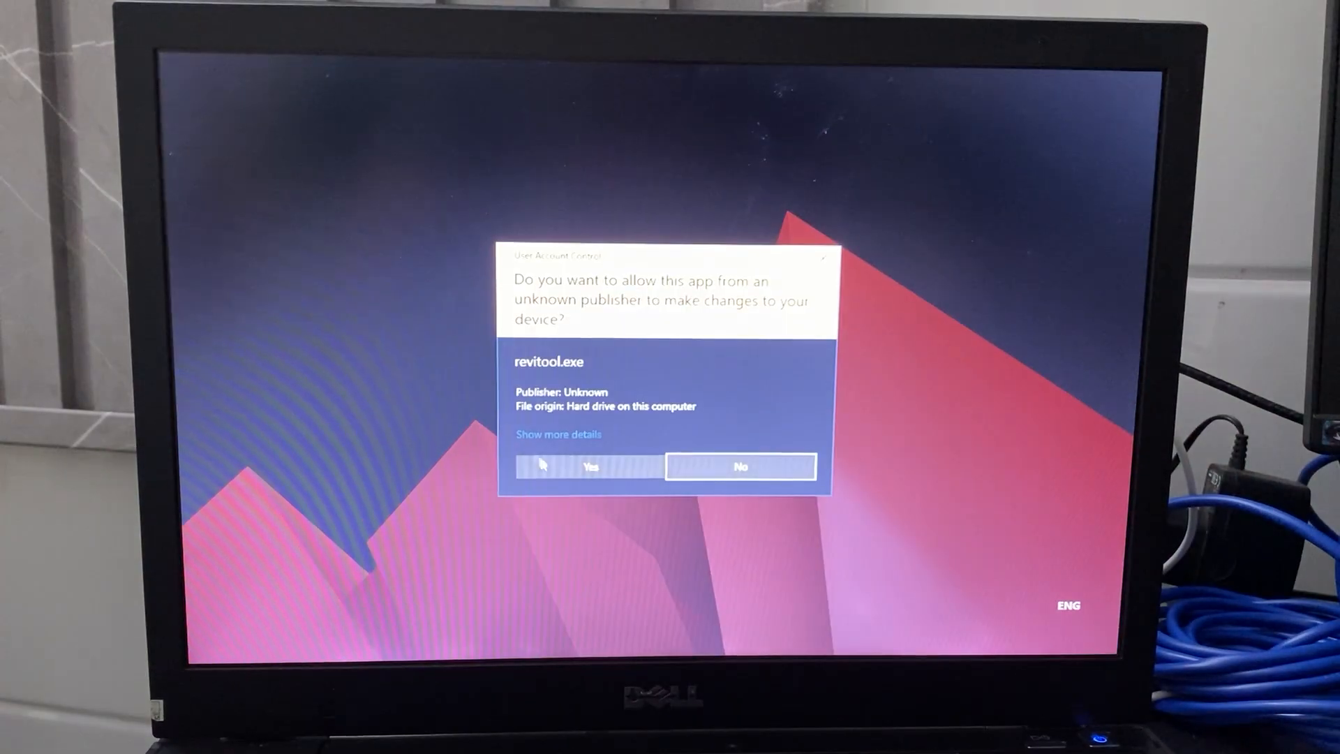
# - Allow Revision Tool through UAC, view its Performance and Miscellaneous pages, then close it
pyautogui.click(590, 468)
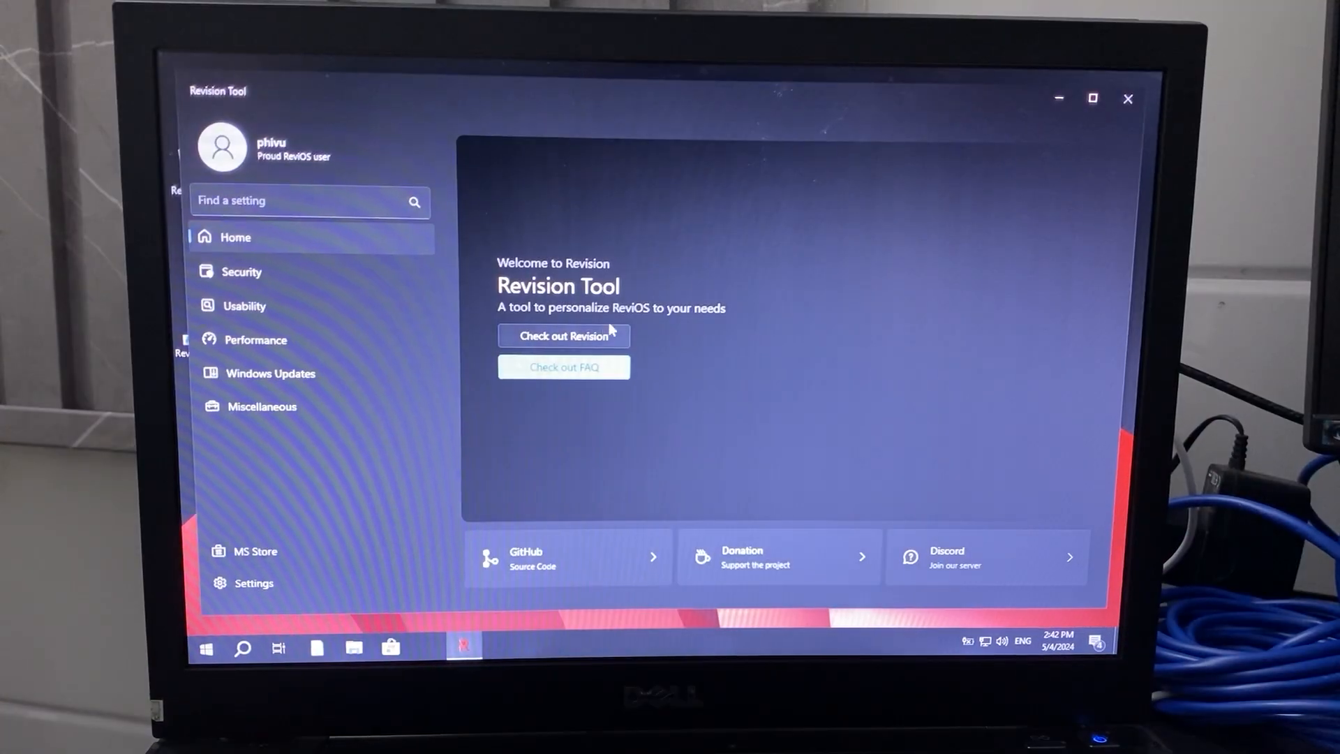
pyautogui.click(255, 339)
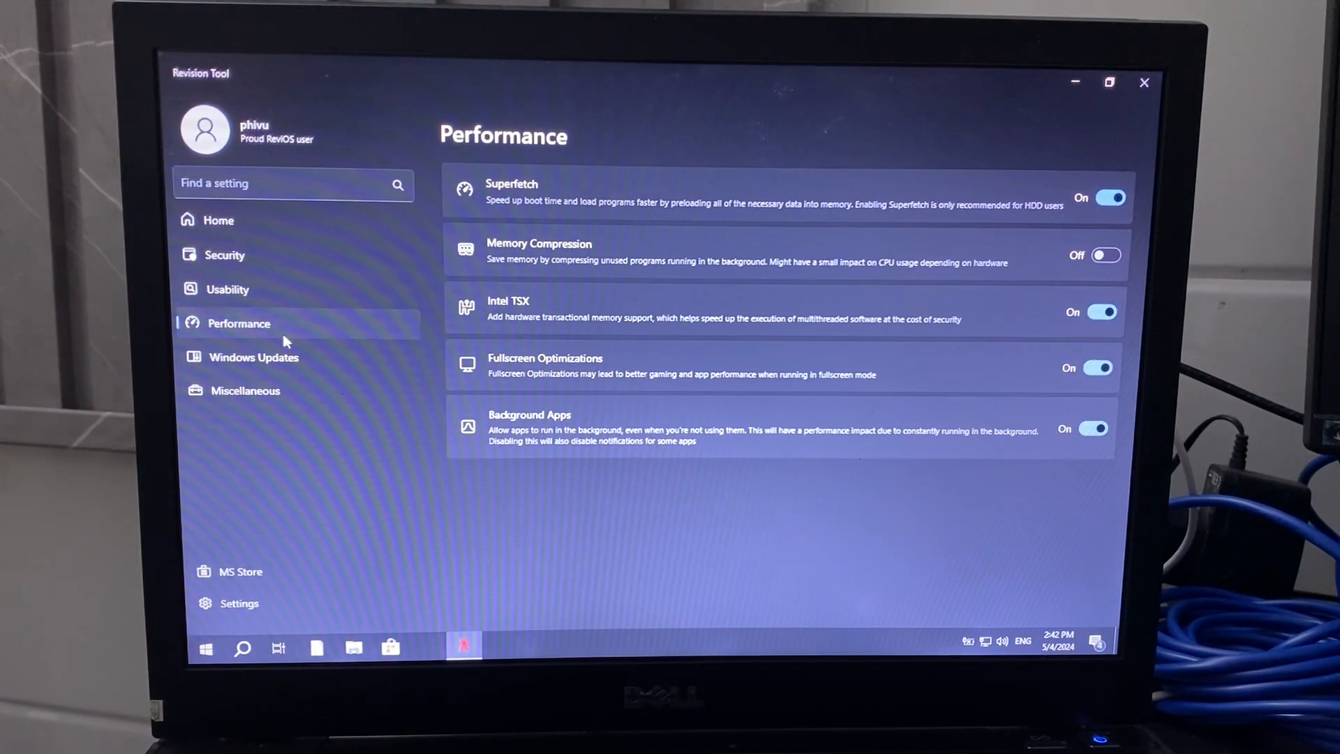
pyautogui.click(245, 391)
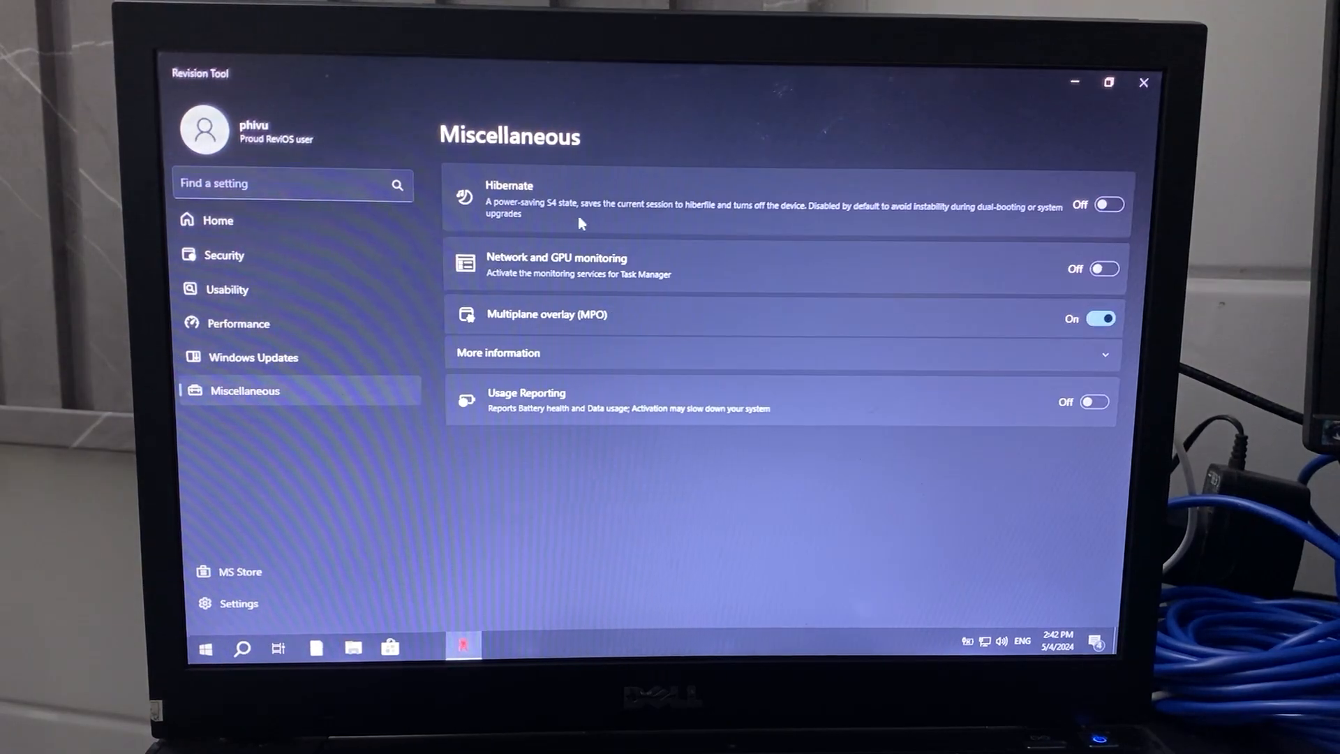
pyautogui.click(1144, 83)
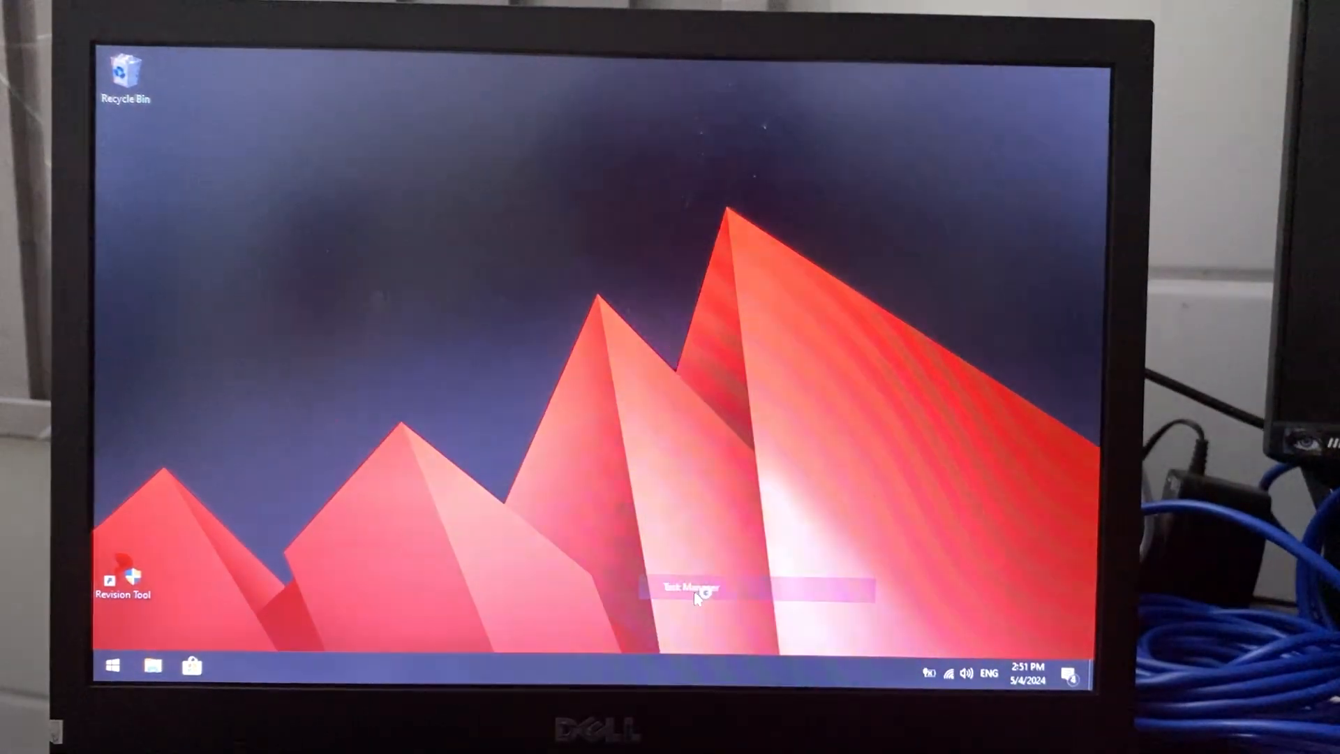
# - Review CPU, memory and startup apps in Task Manager, sort processes by memory, then close
pyautogui.click(693, 588)
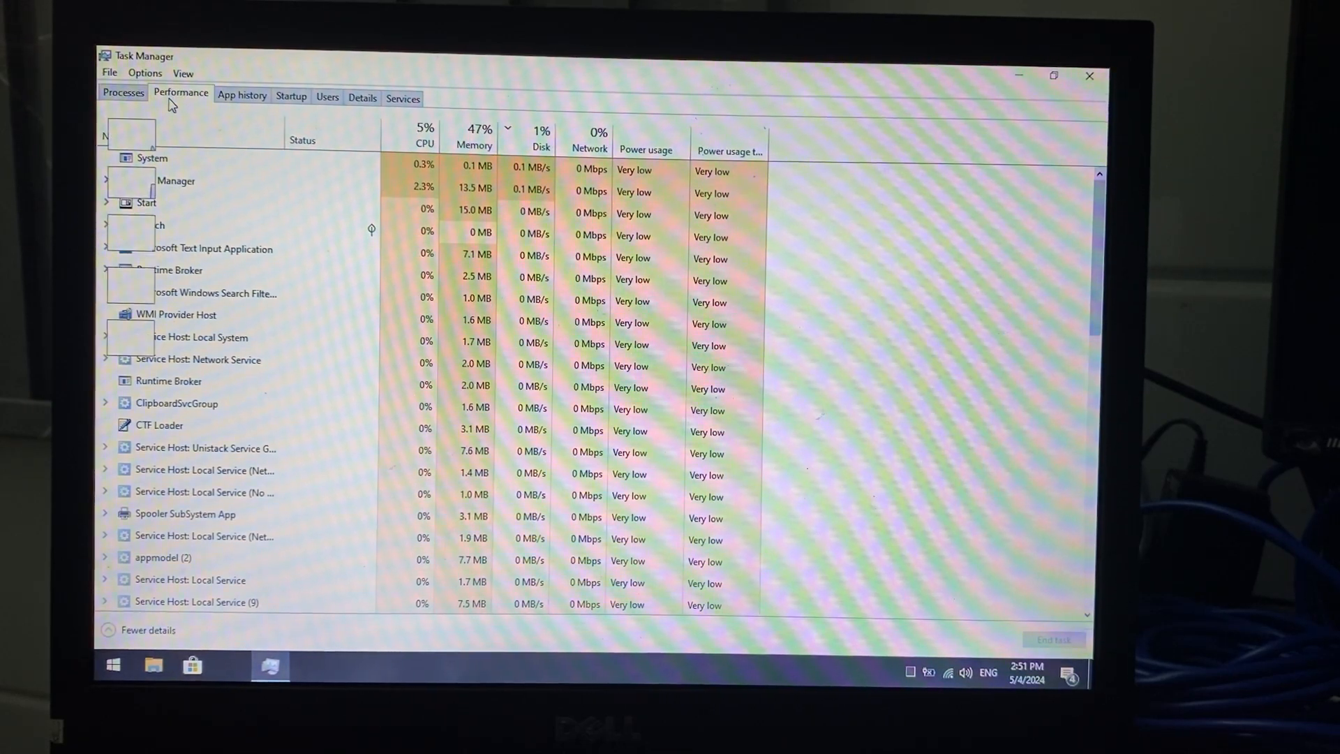
pyautogui.click(180, 93)
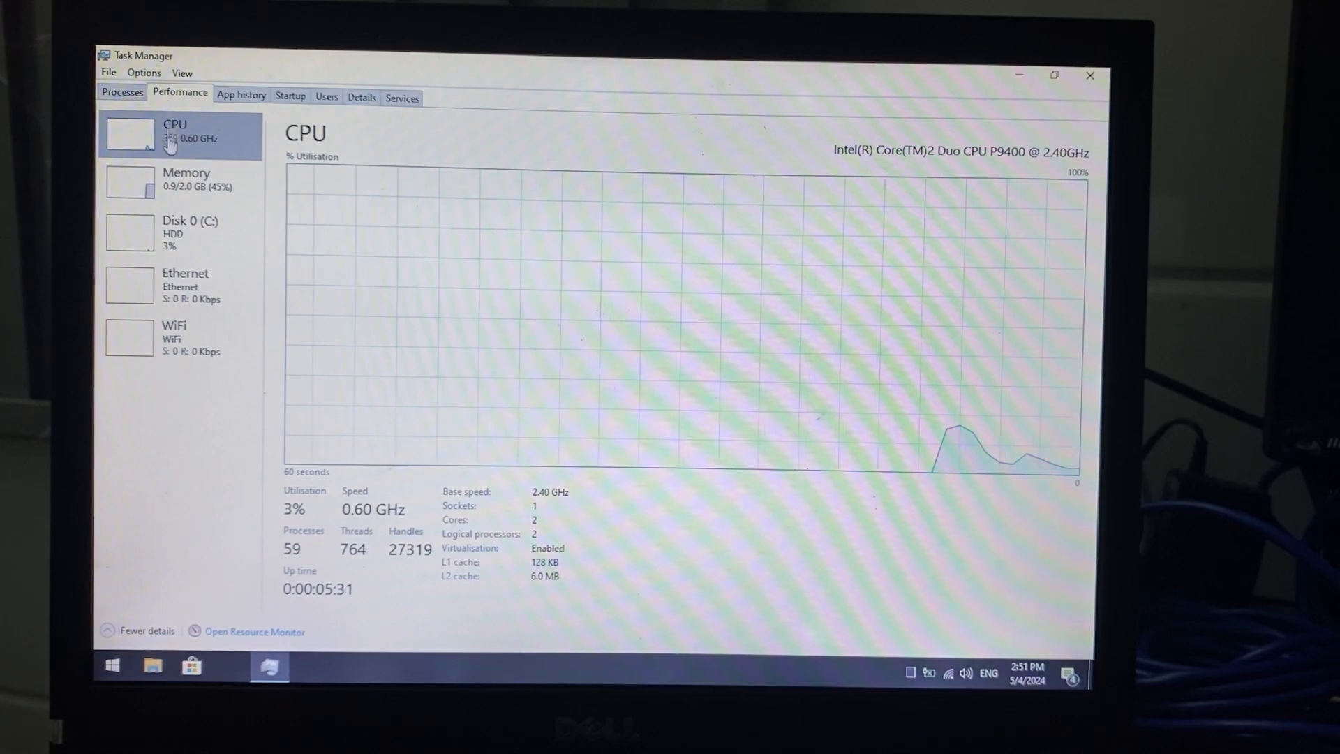
pyautogui.click(179, 180)
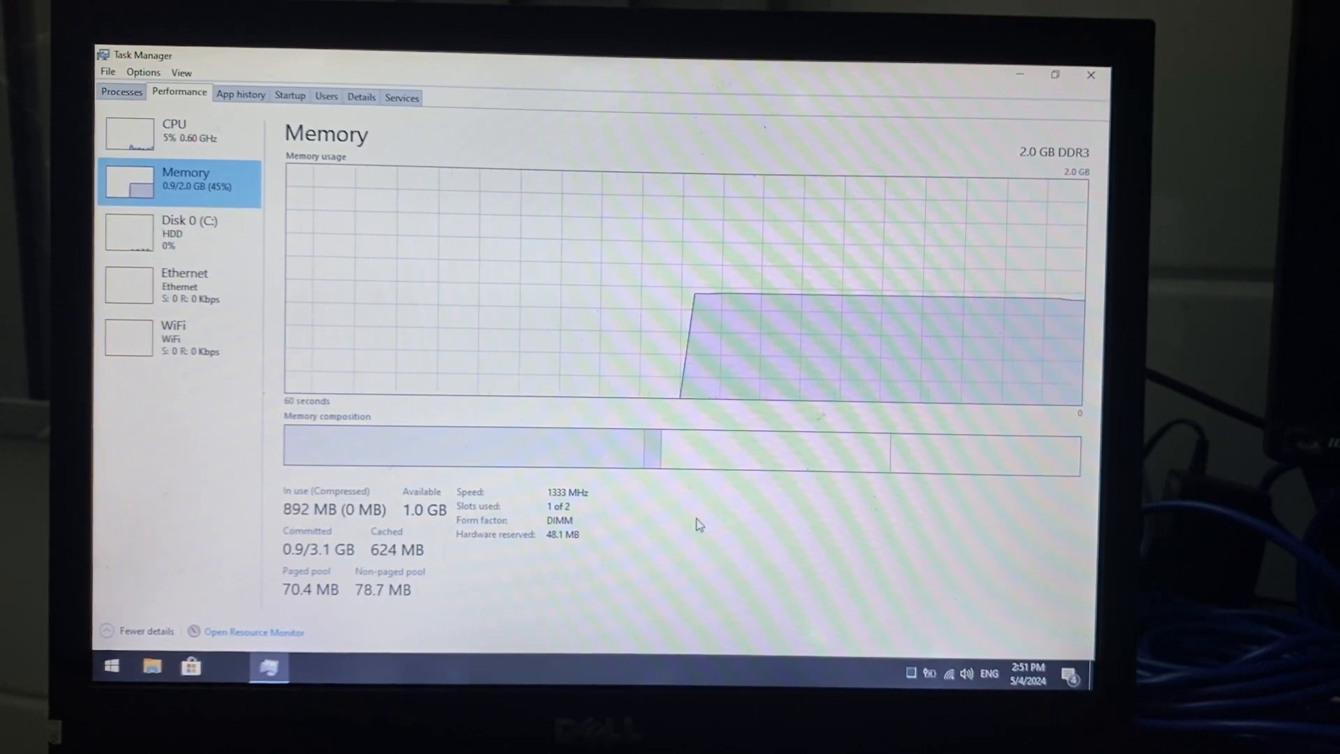
pyautogui.moveTo(929, 285)
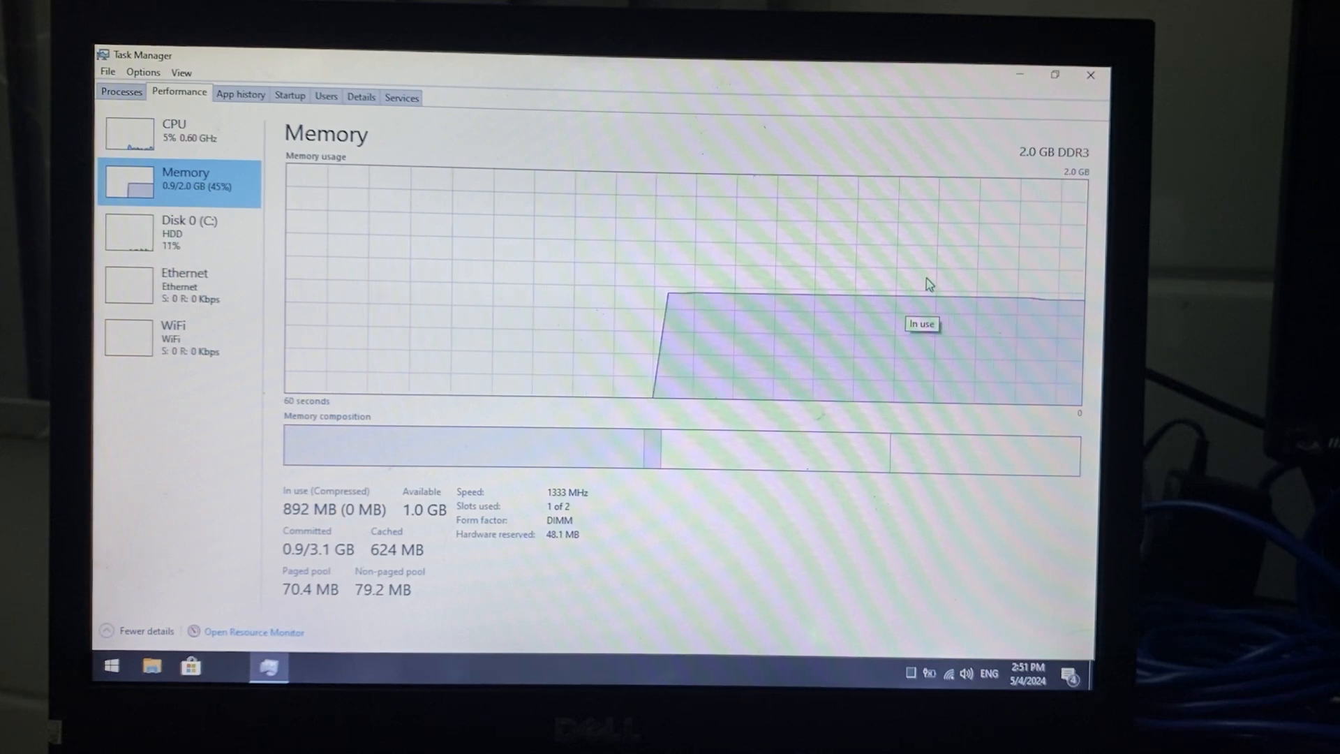
pyautogui.moveTo(490, 203)
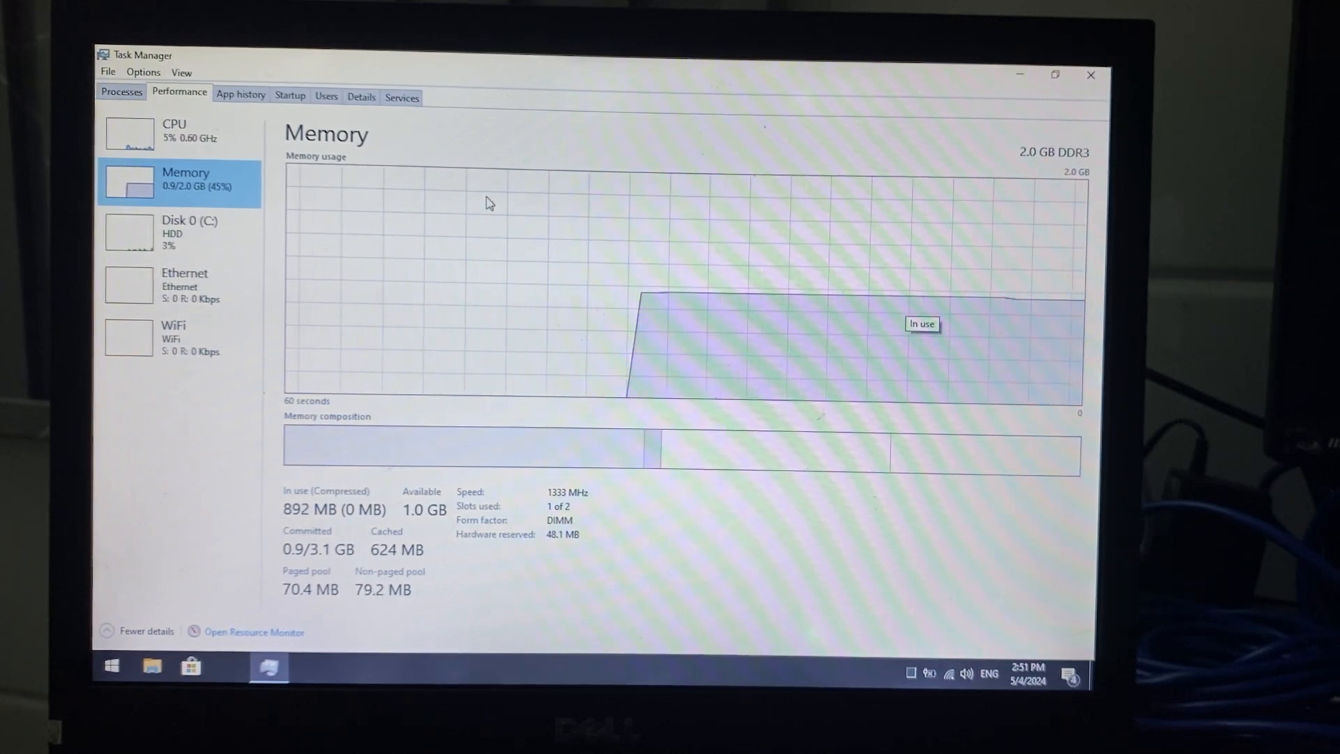
pyautogui.click(290, 94)
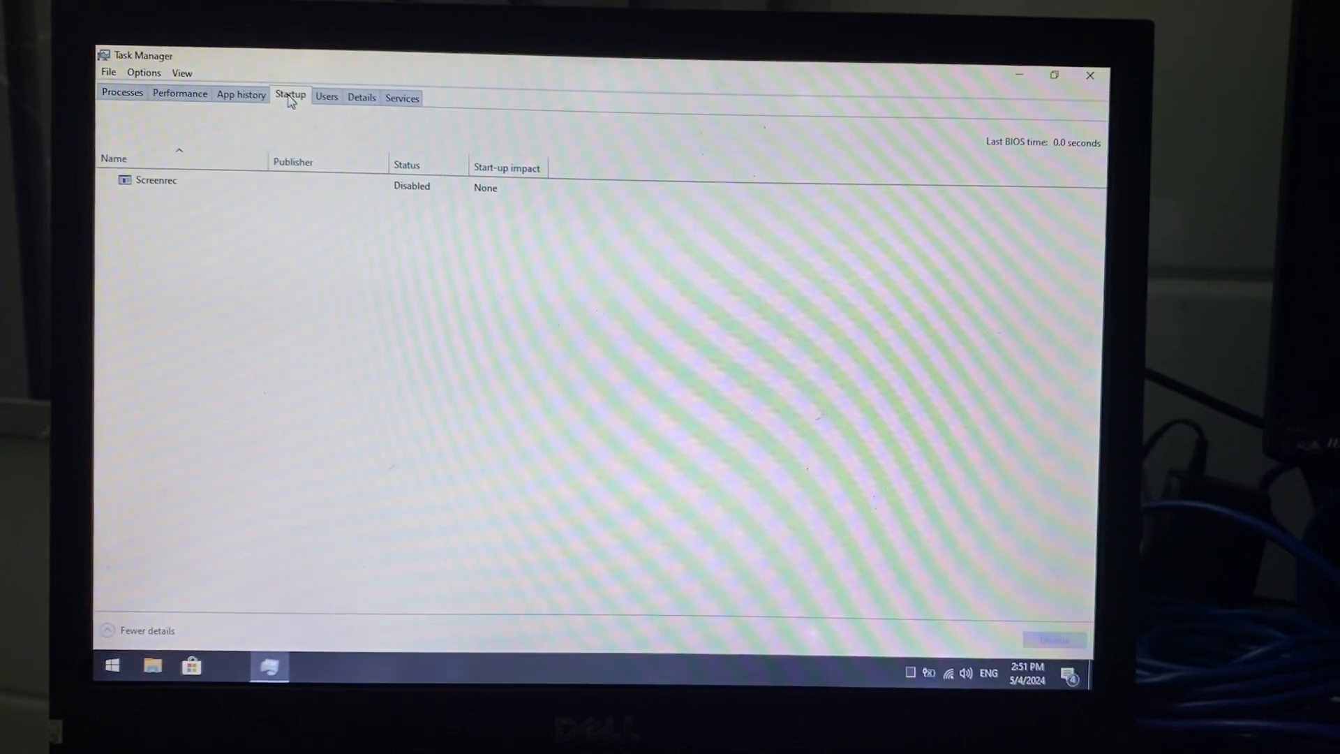
pyautogui.click(122, 91)
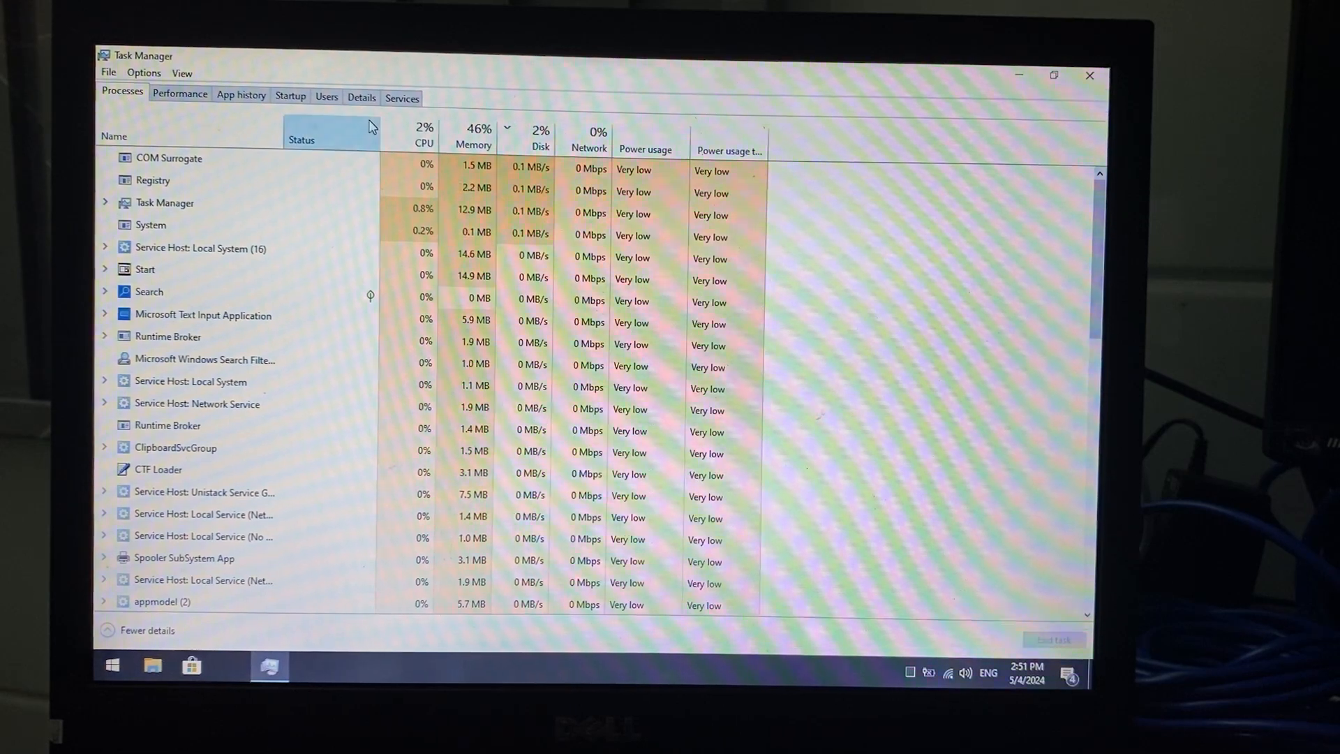
pyautogui.click(472, 140)
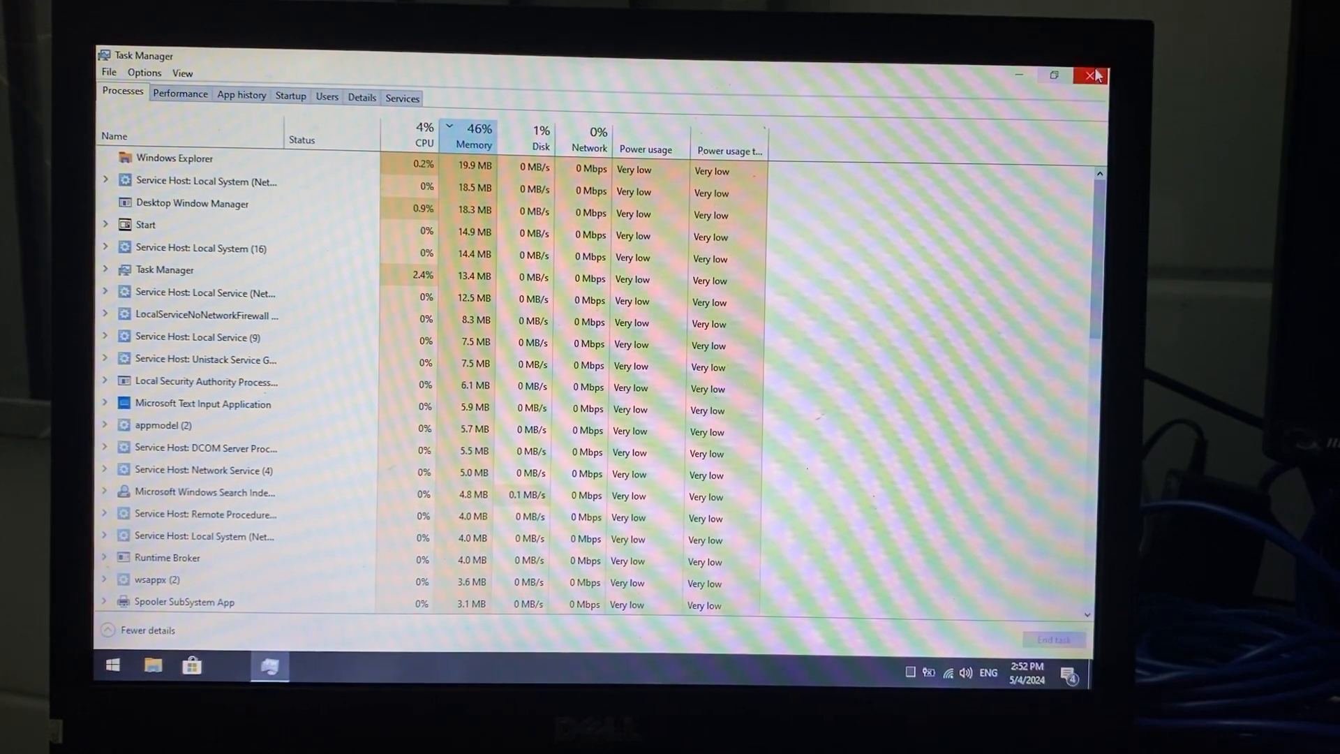
pyautogui.click(1091, 75)
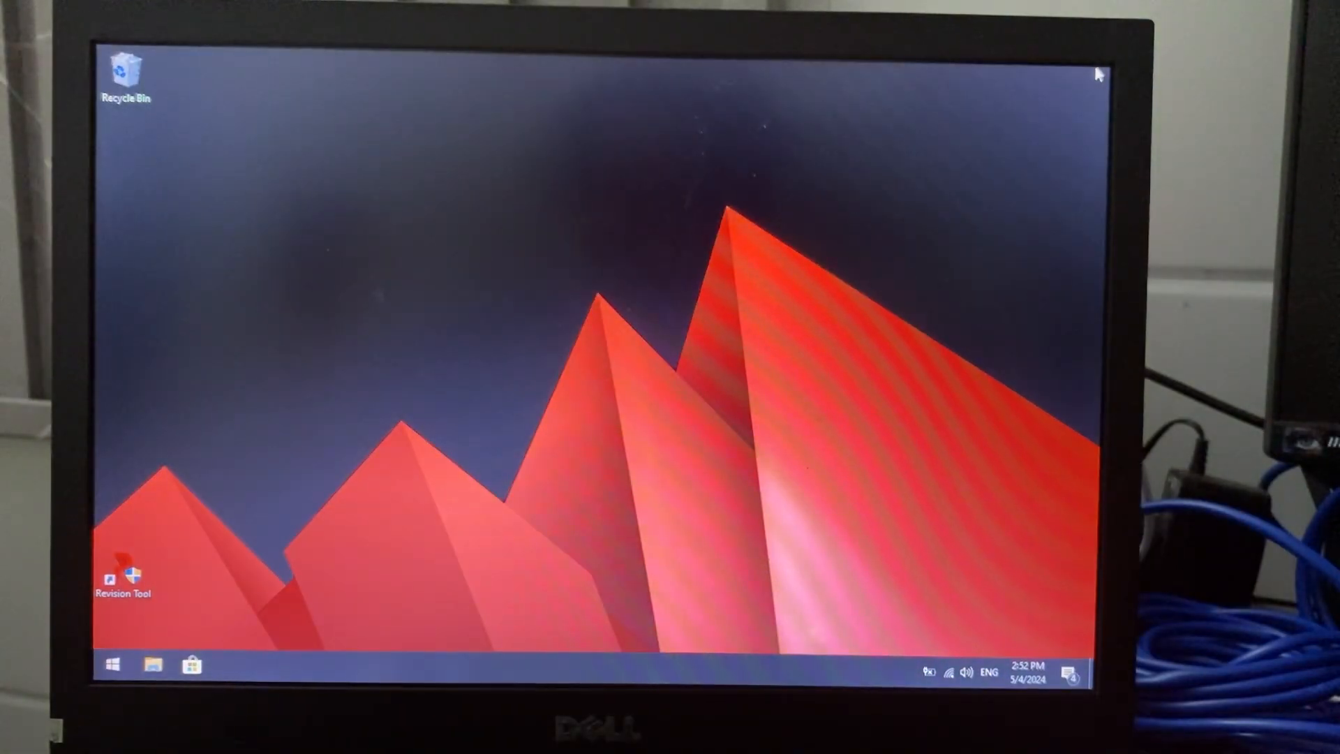